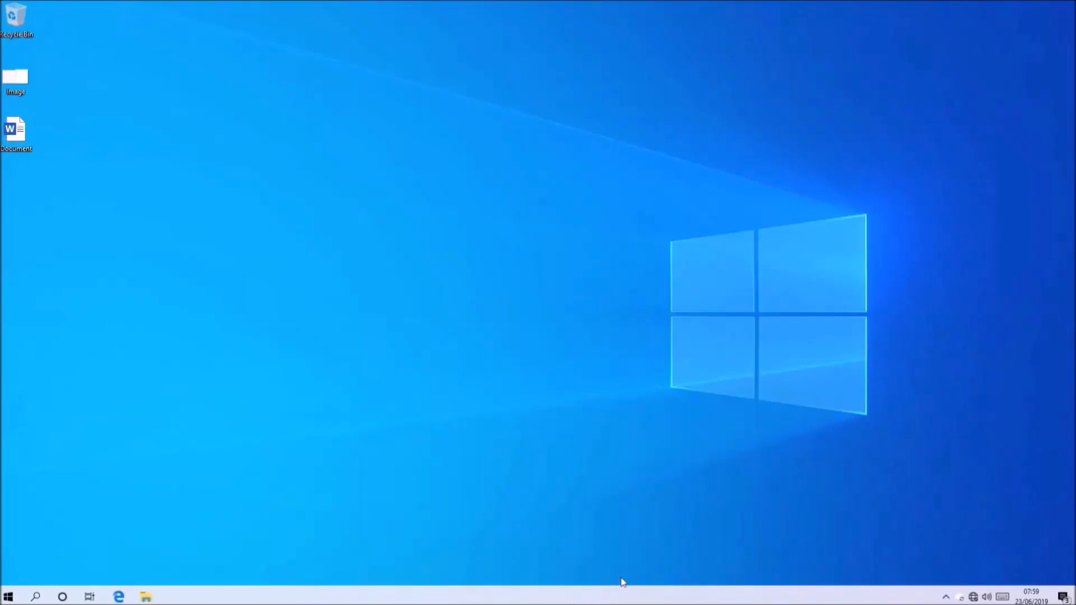
mouse_move(863, 589)
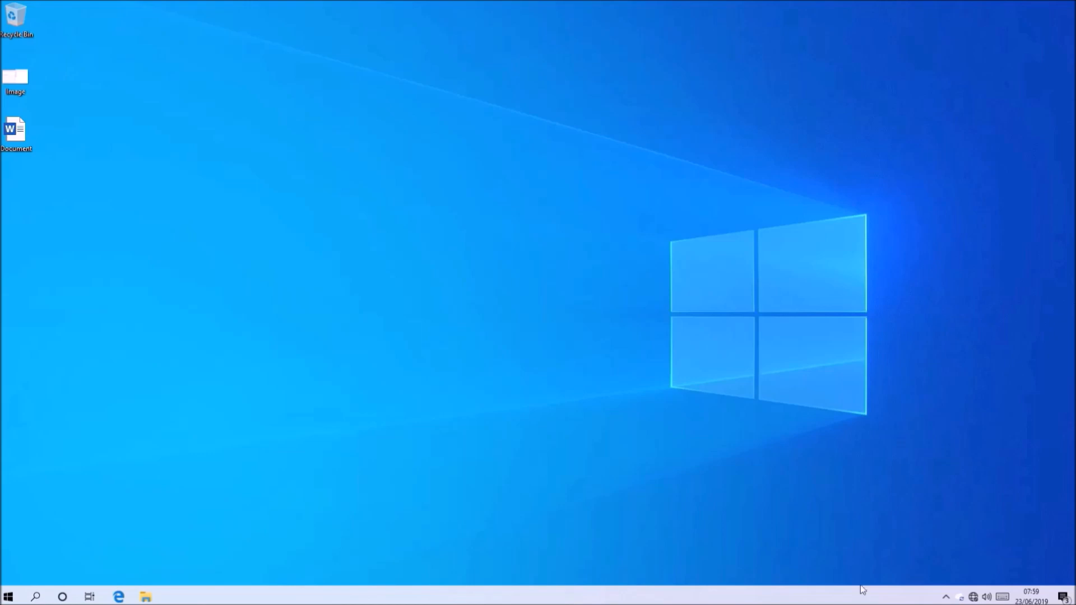
- Browse to the USB (E:) drive in File Explorer via This PC
click(144, 596)
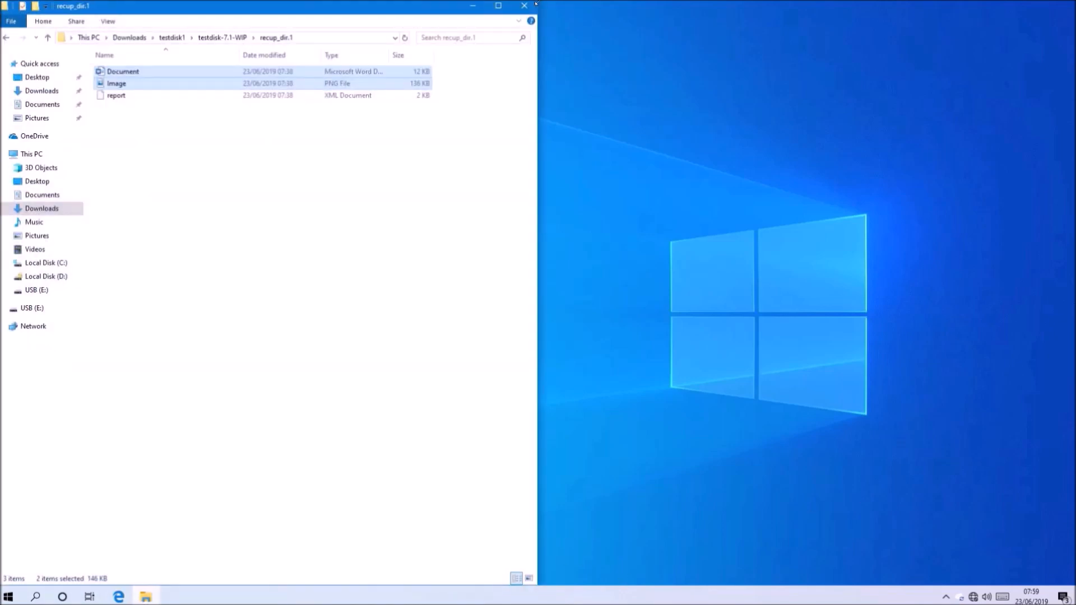
click(525, 6)
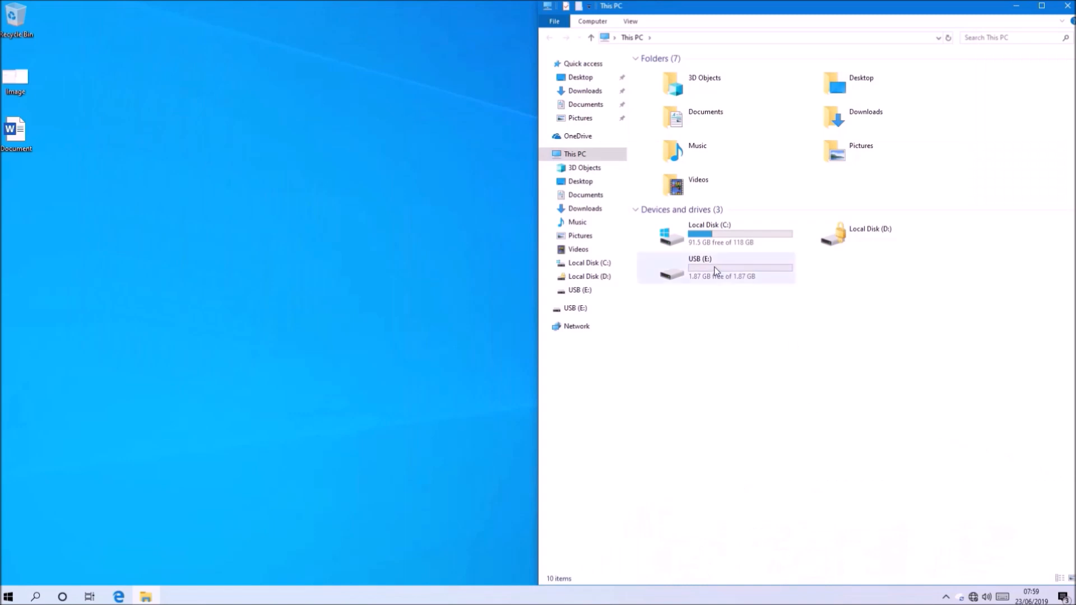
double_click(718, 268)
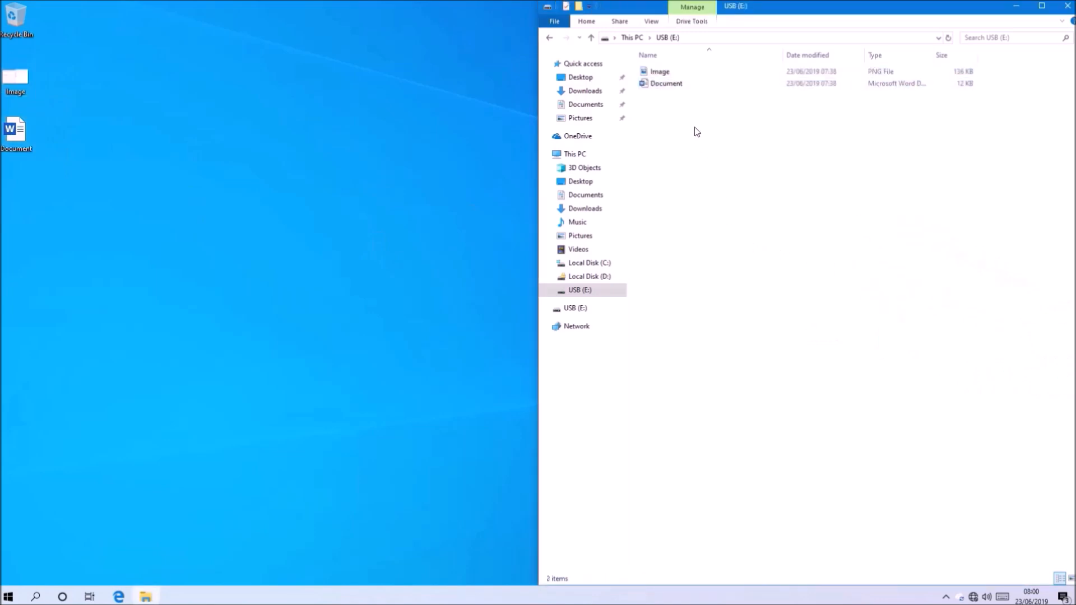
- Permanently delete the Image and Document files from the USB drive, confirming the prompt
click(659, 71)
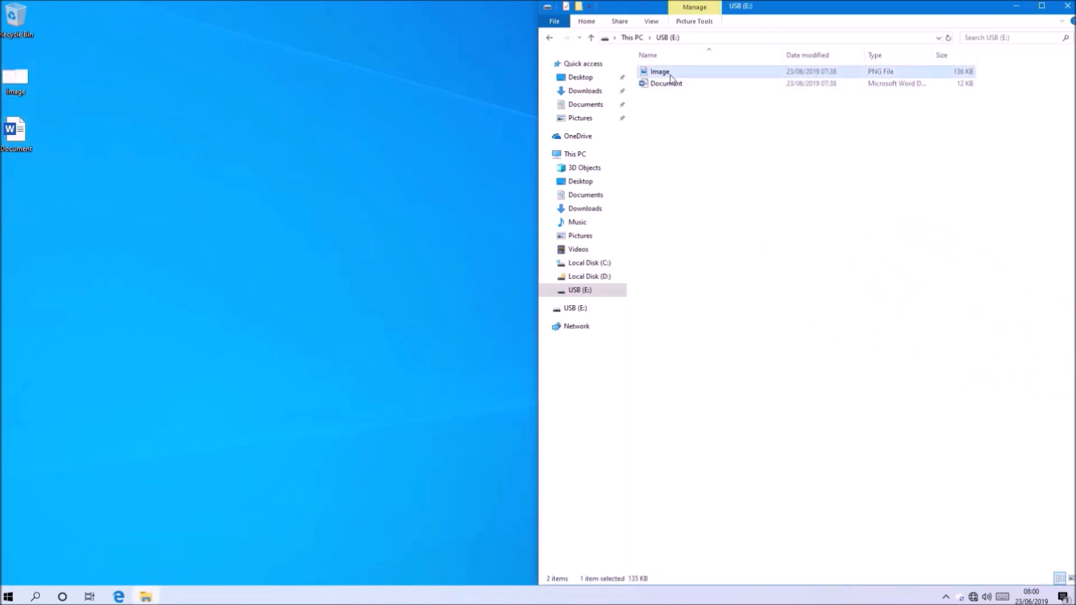
double_click(659, 72)
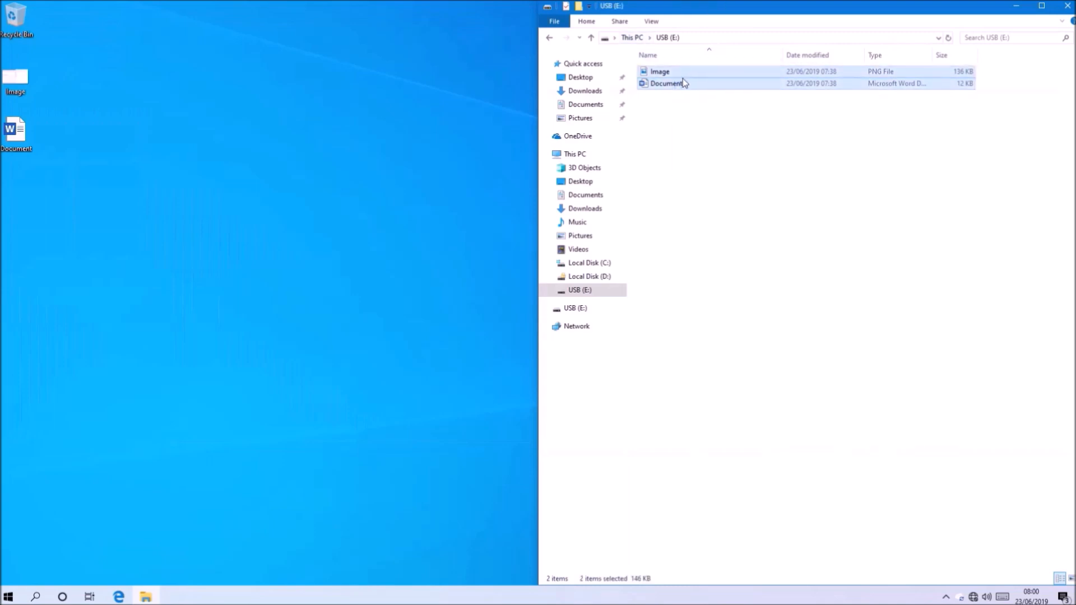
key(Delete)
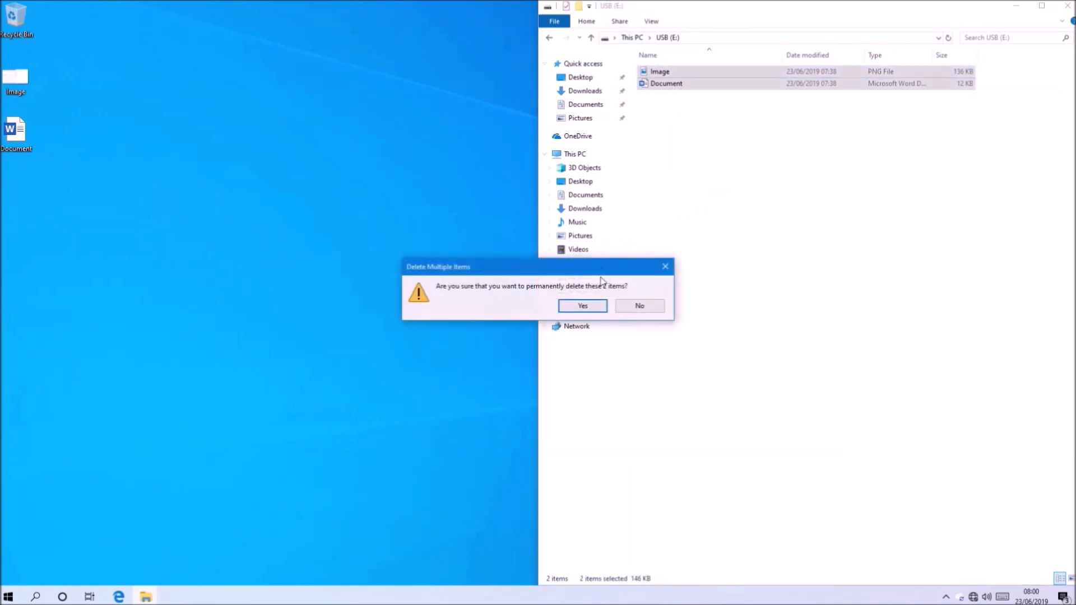
click(582, 305)
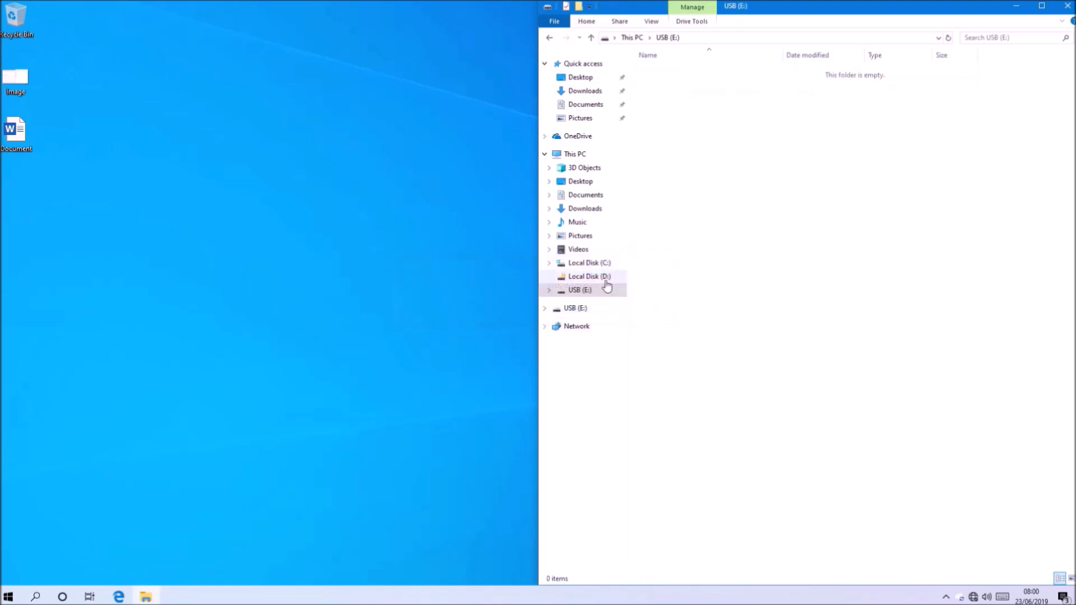
- Extract the testdisk-7.1-WIP.win64 archive from Downloads into its default folder
click(580, 289)
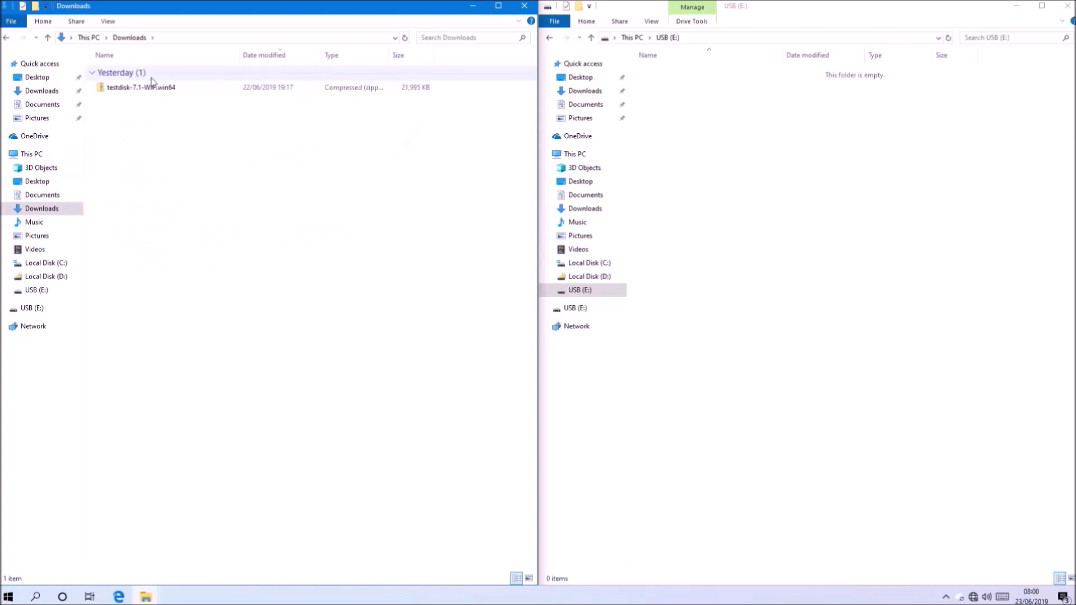
right_click(141, 87)
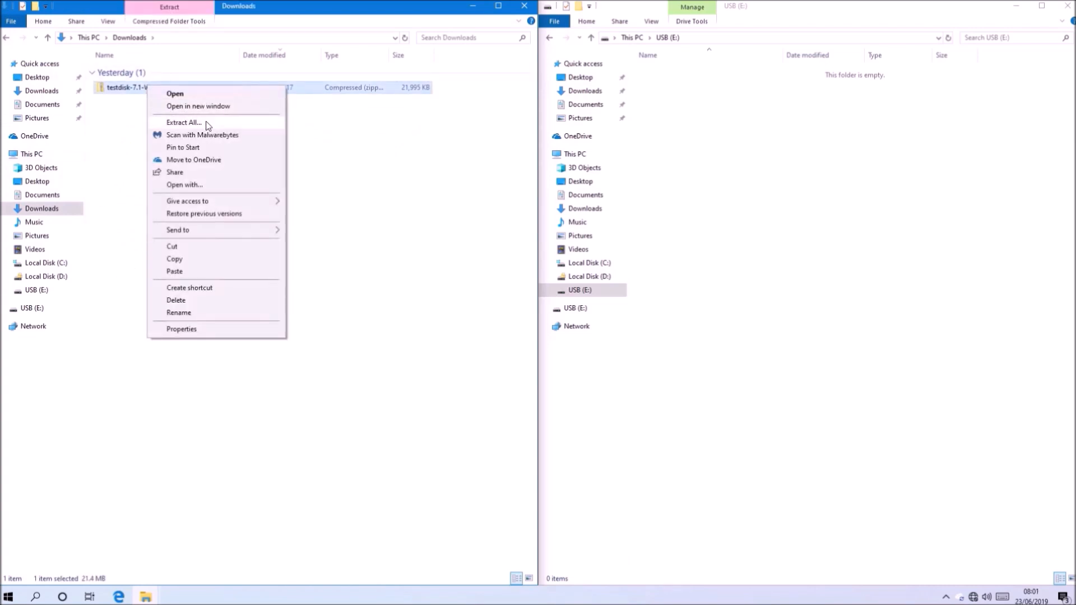
click(184, 122)
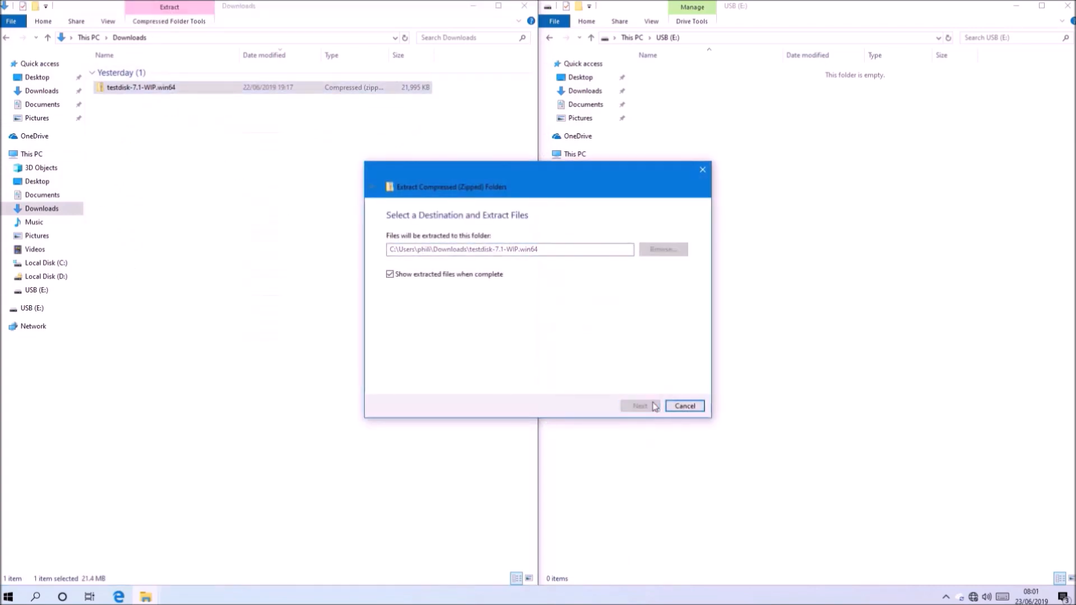
click(638, 405)
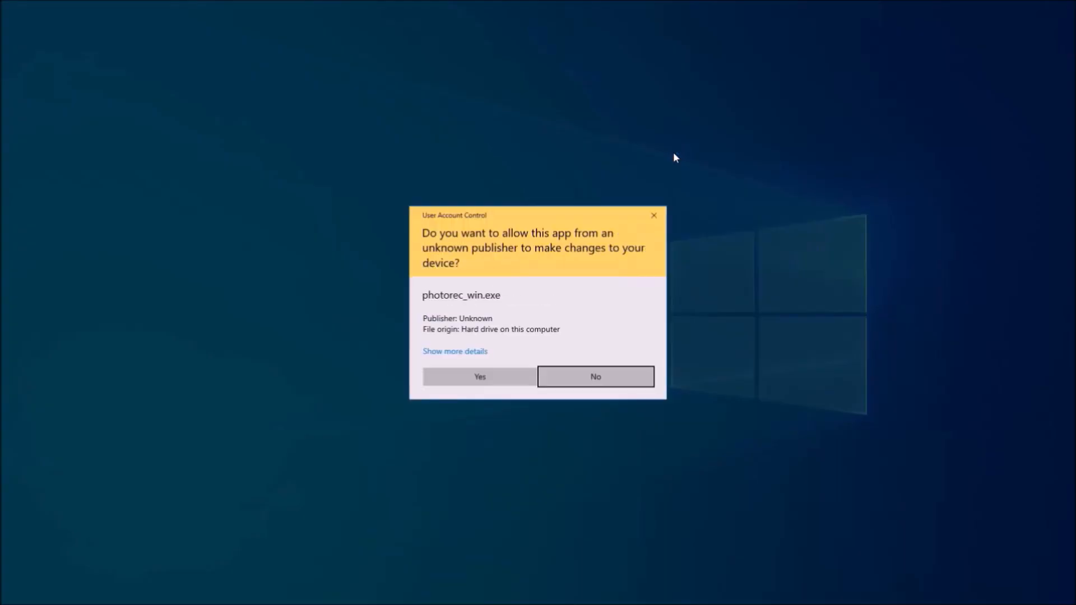
- Run PhotoRec as admin and scan the whole flash disk as an Other (FAT-type) filesystem
click(479, 376)
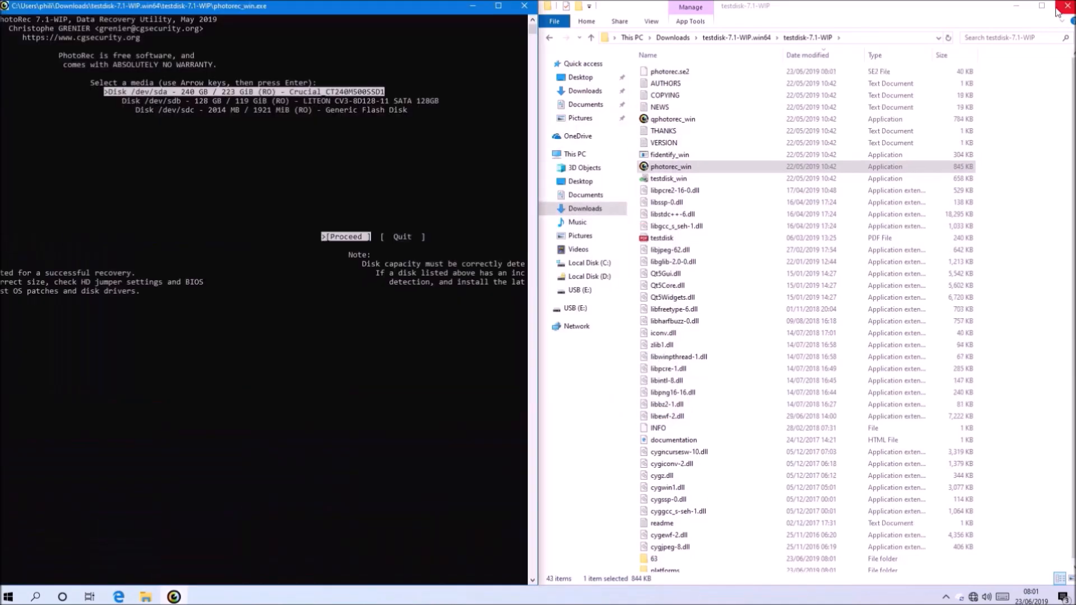
click(578, 290)
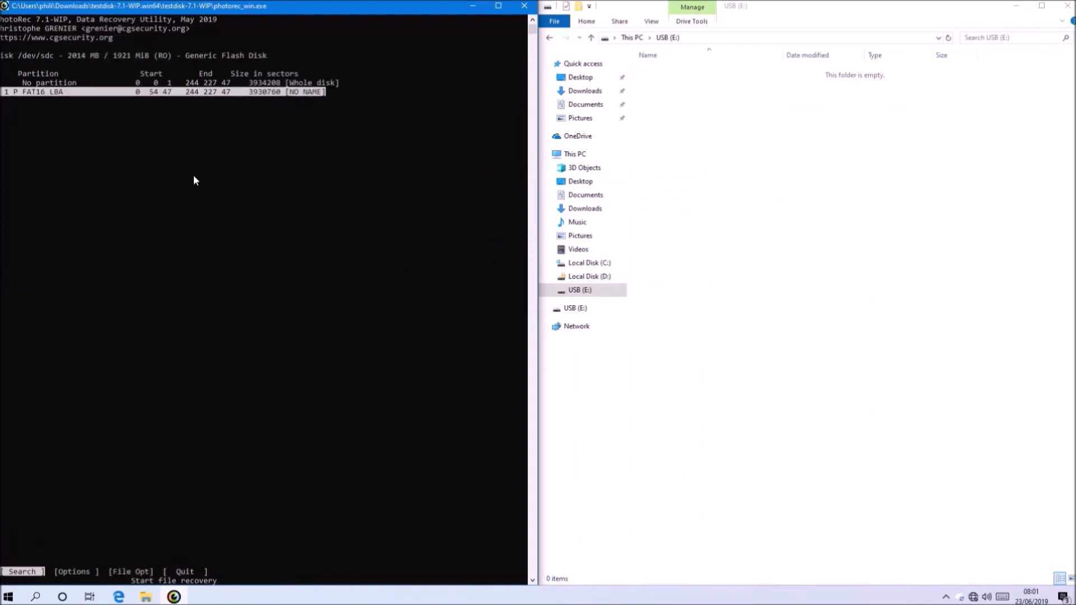
key(enter)
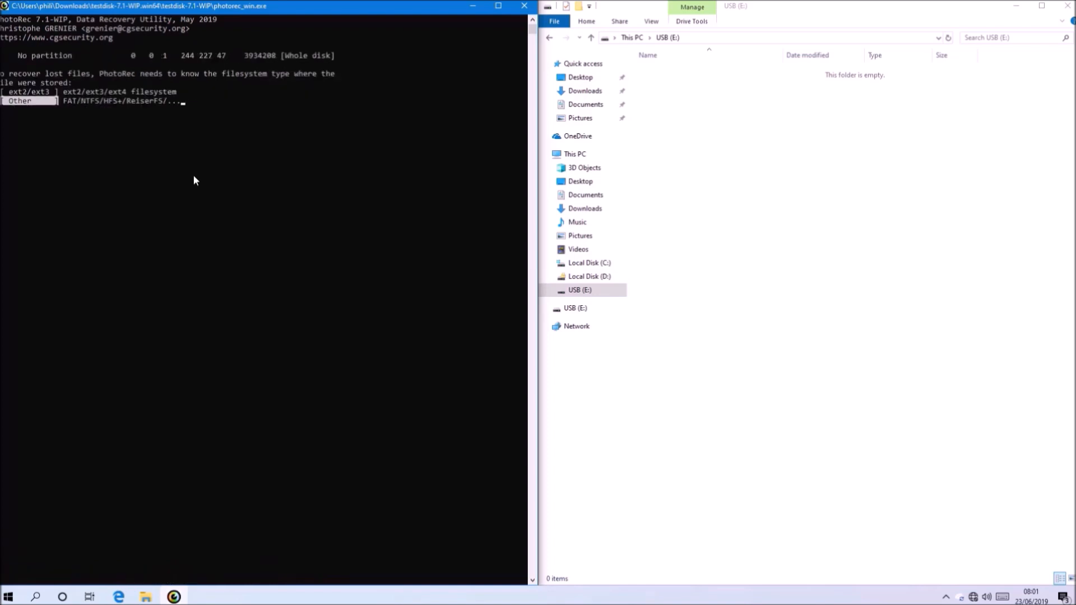
key(enter)
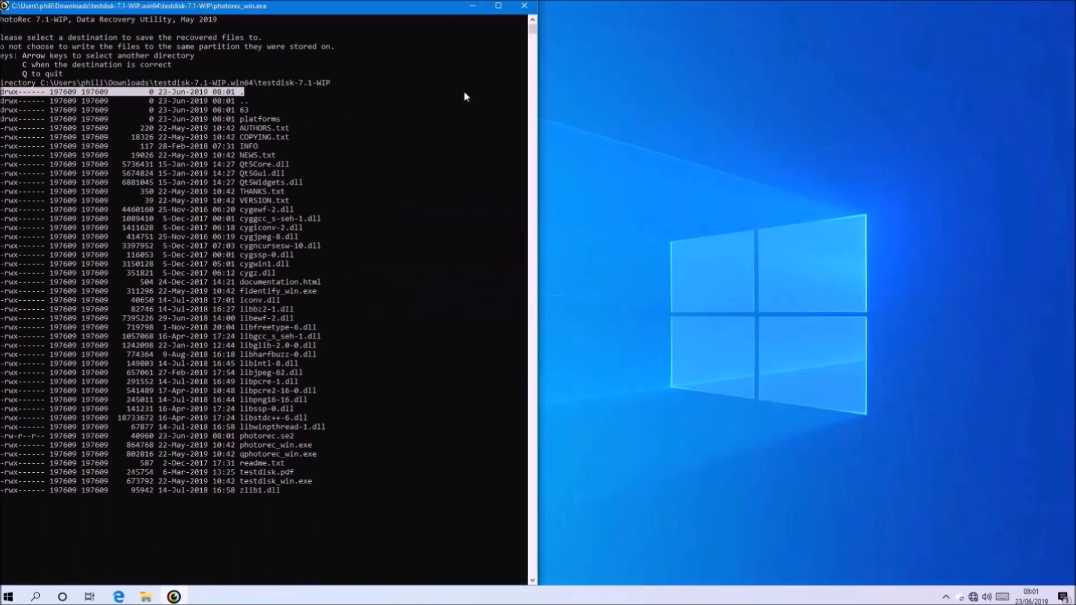
mouse_move(145, 595)
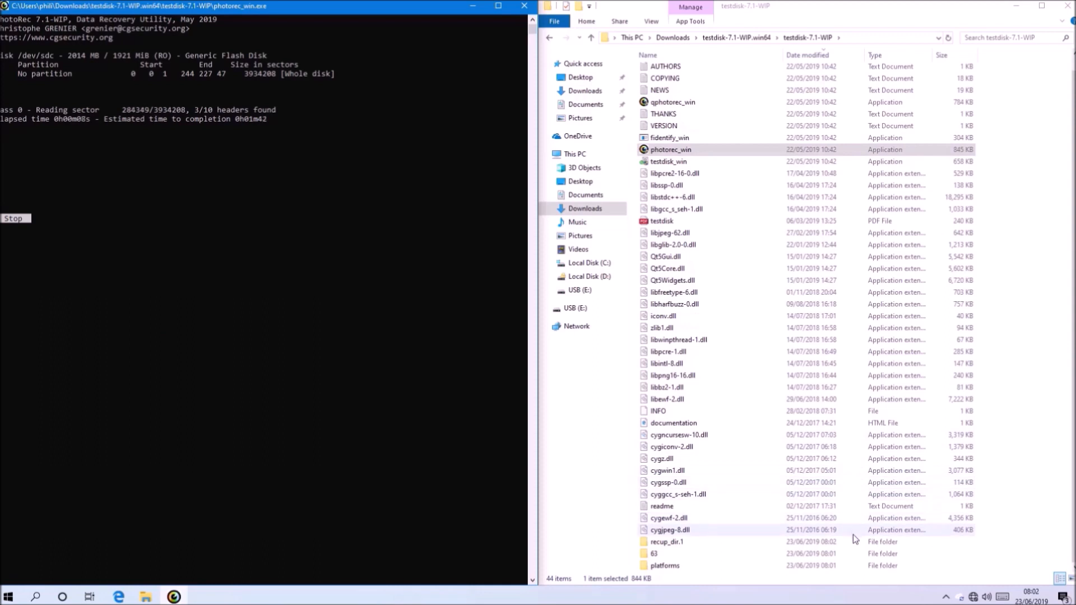
- Inspect recup_dir.1, previewing the recovered PNG and opening the recovered Word document
double_click(667, 541)
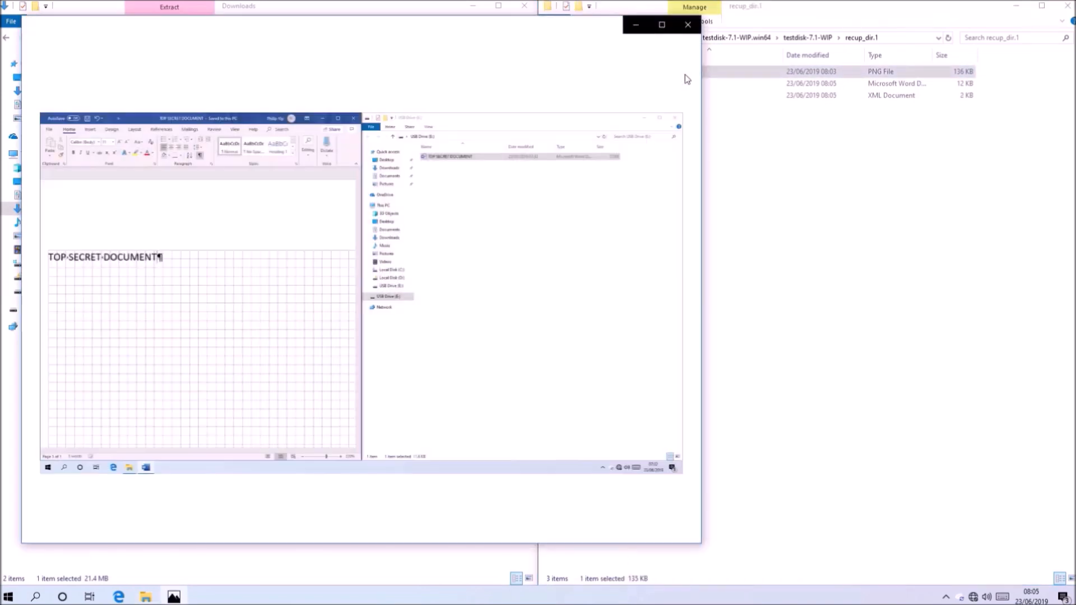
click(687, 24)
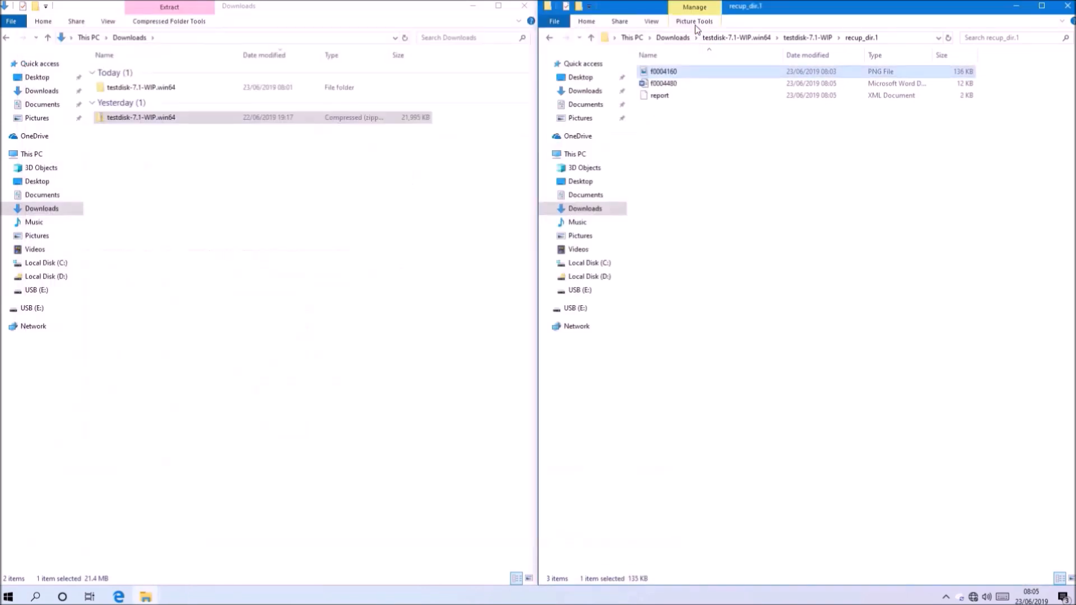
double_click(663, 83)
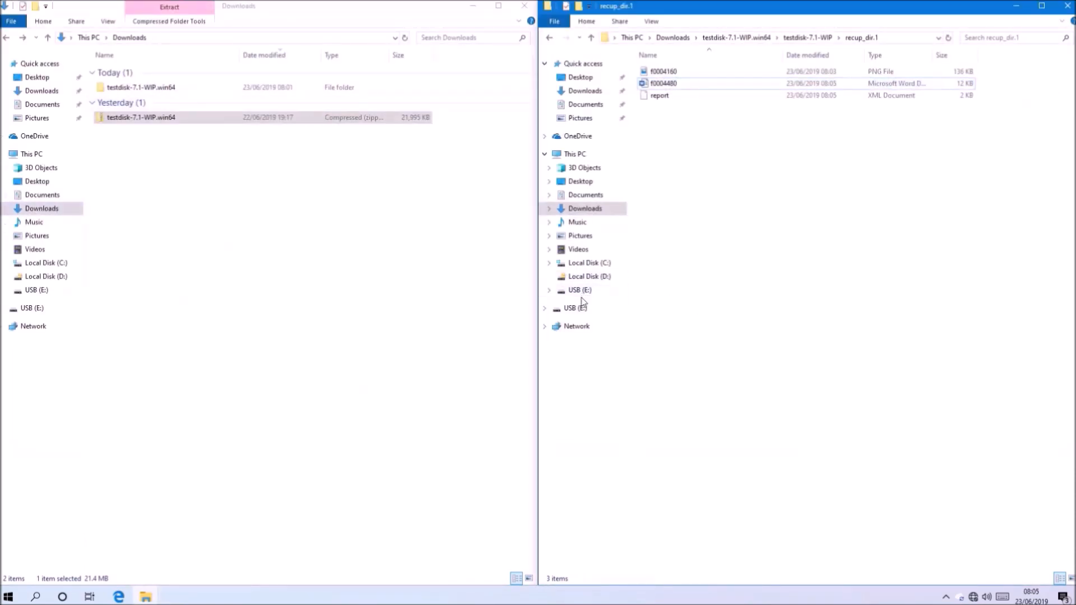
- Set up a format of the USB drive with the volume label changed to USB1
click(575, 153)
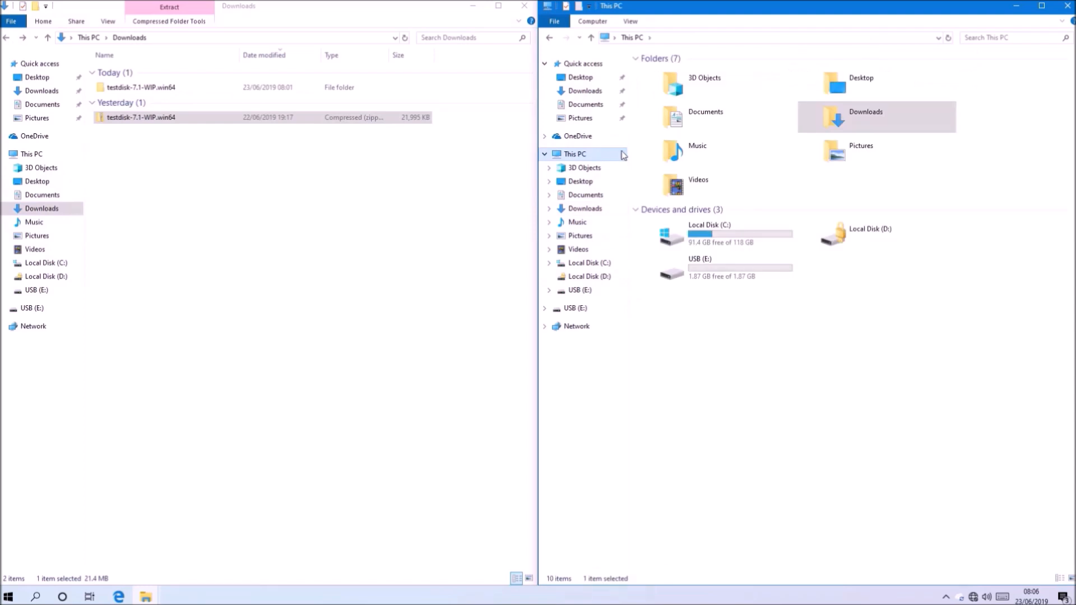
right_click(700, 268)
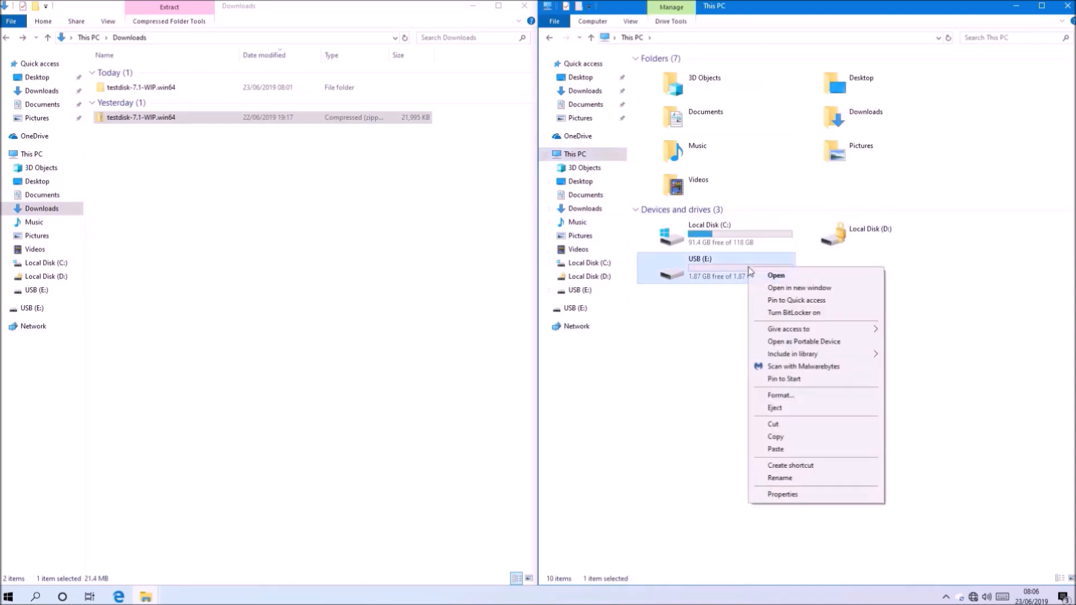
mouse_move(806, 391)
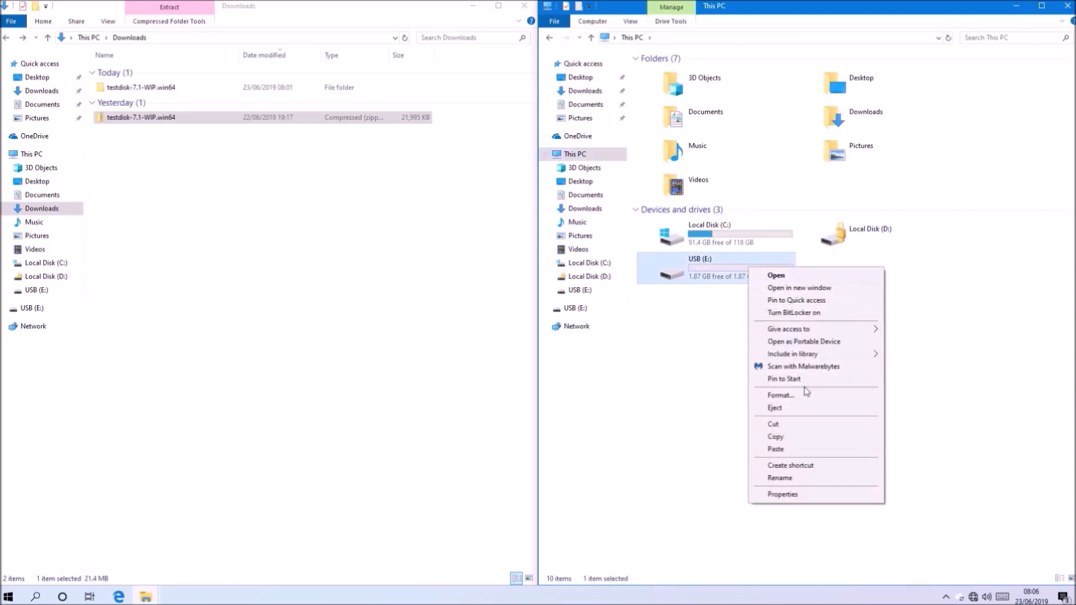
click(780, 395)
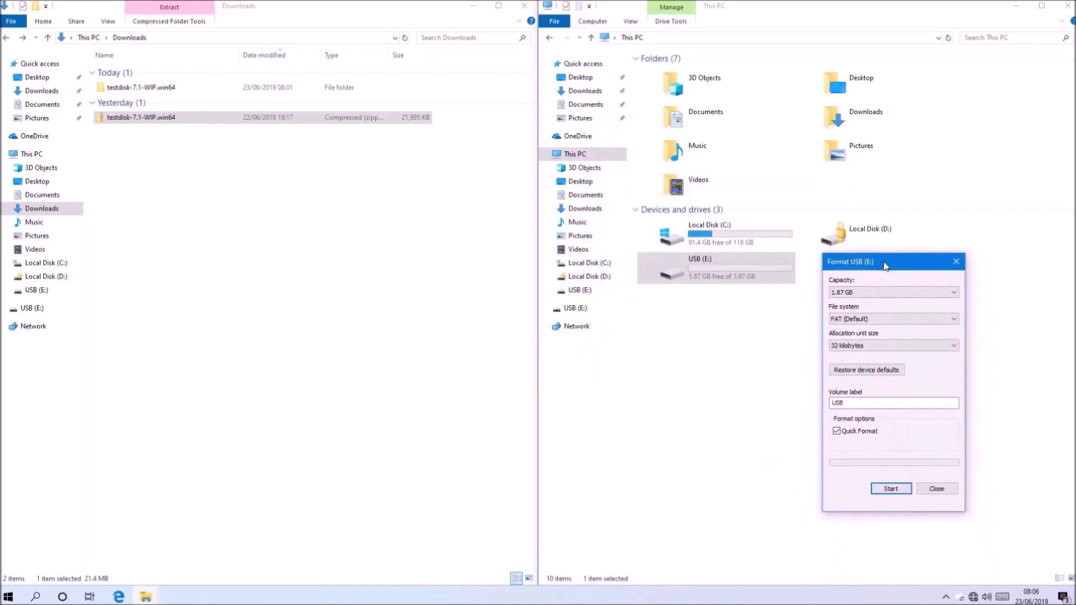
click(892, 403)
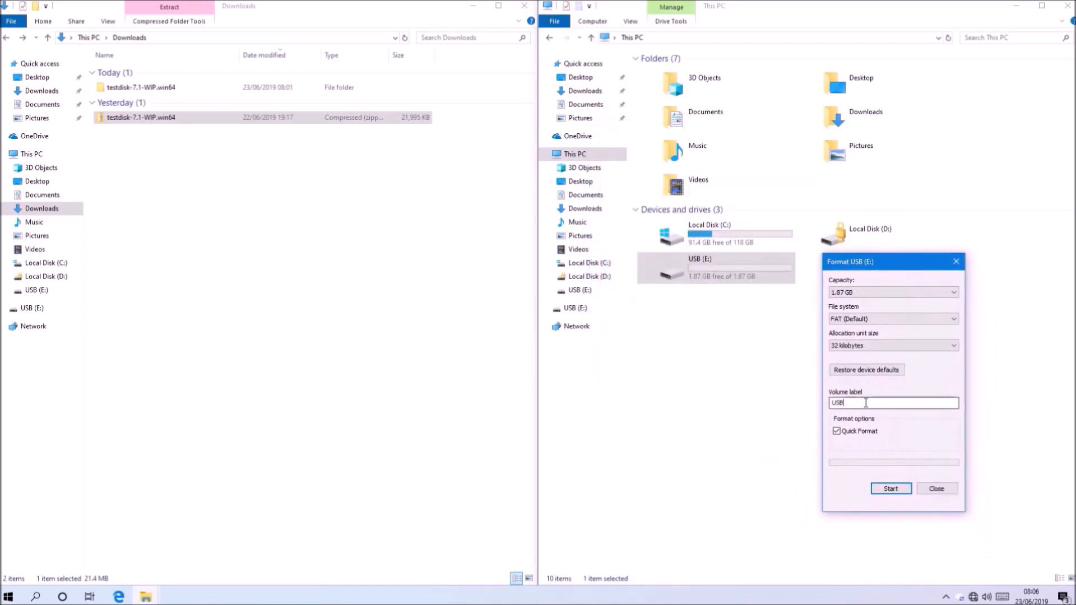
text(1)
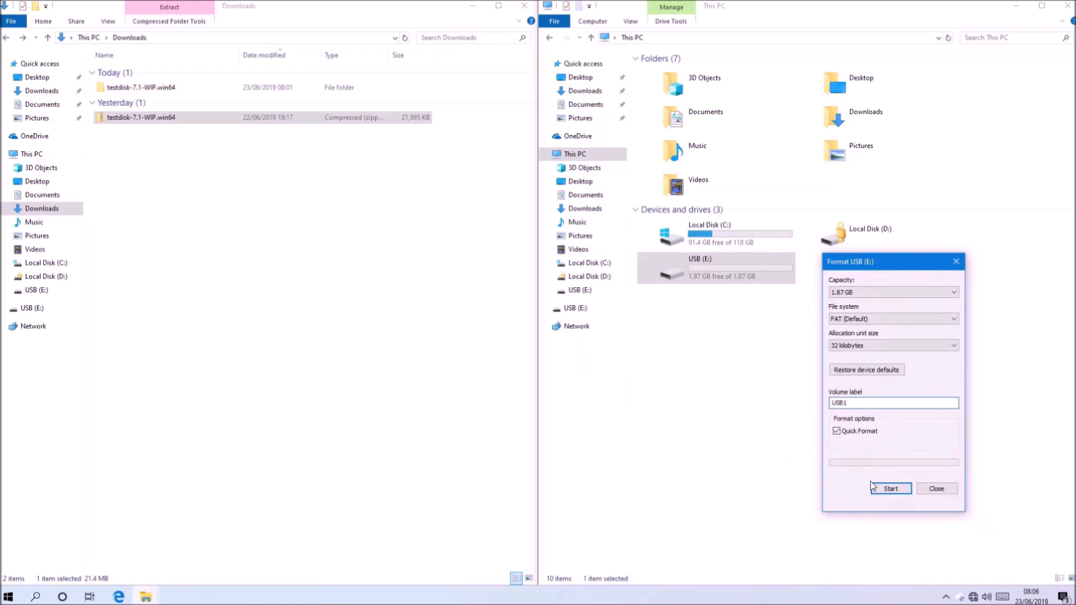
- Format the USB drive and dismiss the Format Complete message and dialog
click(891, 489)
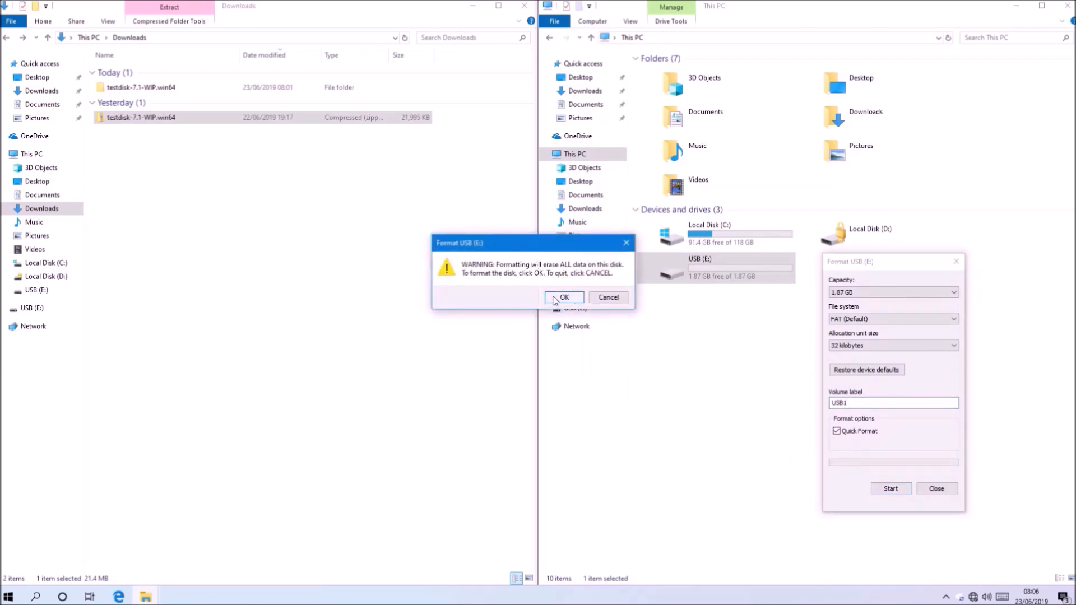
click(564, 297)
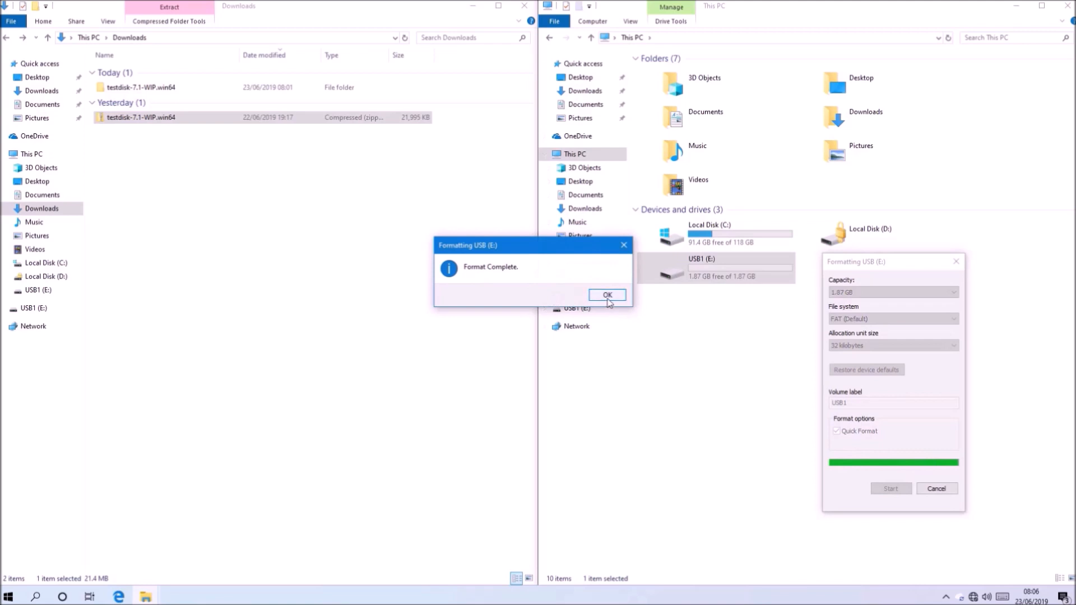
click(606, 294)
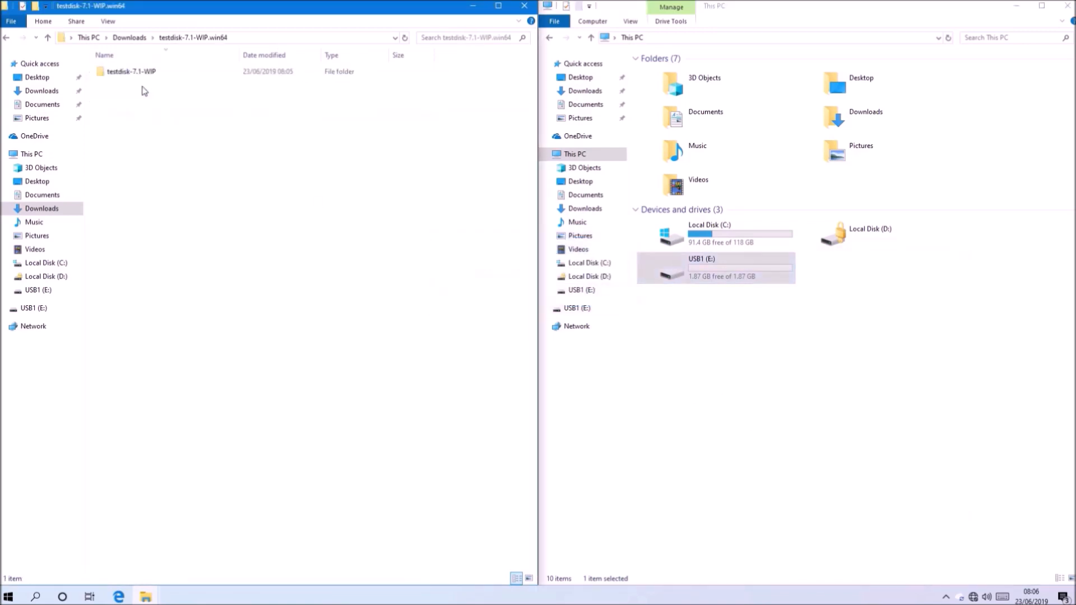
- Launch photorec_win and scan the generic flash disk whole as a non-ext filesystem
double_click(130, 71)
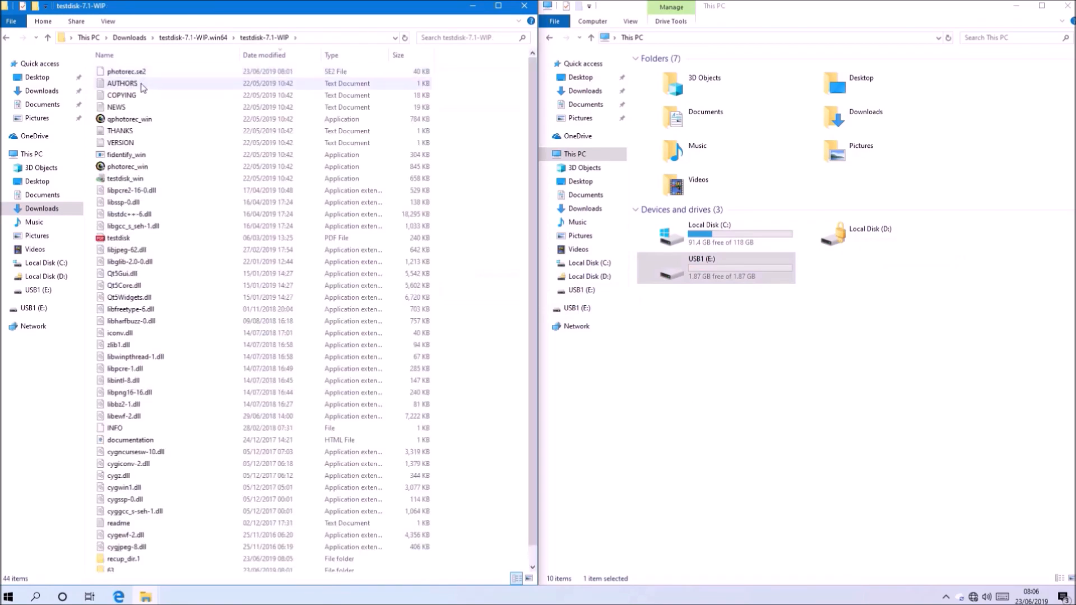
click(127, 166)
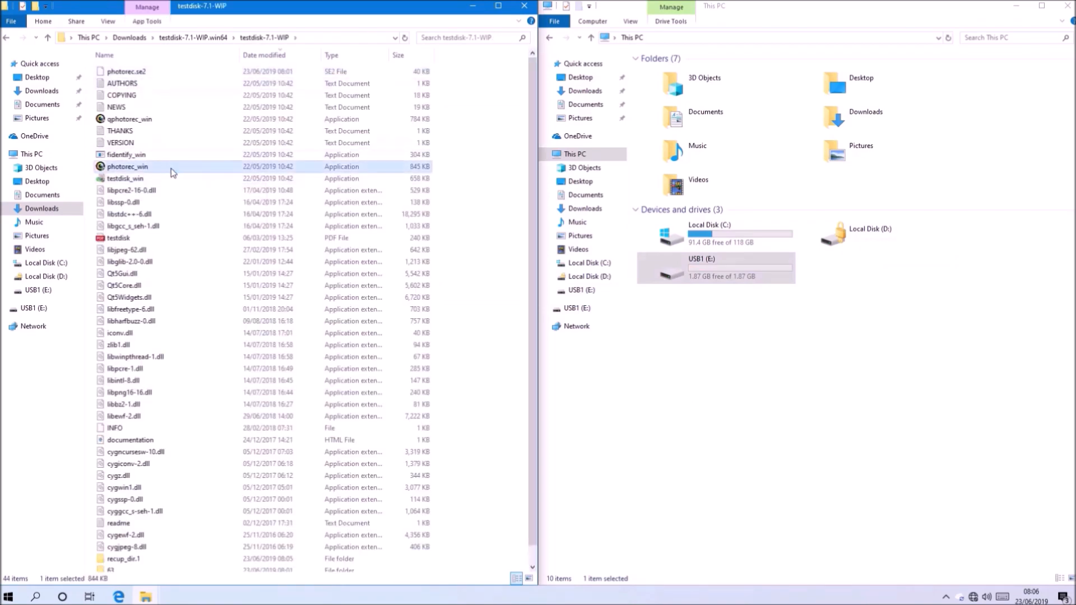
double_click(128, 166)
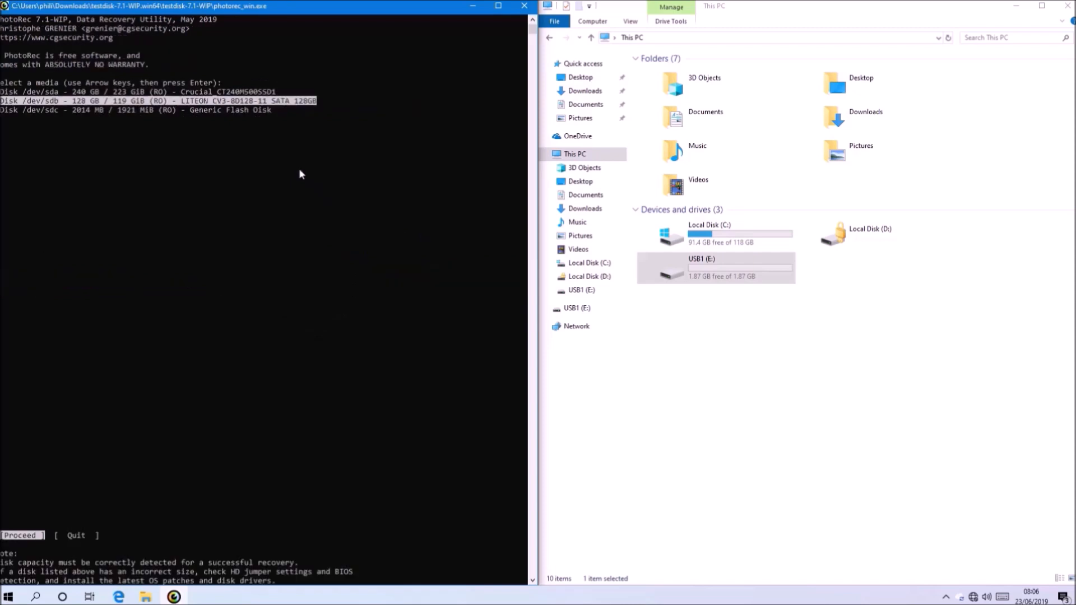
key(enter)
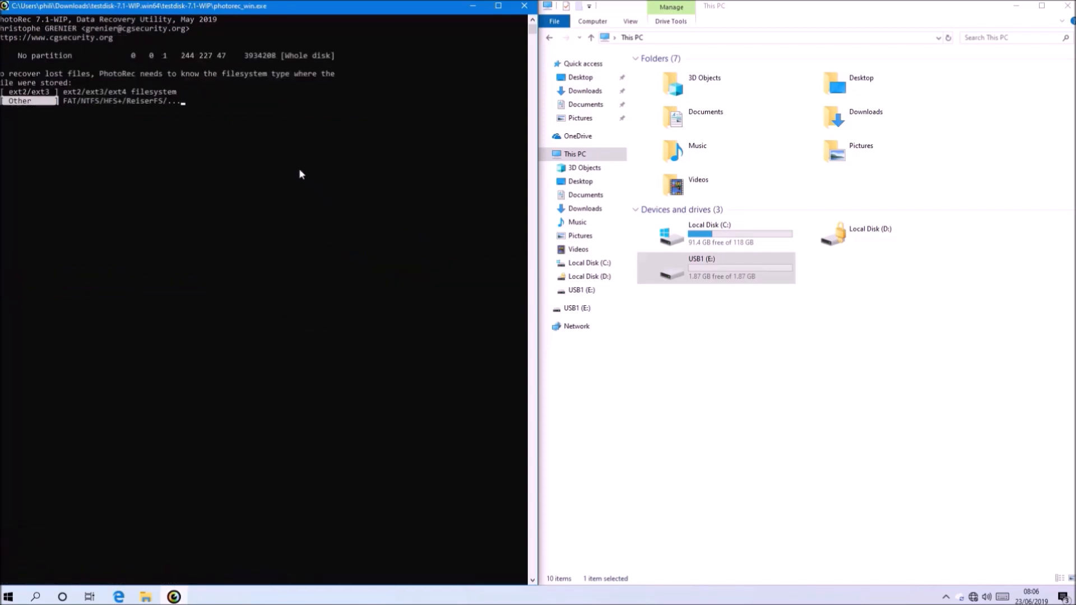
key(enter)
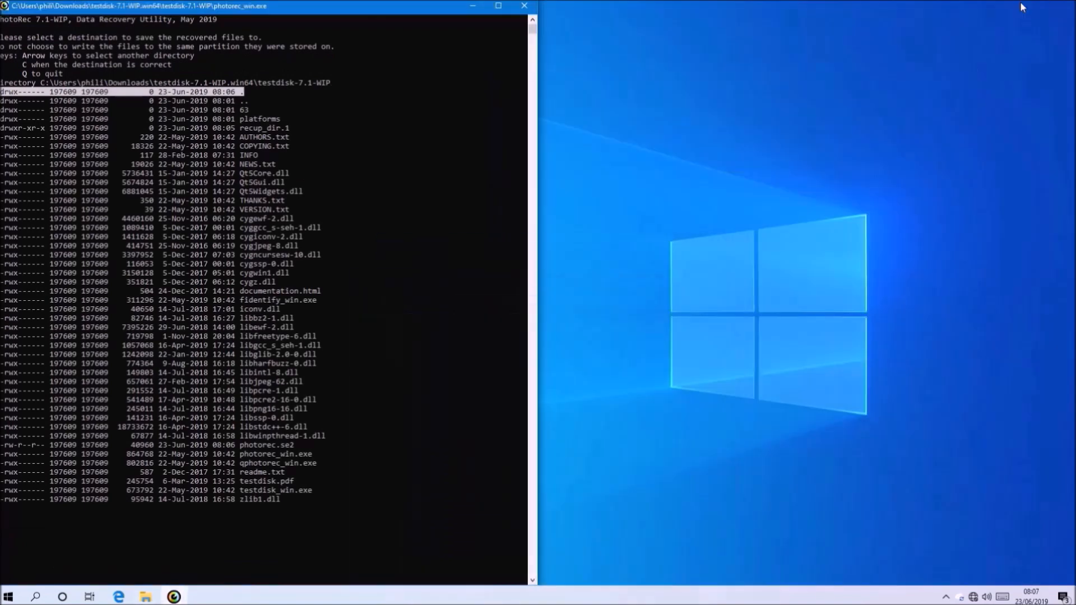
mouse_move(145, 595)
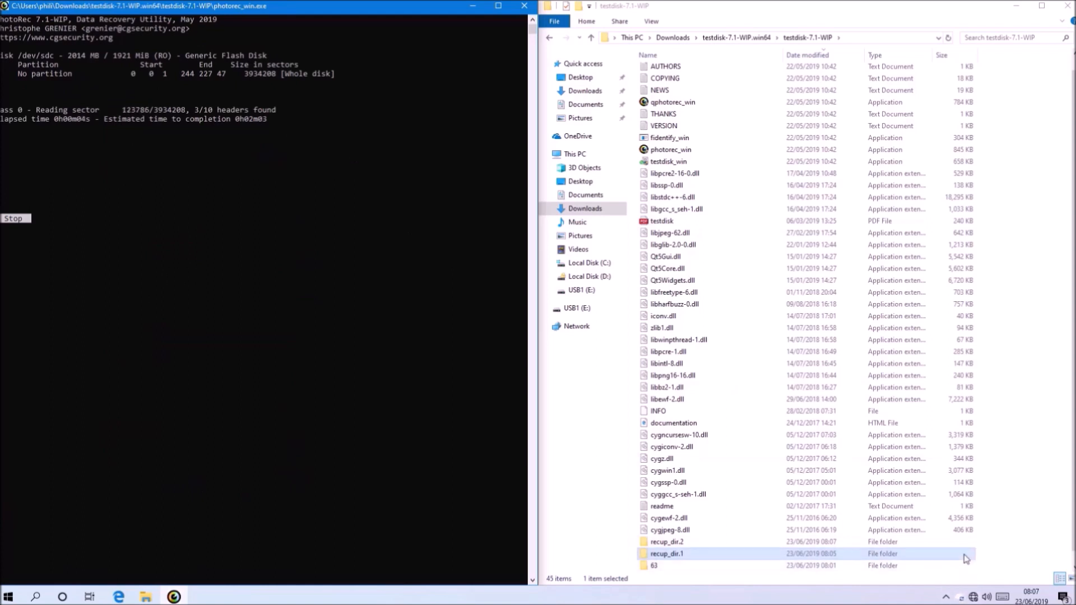
- Review recup_dir.2 and open the recovered Word document
double_click(668, 541)
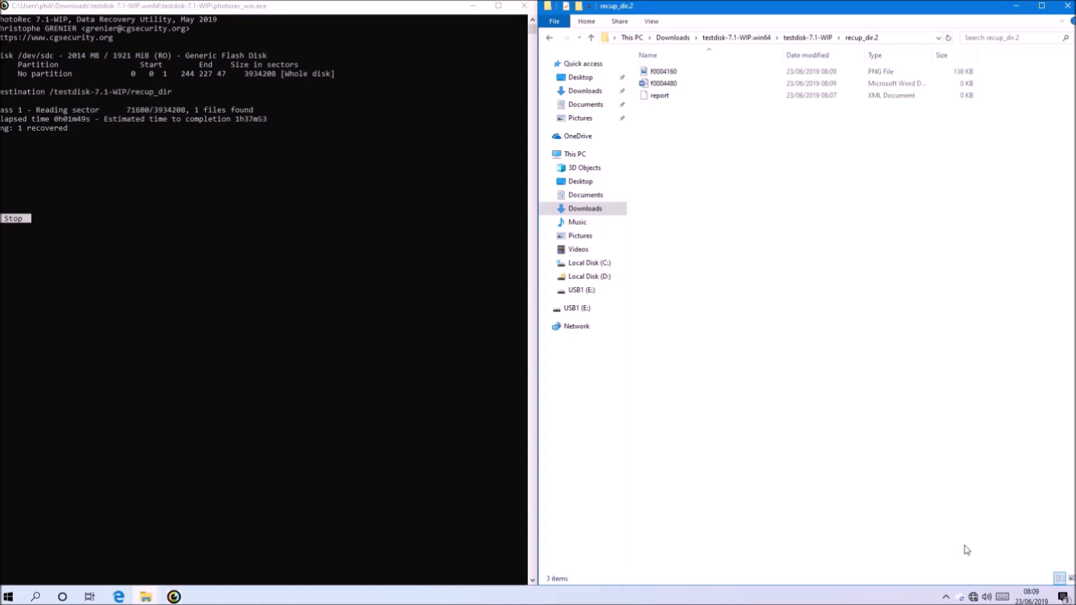
click(663, 83)
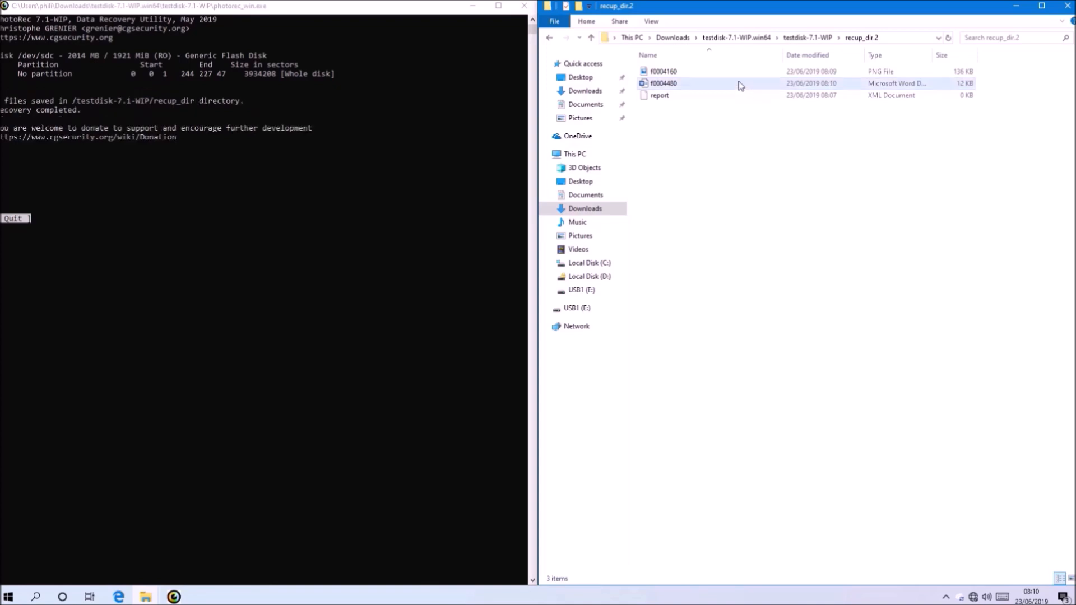
double_click(663, 83)
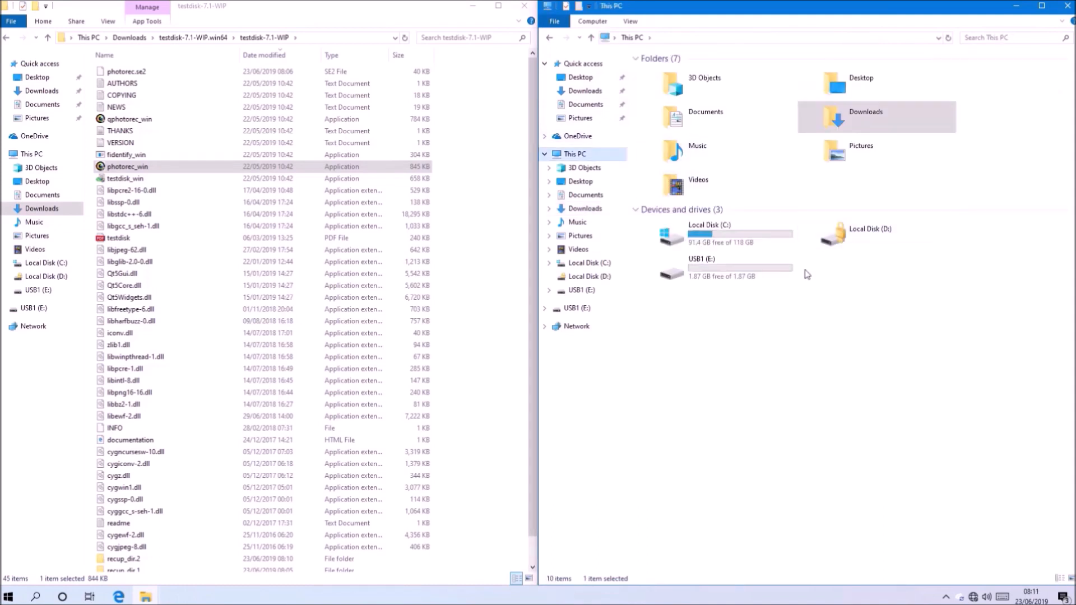
- Quick-format the USB stick with its volume label changed from USB1 to USB2
right_click(702, 268)
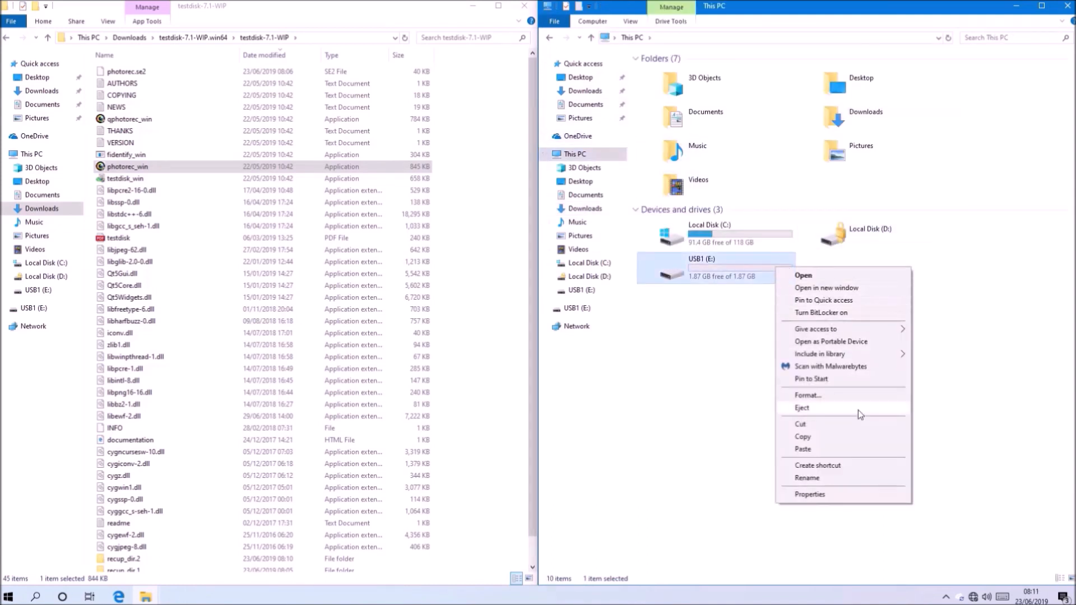
click(807, 395)
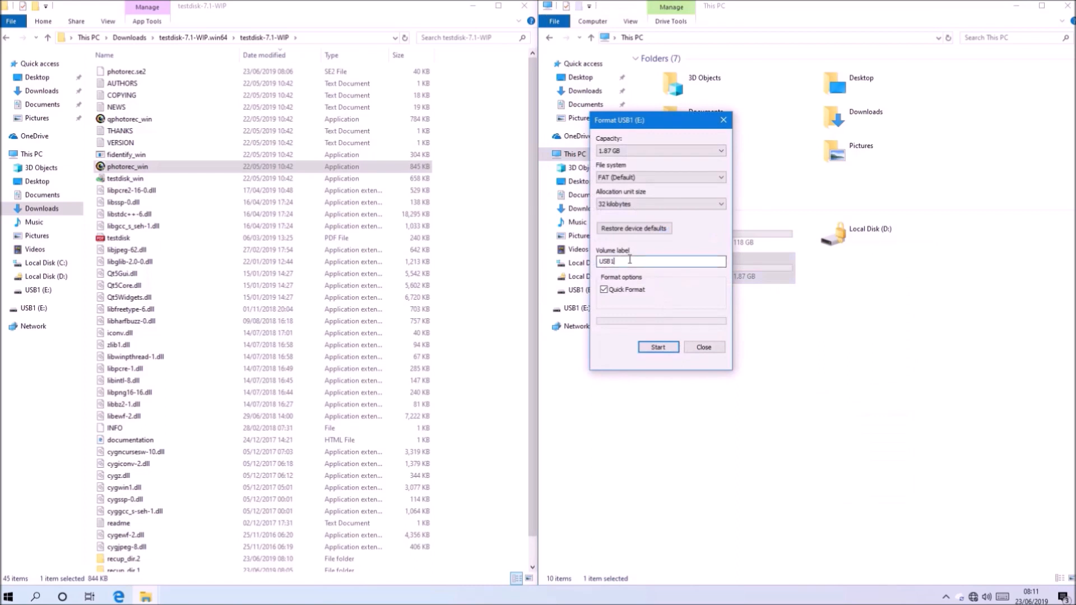
key(Backspace)
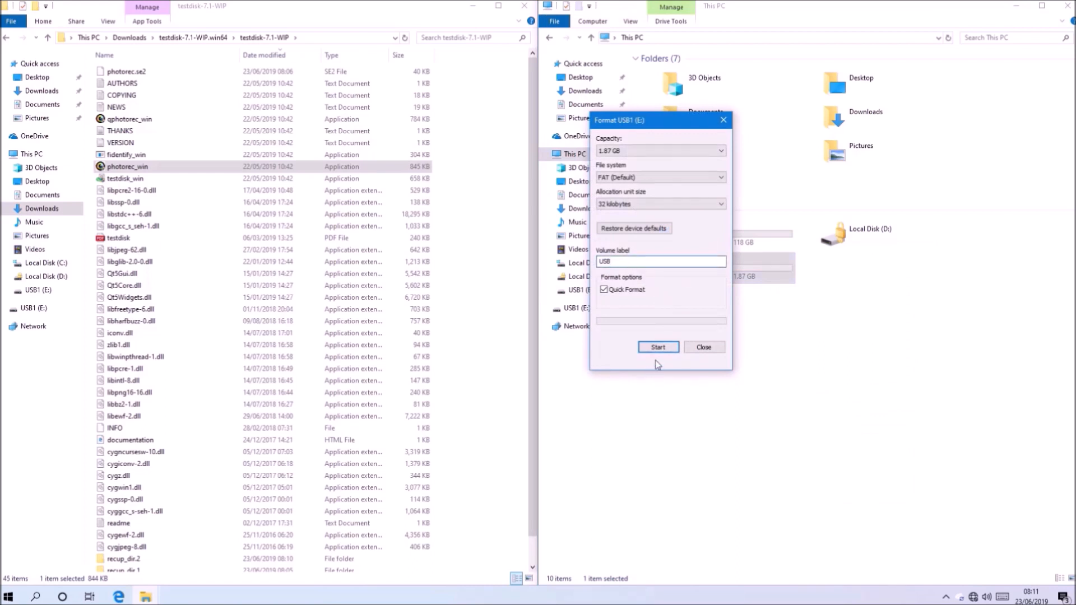
text(2)
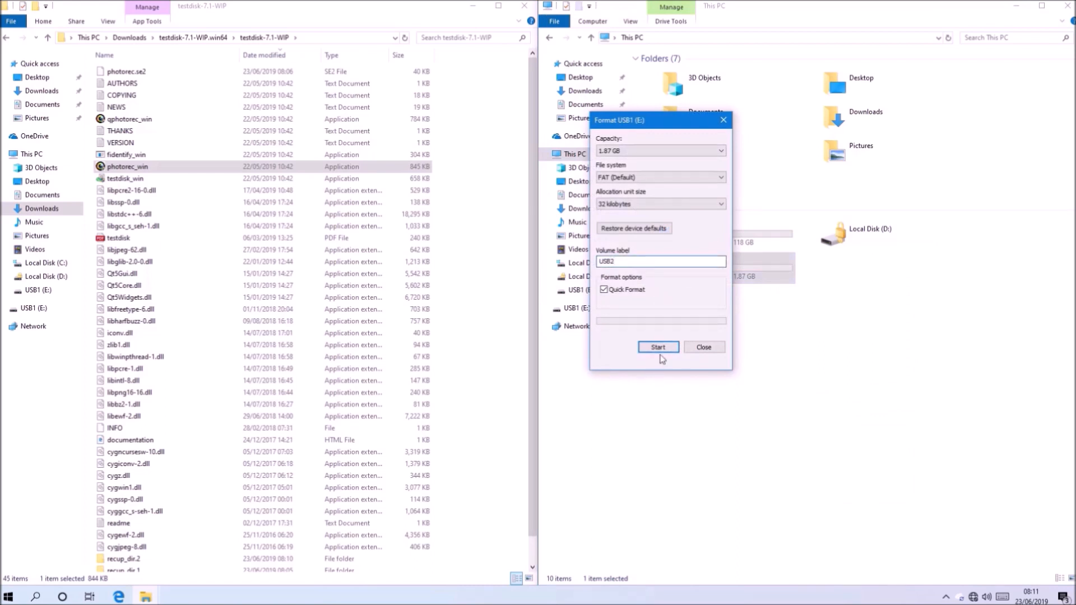
click(657, 346)
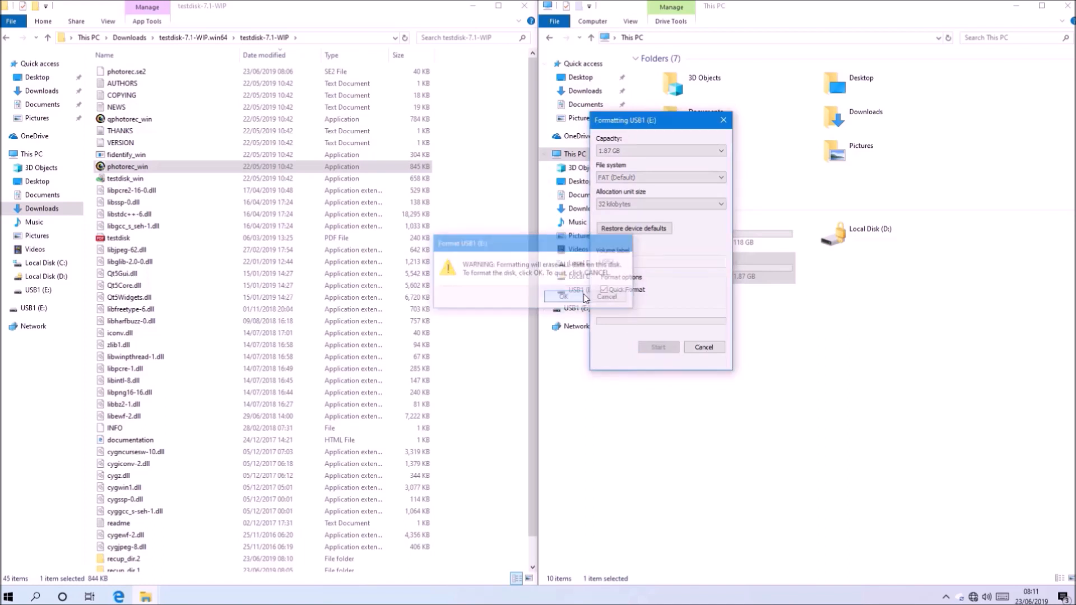
click(564, 296)
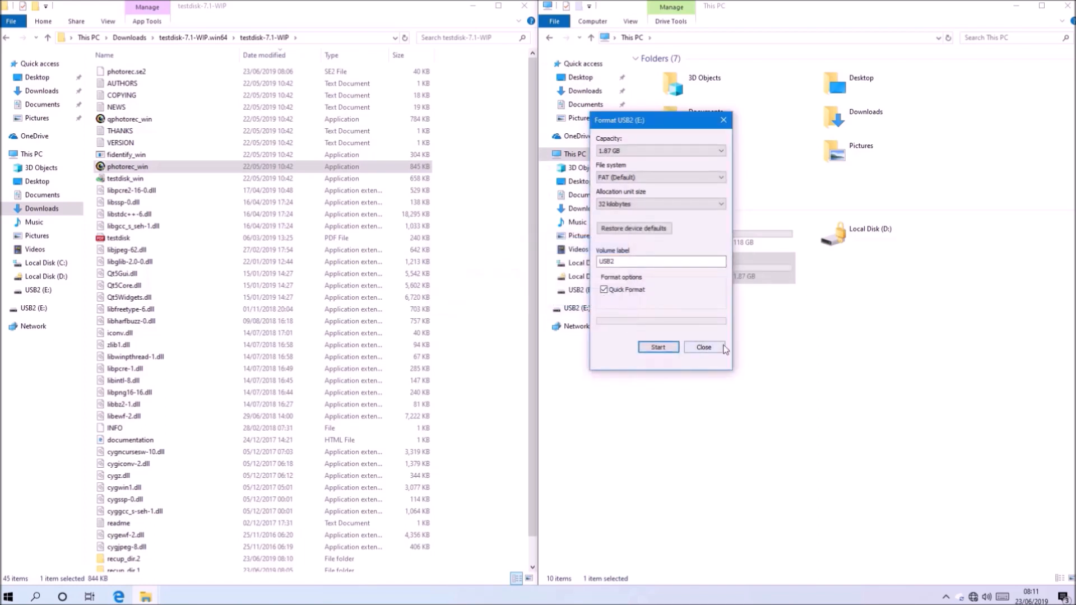
click(703, 347)
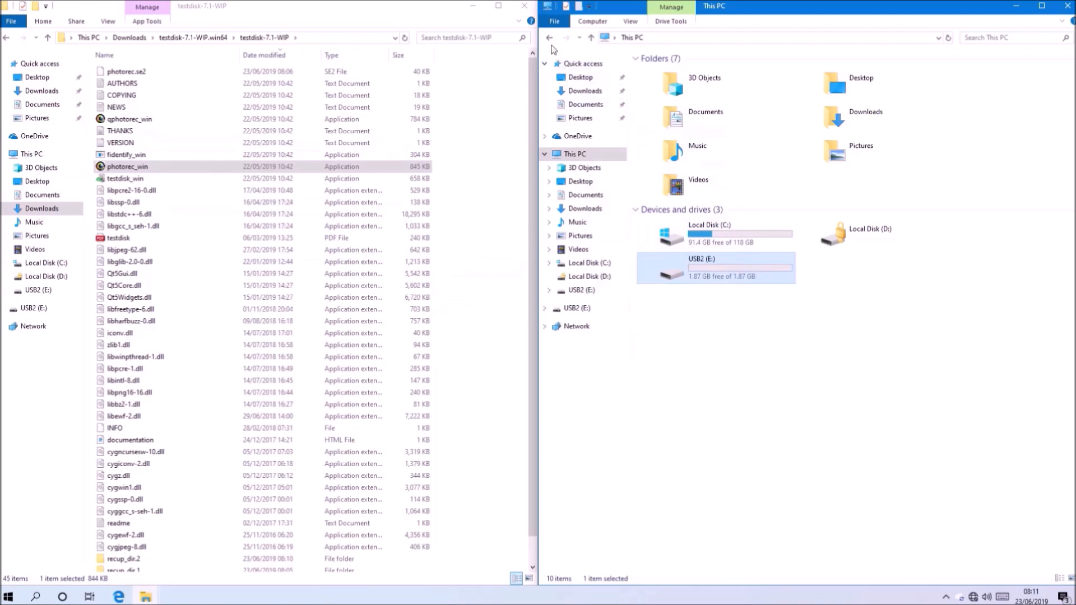
- Rerun PhotoRec with admin rights, scanning the flash disk whole as non-ext
double_click(127, 166)
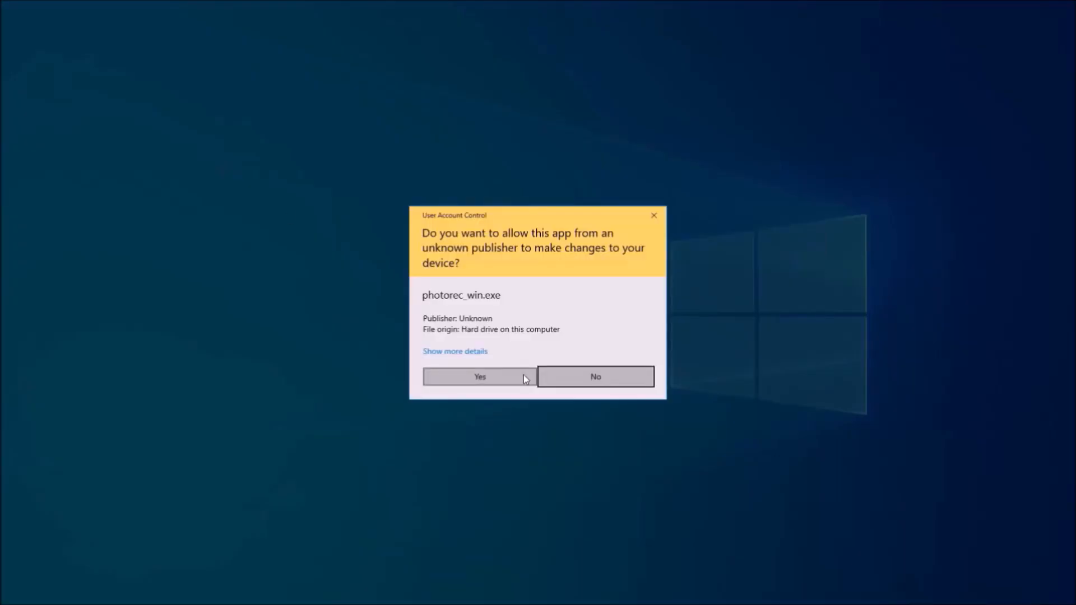
click(479, 376)
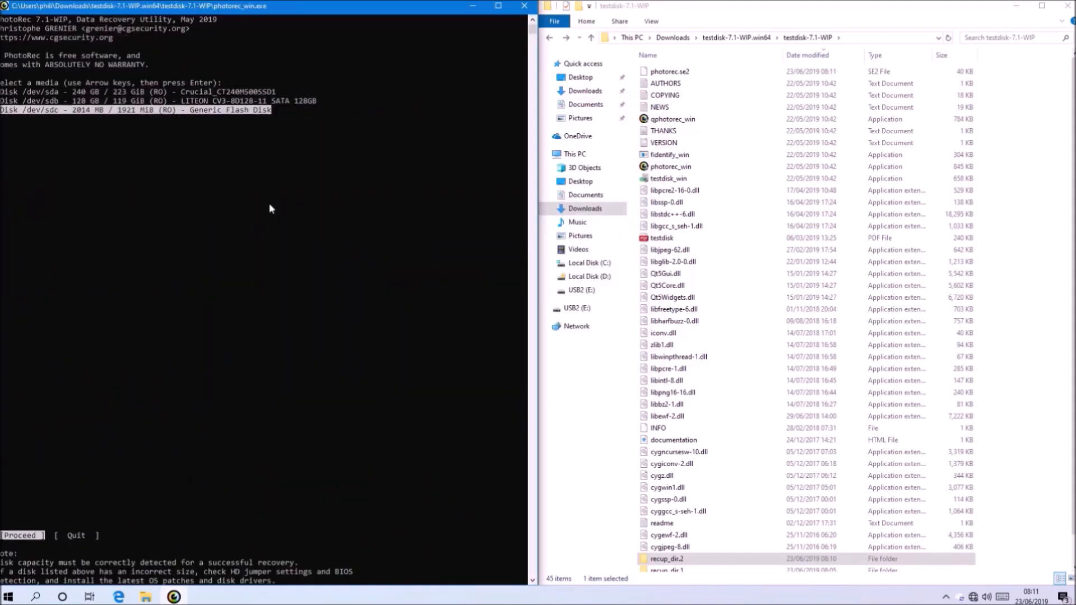
key(enter)
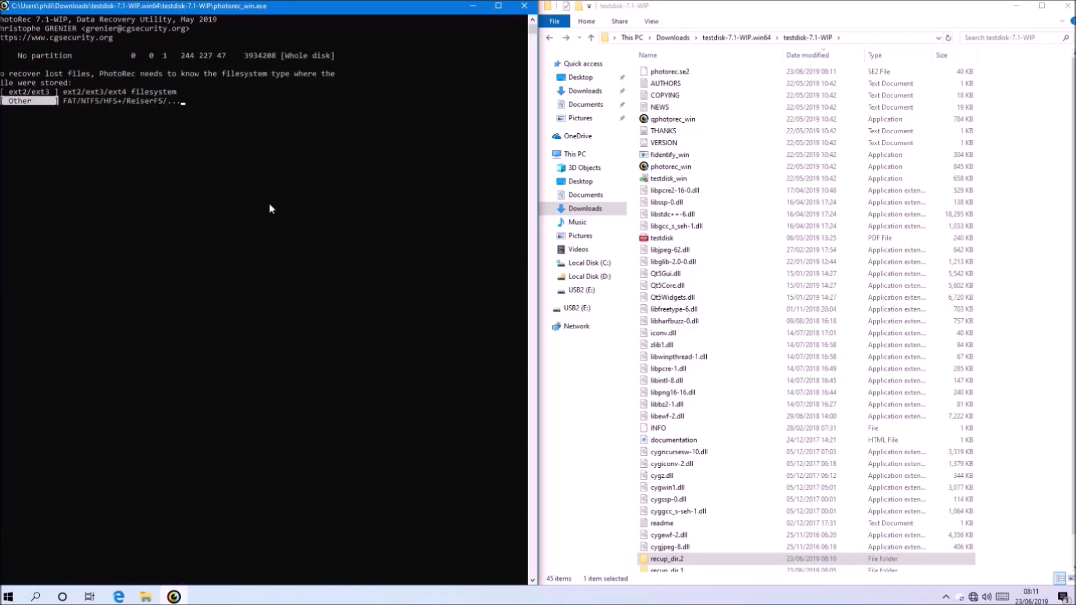
key(enter)
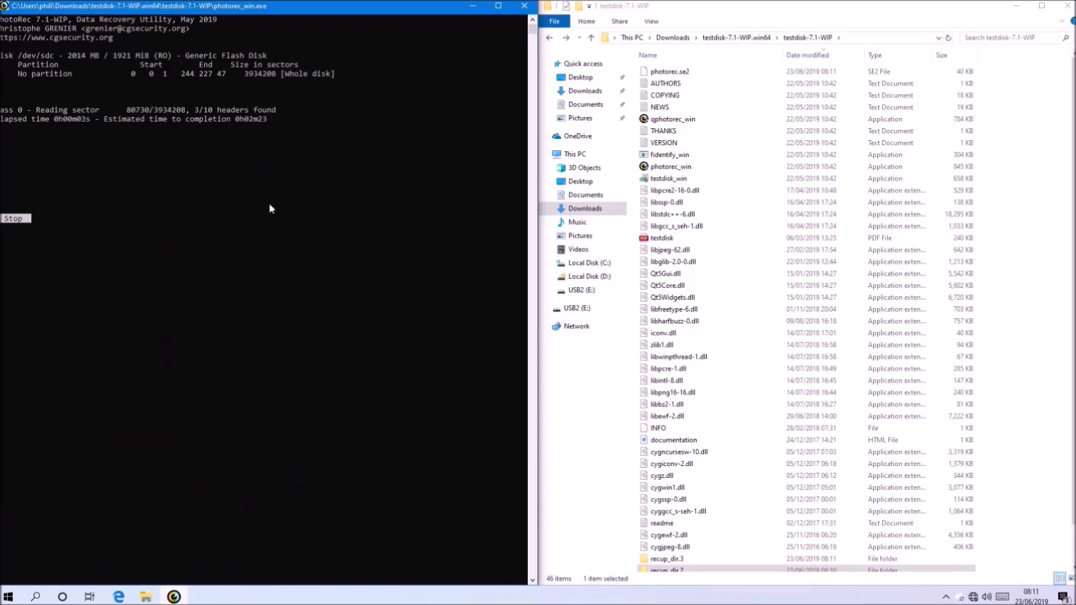
mouse_move(497, 441)
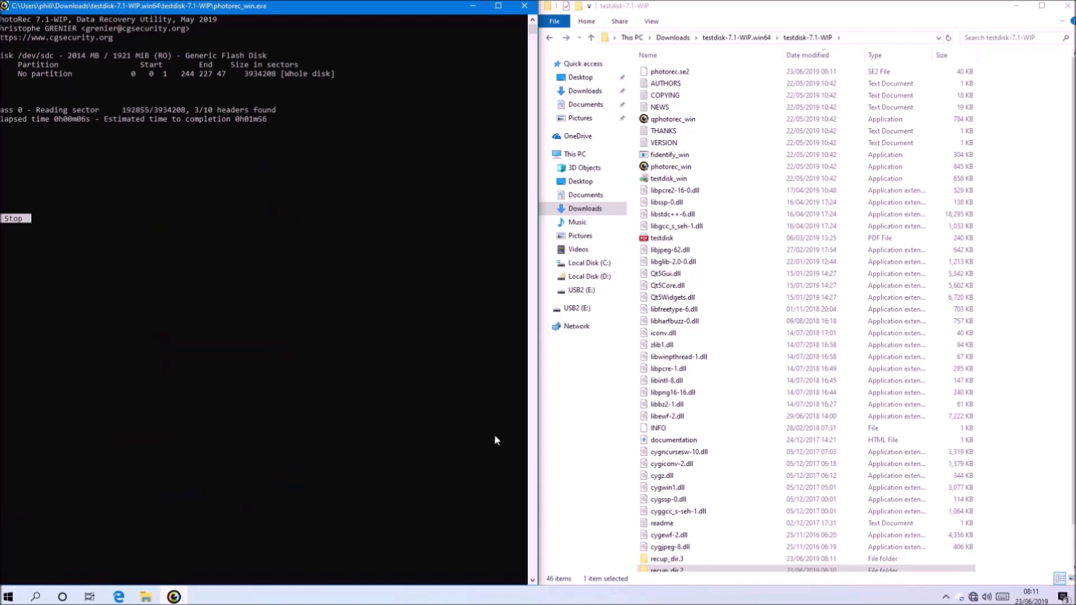
- Check recup_dir.3, viewing the recovered TOP SECRET PNG and opening the Word document
double_click(666, 559)
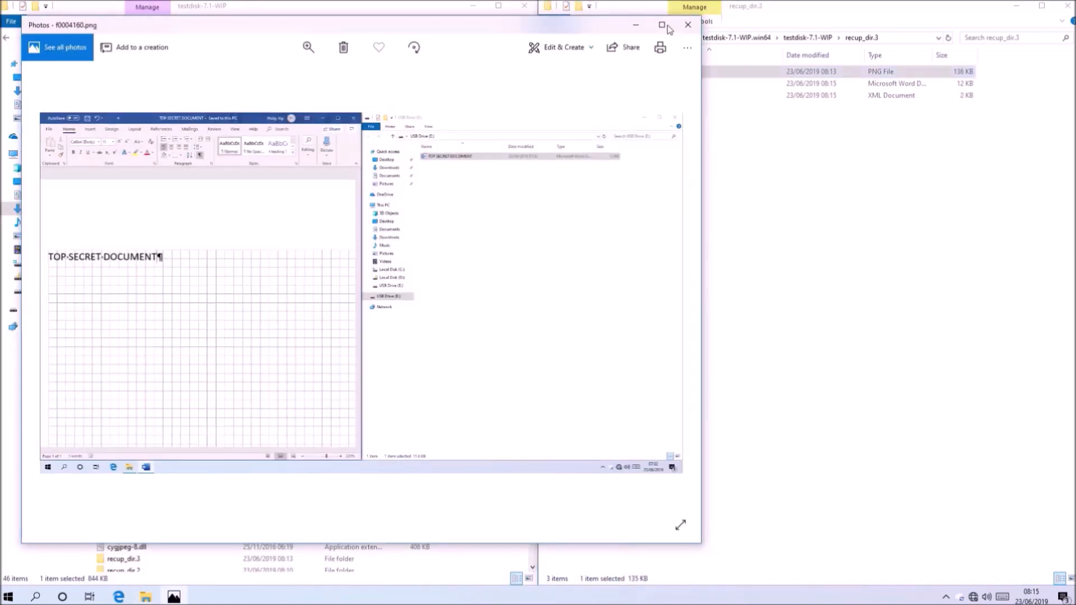
click(687, 25)
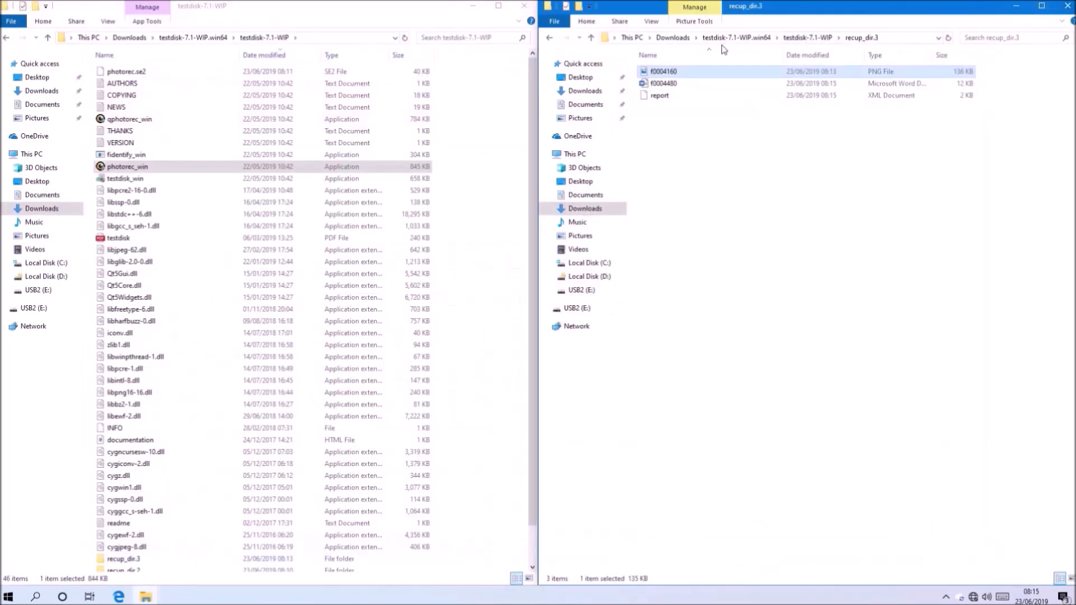
double_click(663, 83)
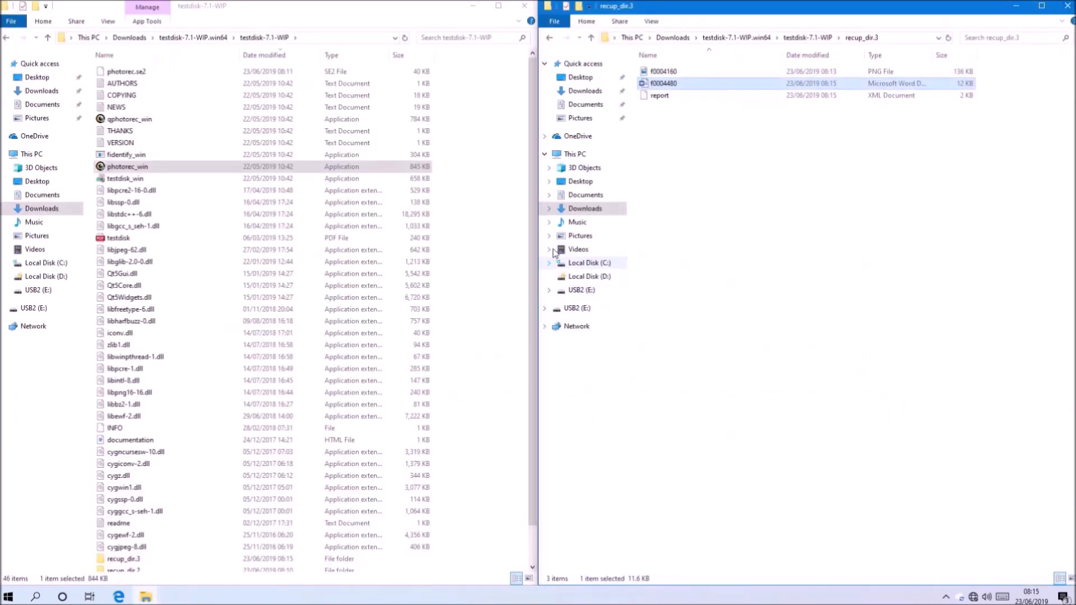
- Begin formatting the USB2 drive with the new volume label USB3
click(575, 154)
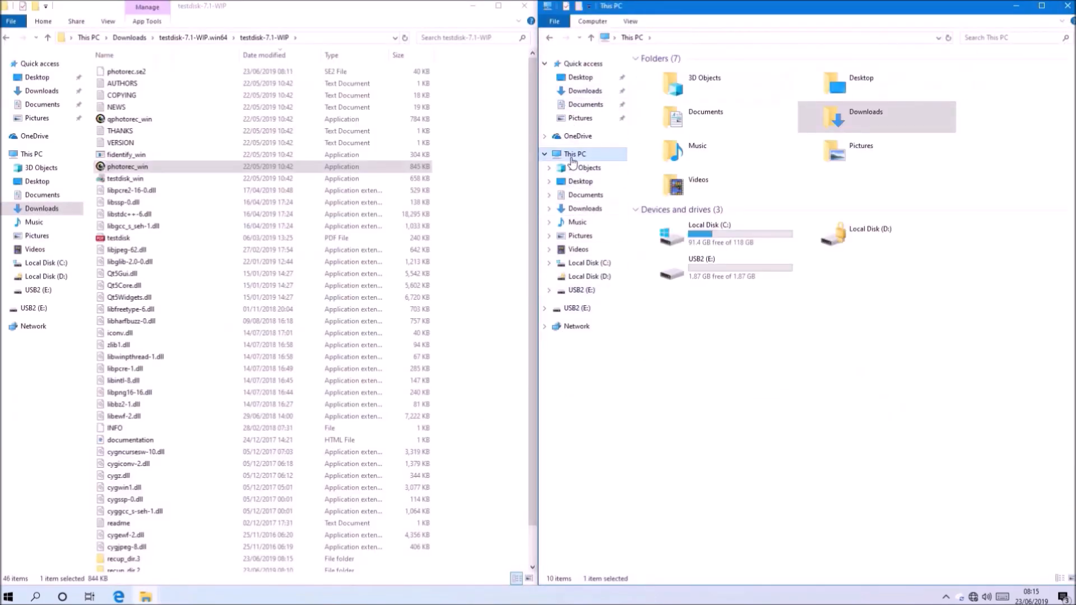
right_click(699, 268)
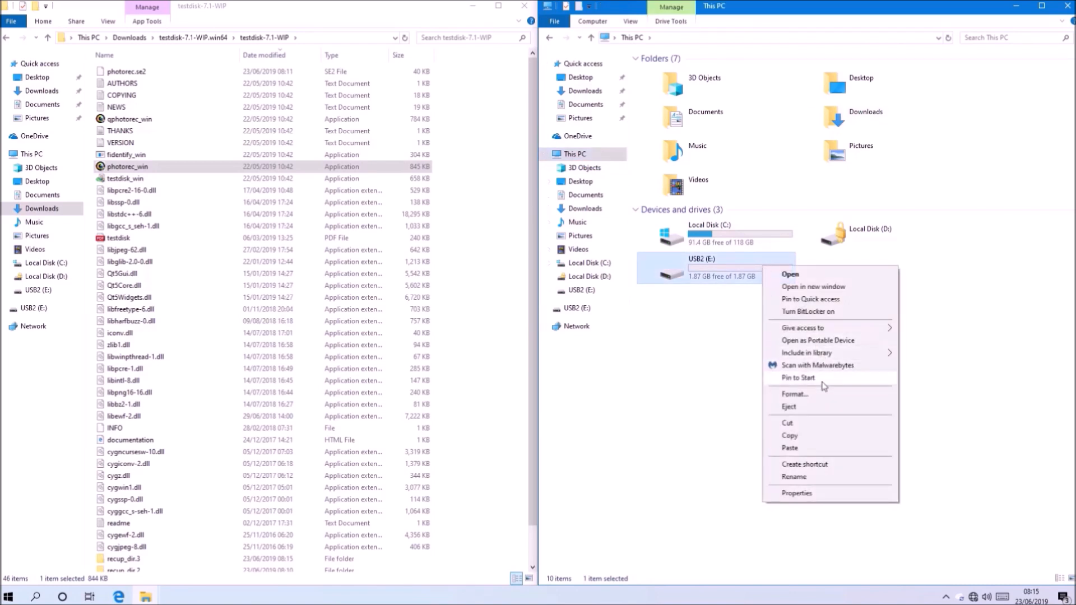
click(795, 394)
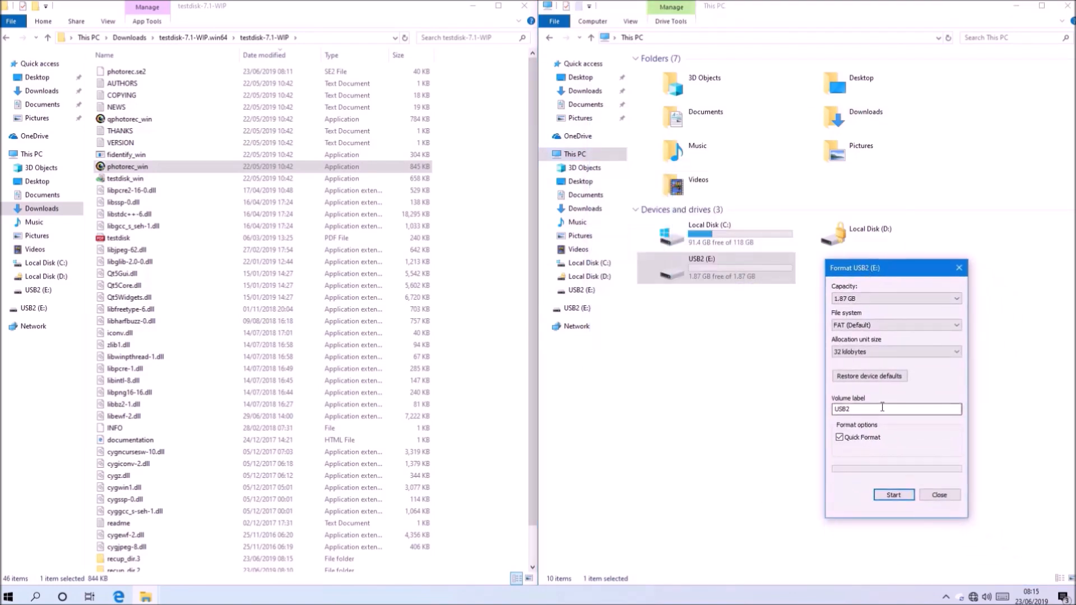
text(USB3)
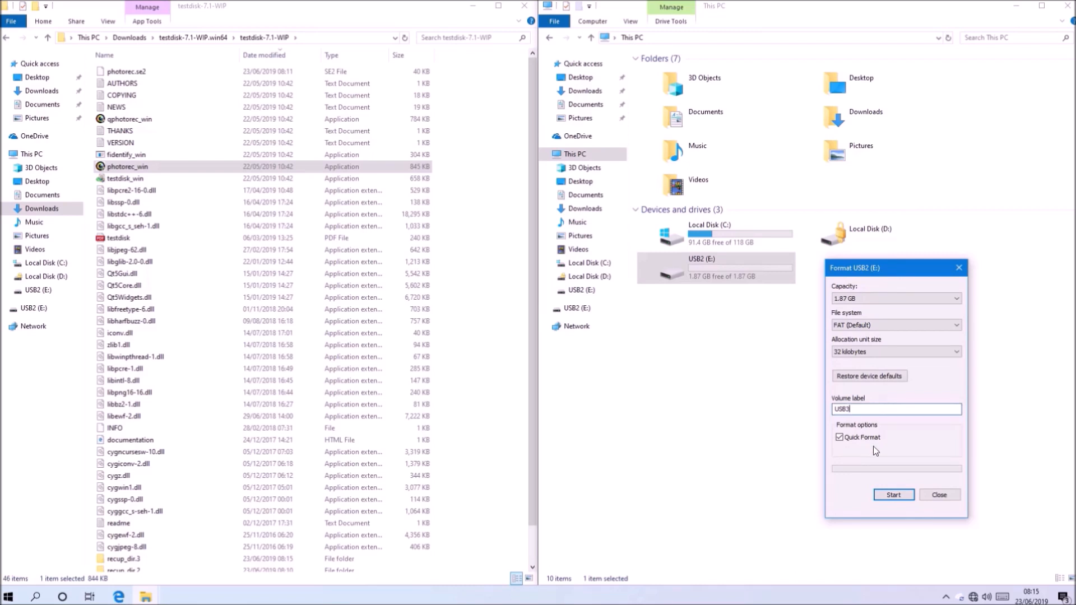
- Run a full (non-quick) format of the drive and dismiss the completion message
click(893, 495)
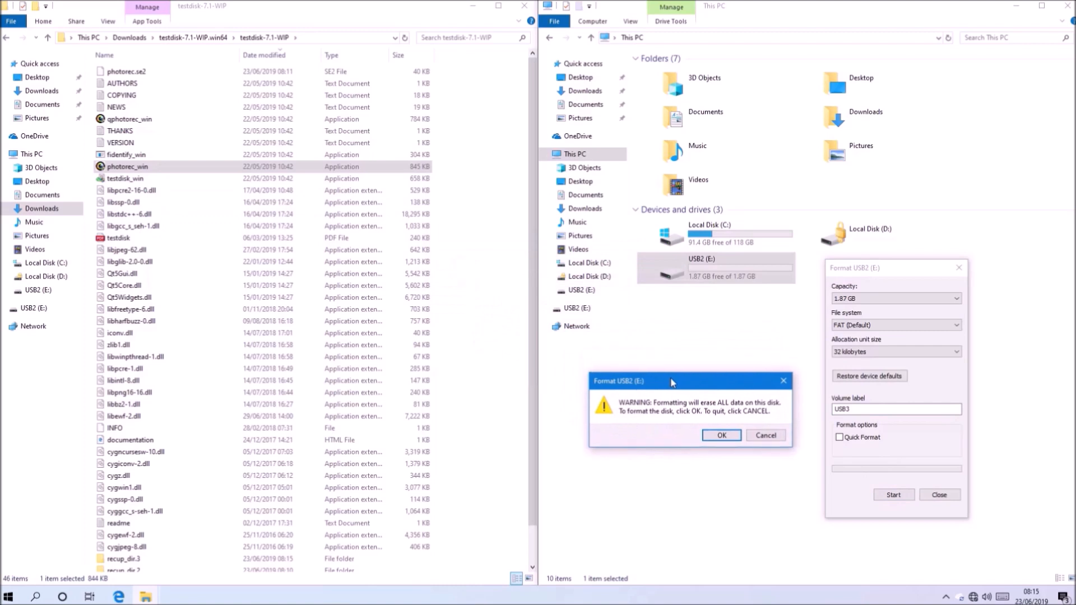
click(721, 435)
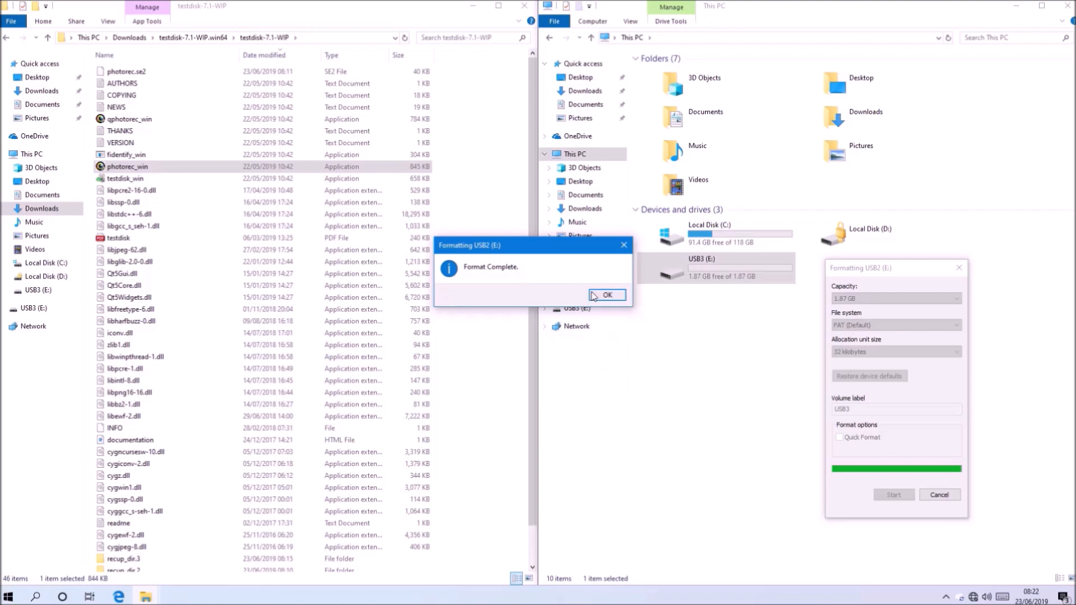
click(607, 295)
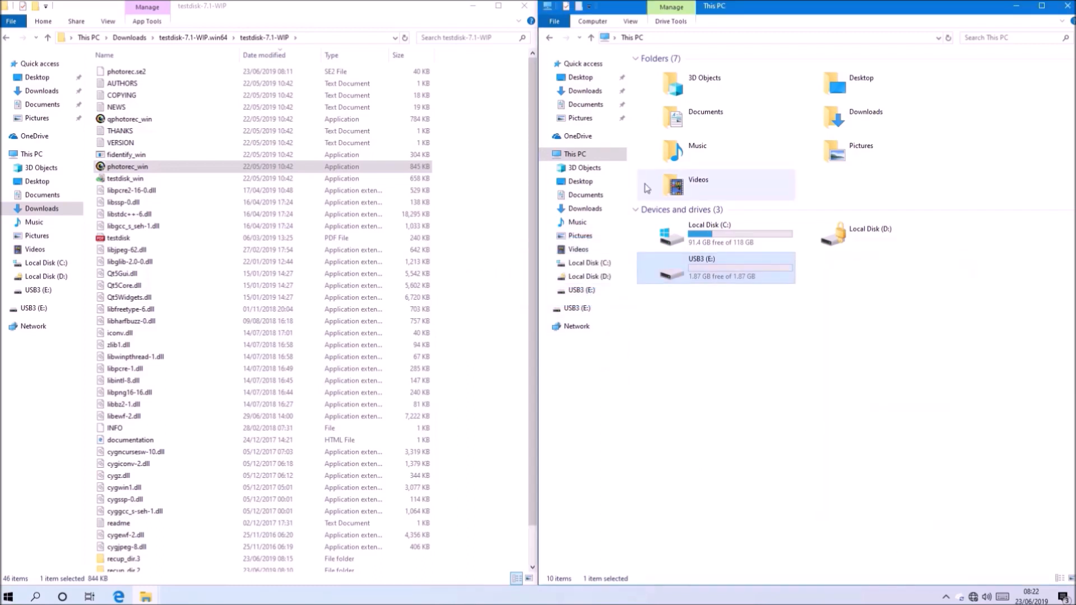
- Rescan the fully formatted flash disk with PhotoRec and find only report.xml in recup_dir.4
double_click(701, 268)
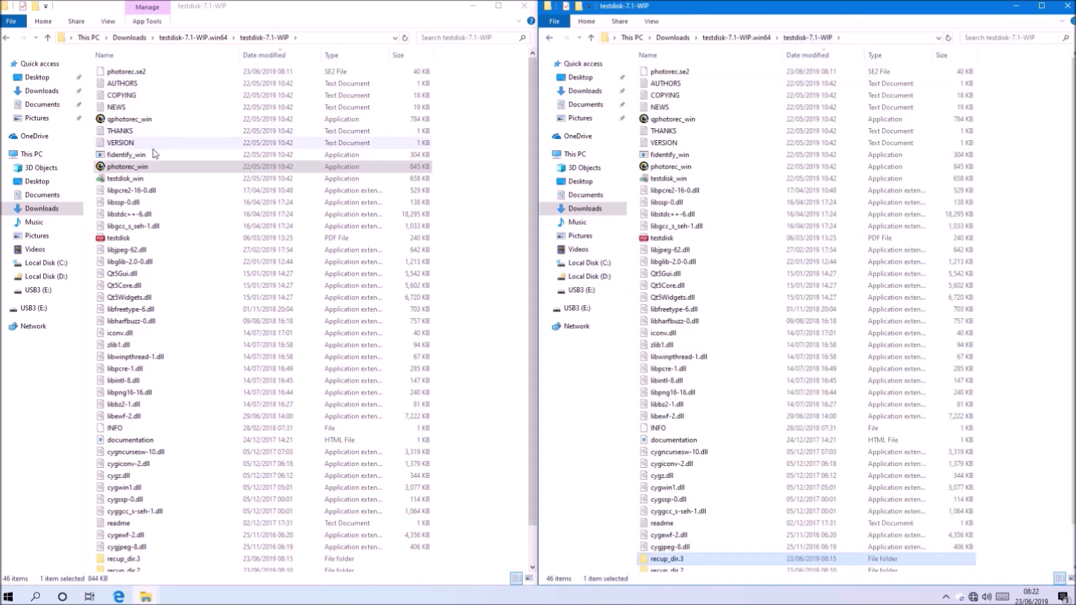
double_click(127, 166)
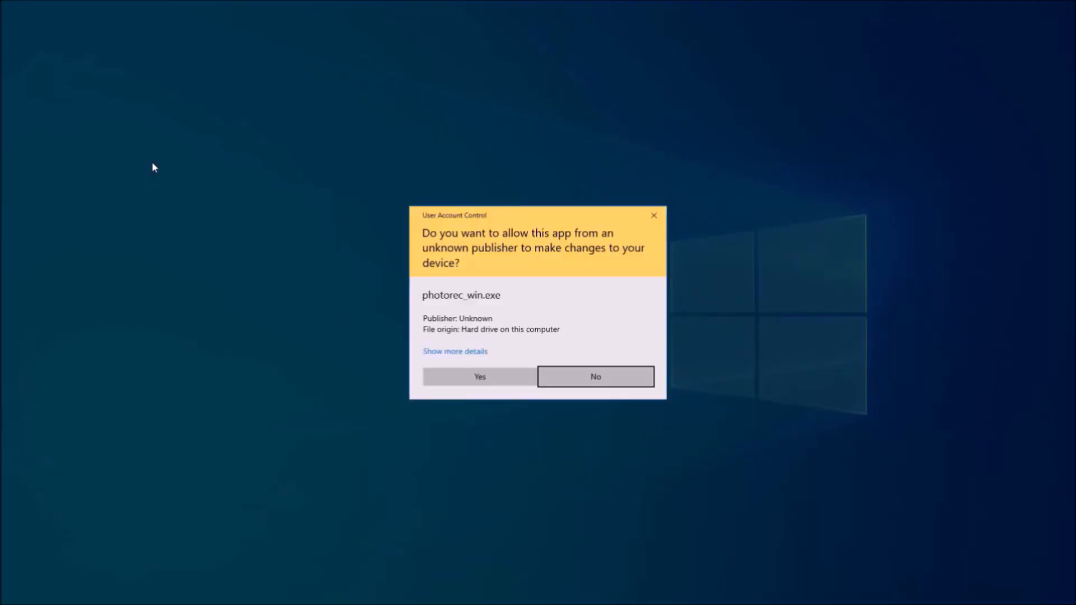
click(479, 377)
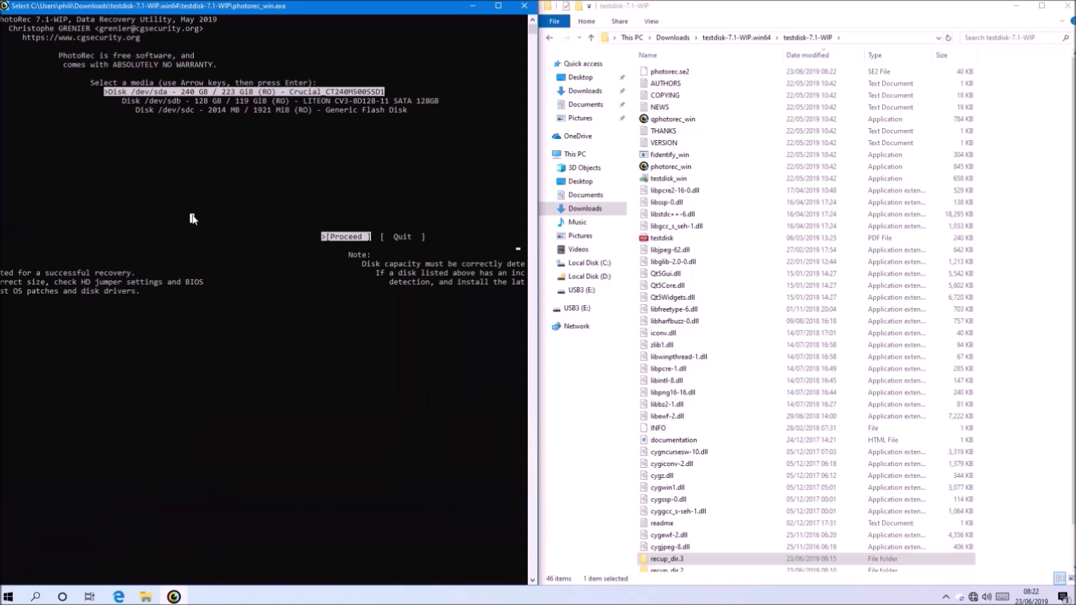
click(346, 237)
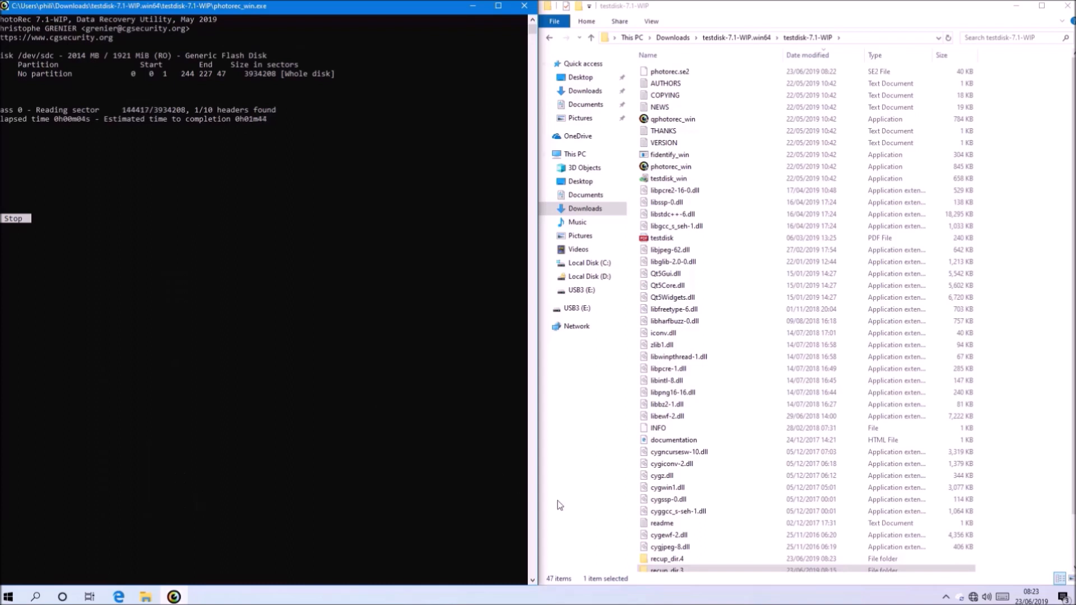
double_click(666, 558)
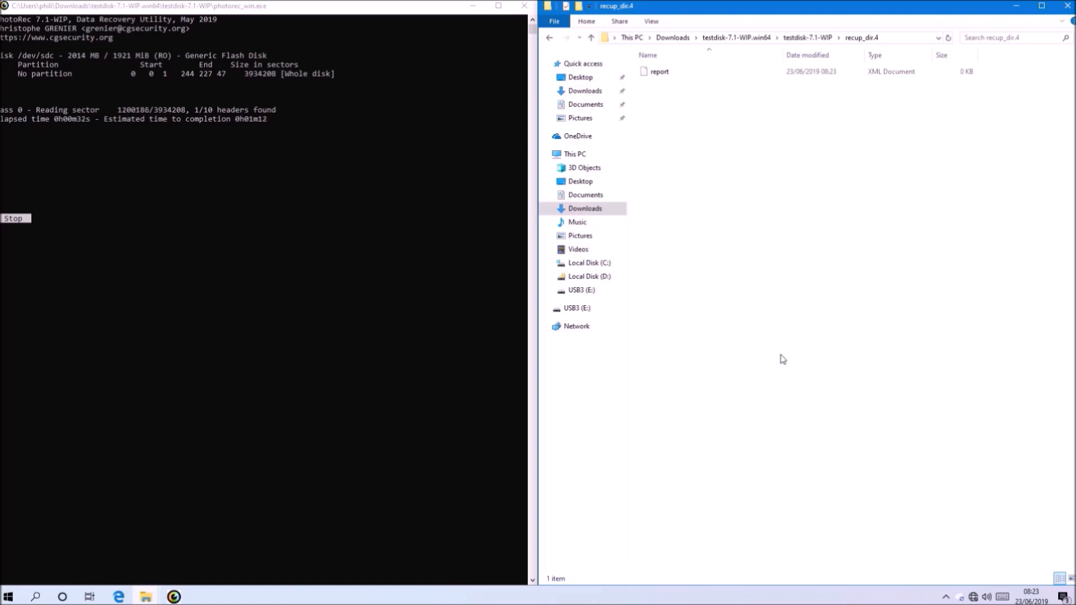
mouse_move(768, 310)
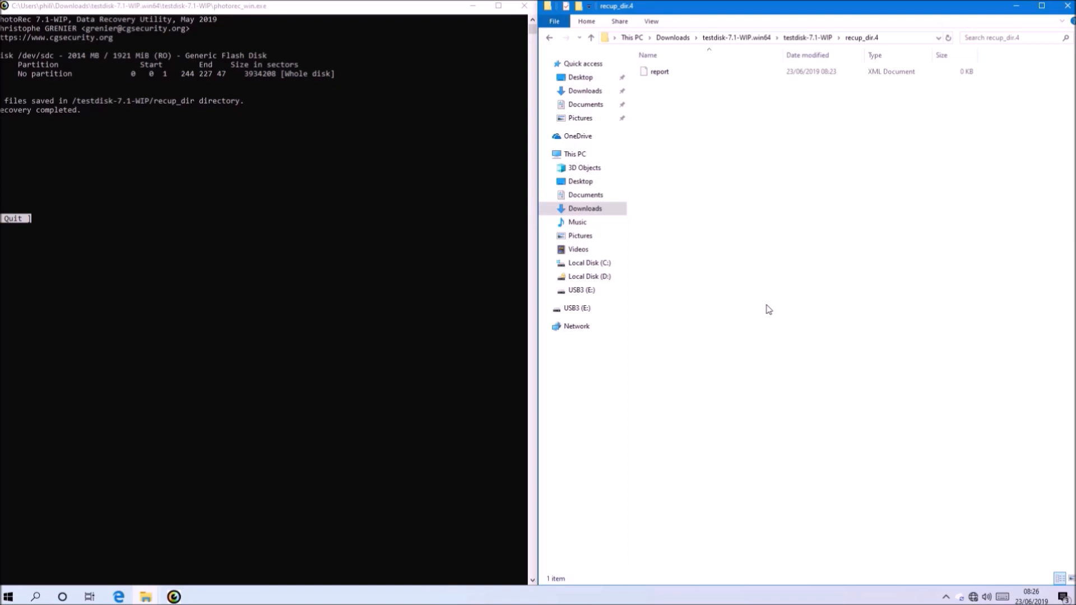
mouse_move(775, 161)
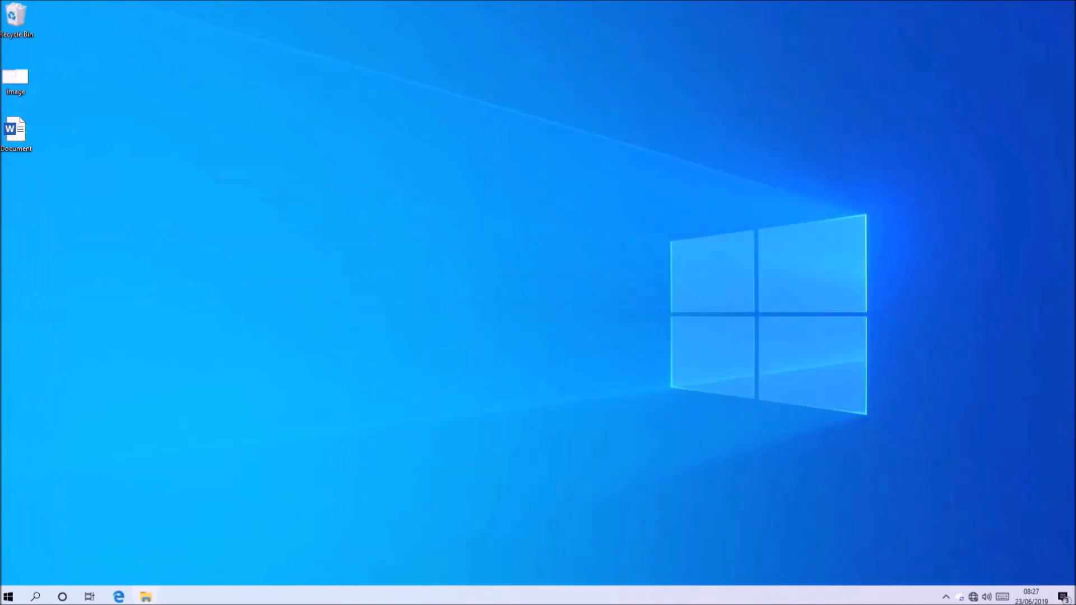
- Launch an administrator PowerShell from the Start quick menu and check the drive letters in Explorer
right_click(145, 595)
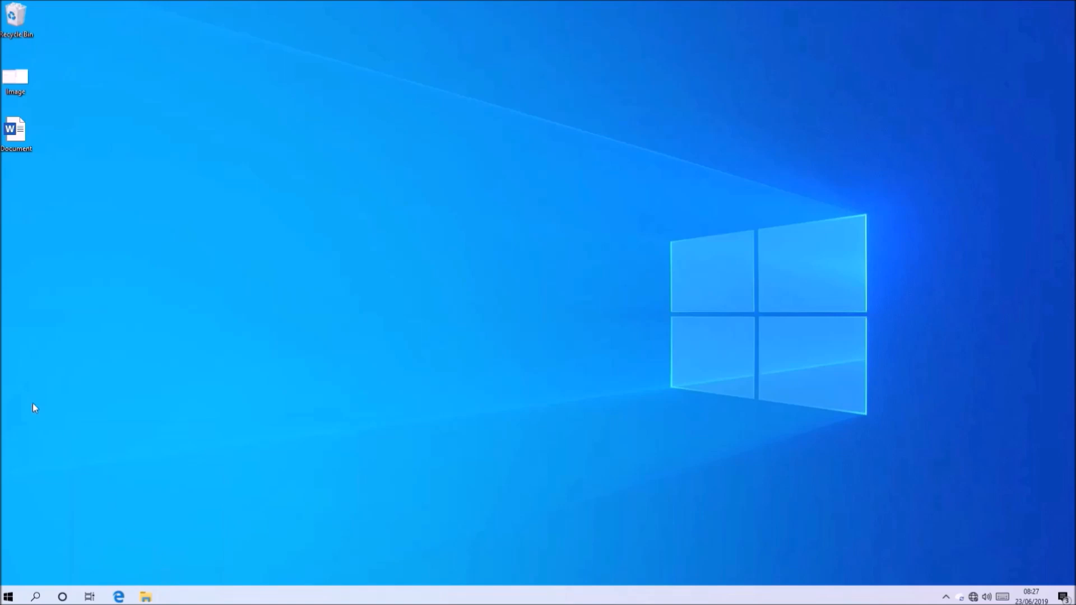
mouse_move(7, 597)
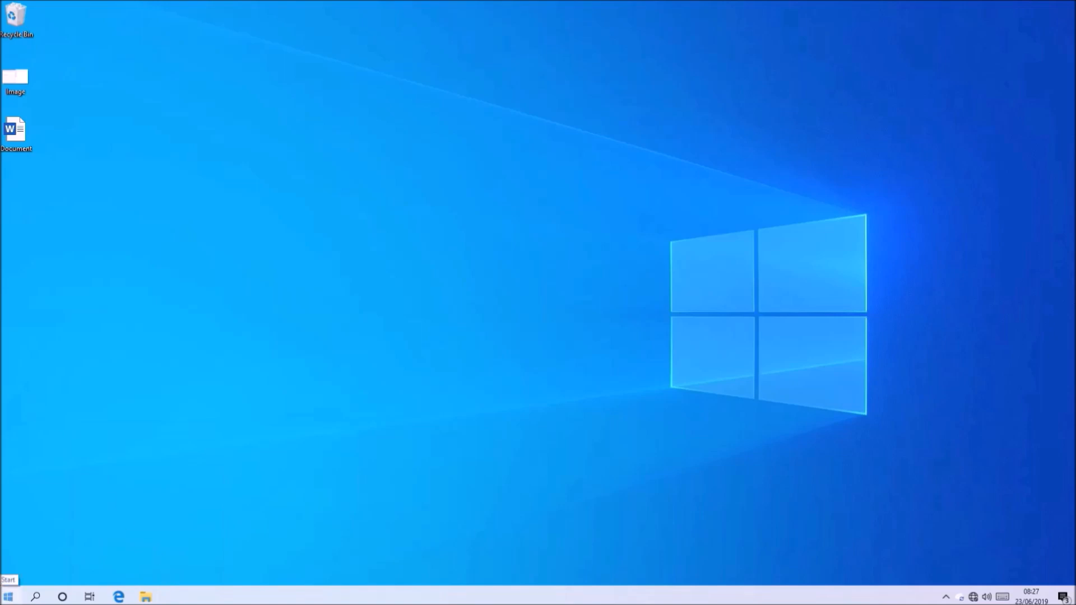
right_click(8, 595)
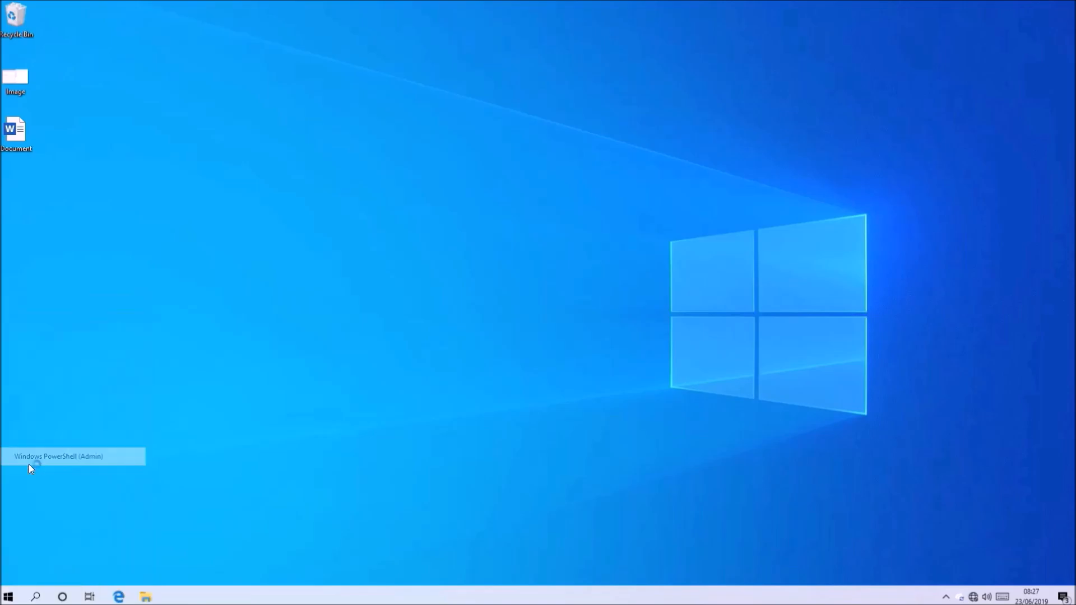
click(59, 456)
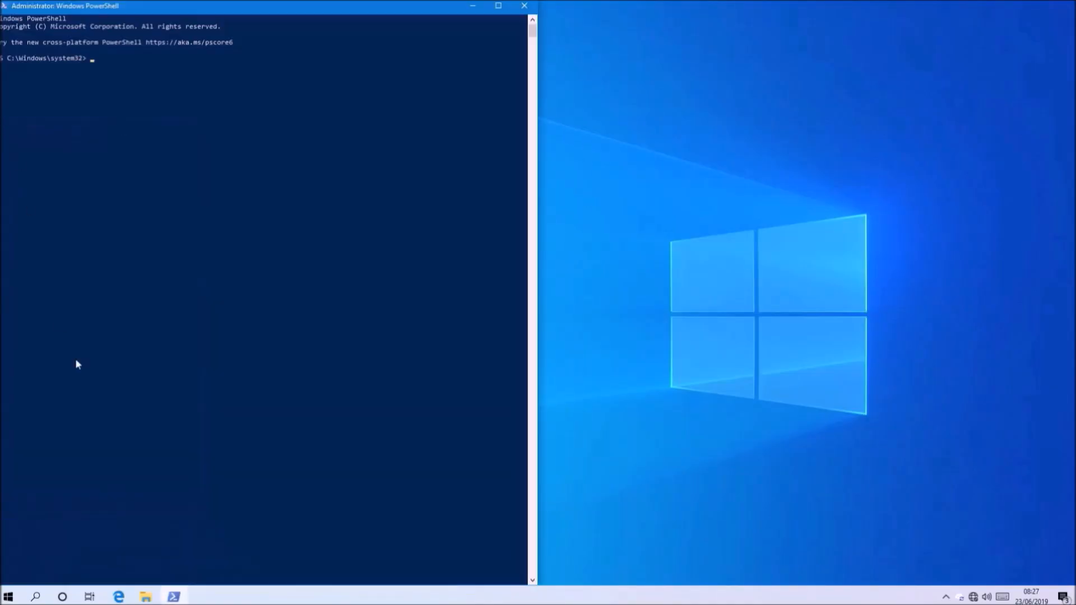
click(144, 596)
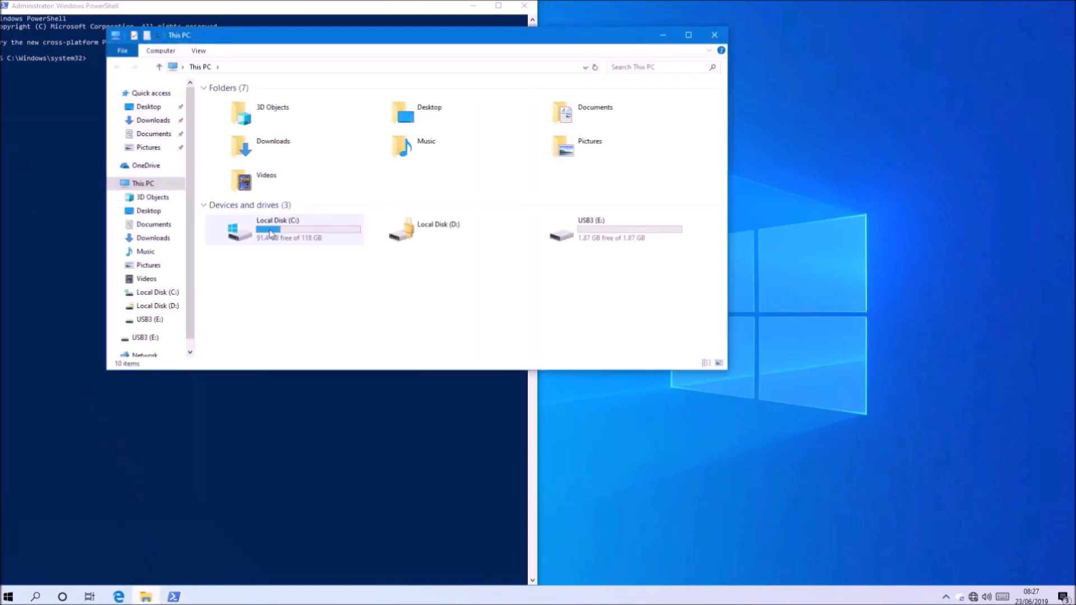
click(604, 229)
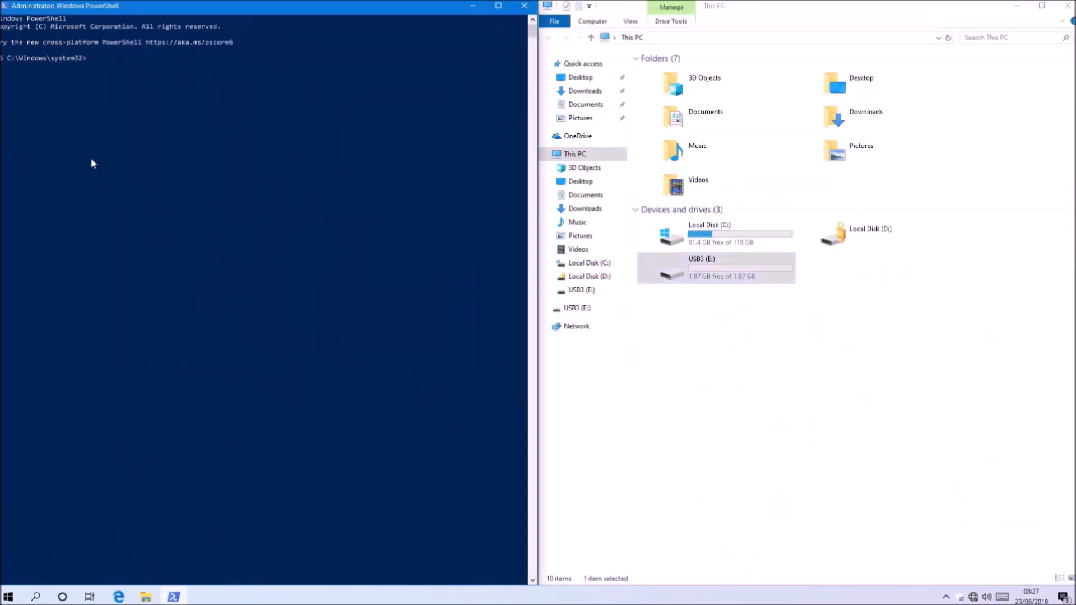
mouse_move(136, 131)
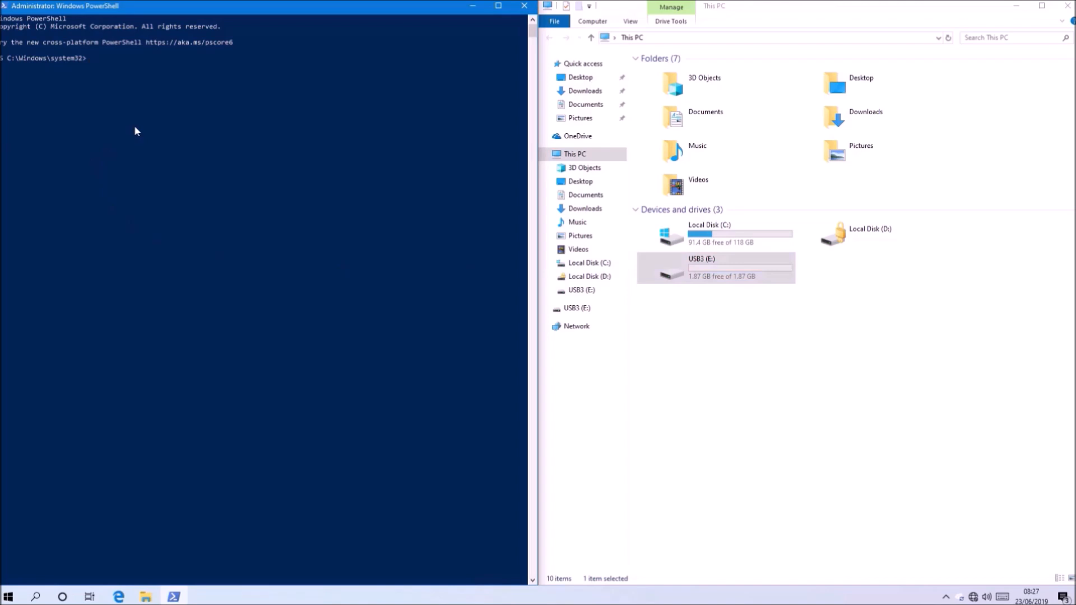
- Enter the CIPHER /W free-space wipe command targeting the USB drive
text(CIPHER /W)
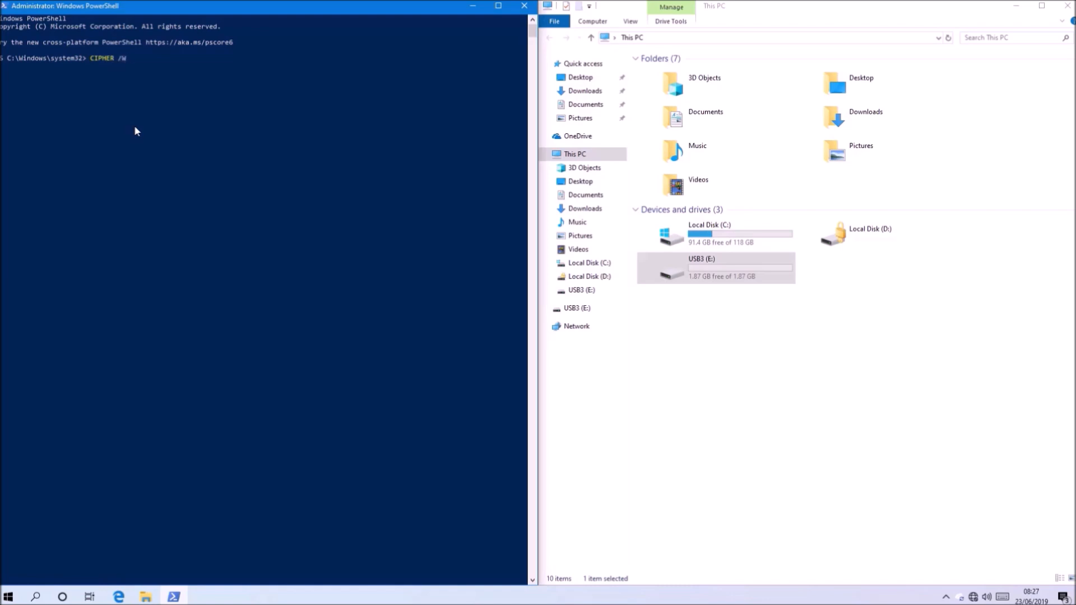
text(:C)
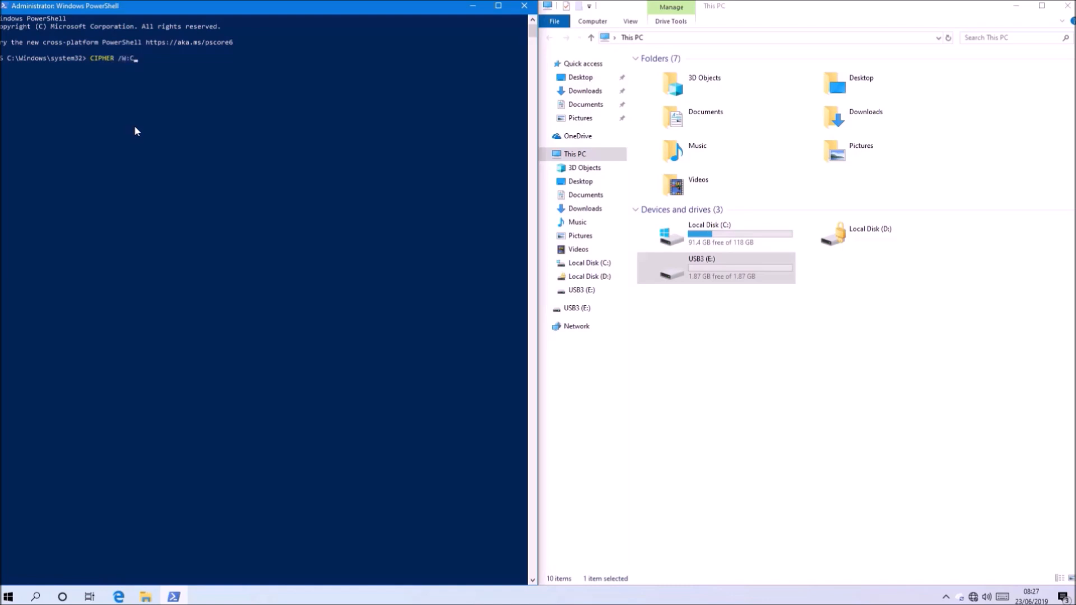
key(Backspace)
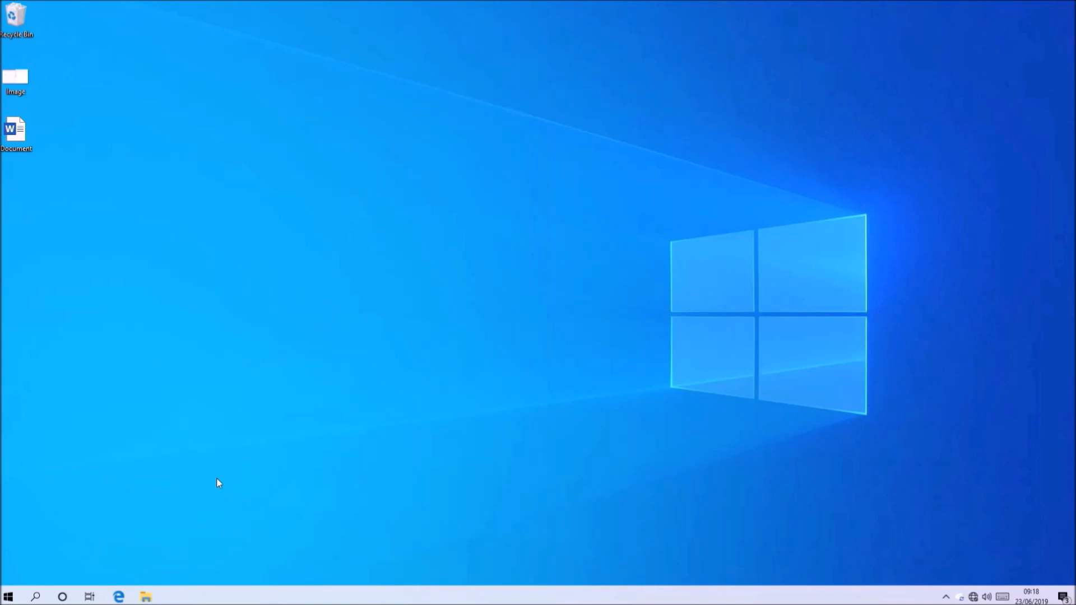
- Launch photorec_win from Downloads\testdisk-7.1-WIP with admin rights
click(144, 595)
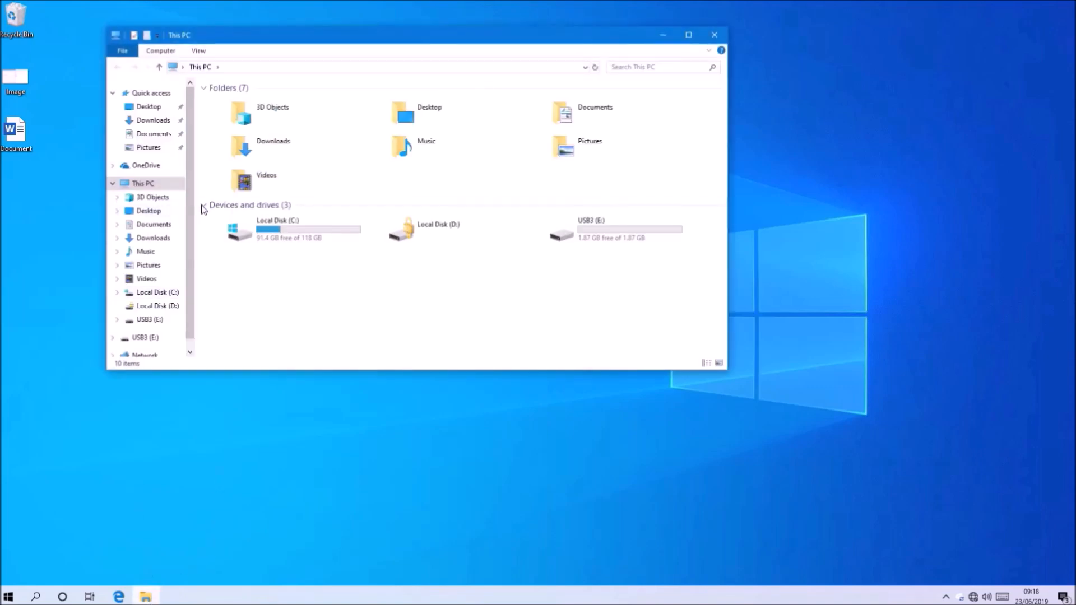
mouse_move(427, 146)
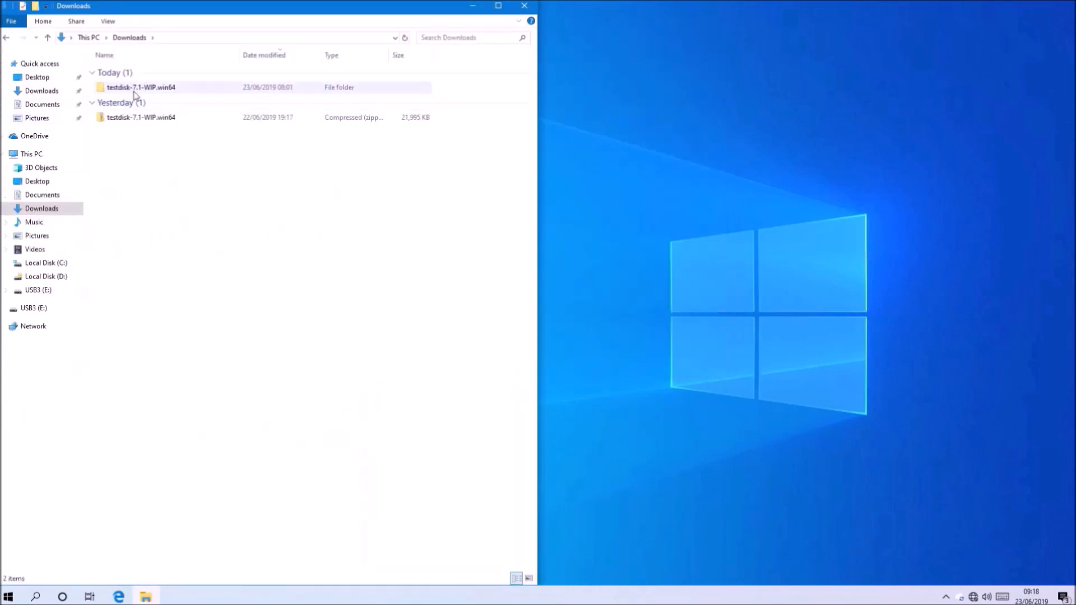
double_click(141, 88)
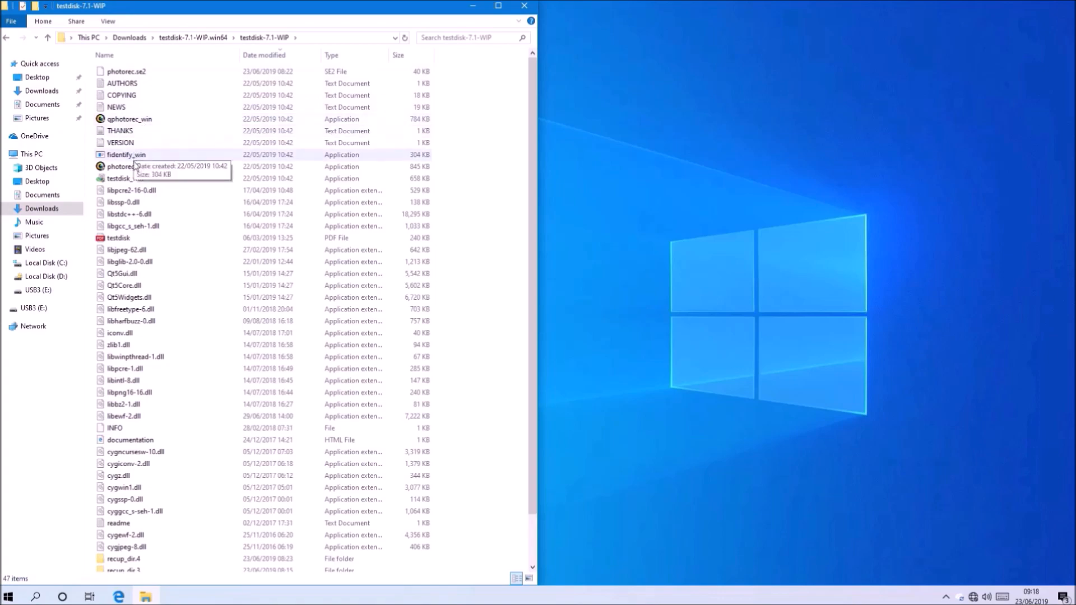
double_click(125, 166)
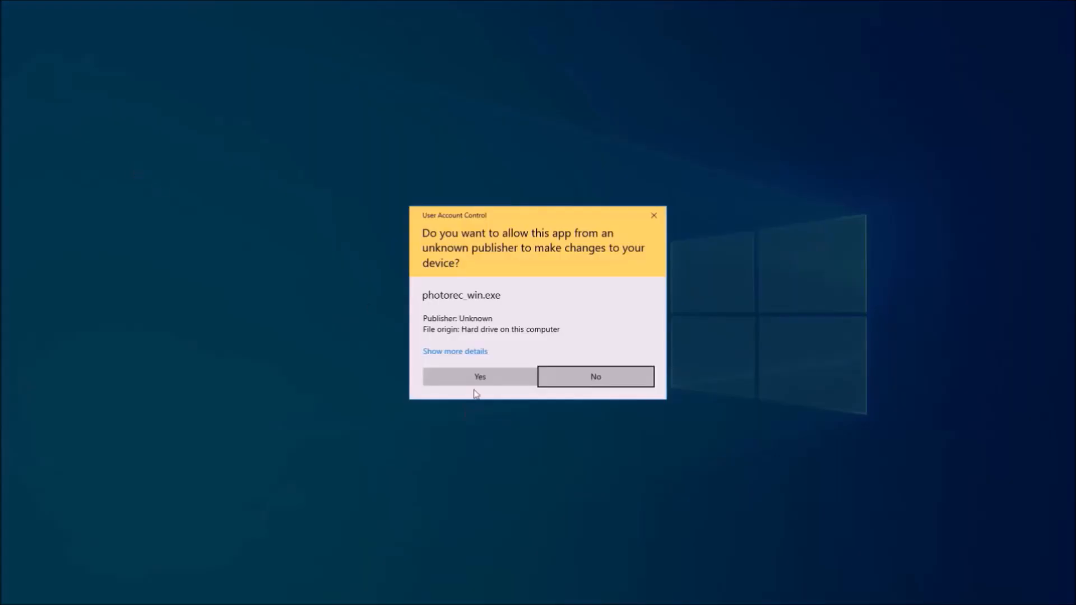
click(478, 377)
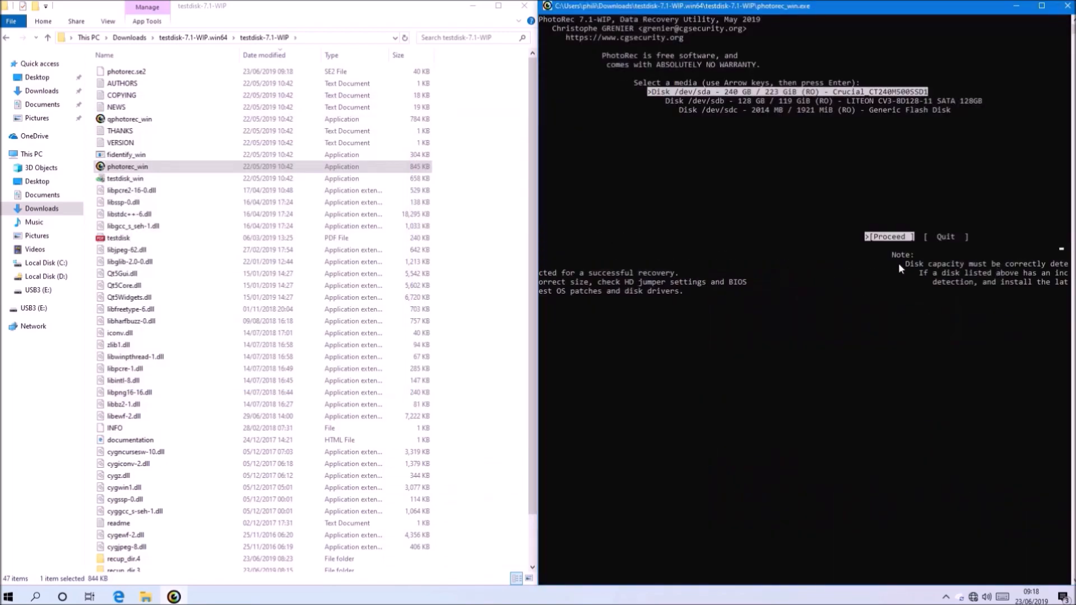
- Choose the Generic Flash Disk and run the fifth scan, leaving only a report in recup_dir.5
key(Down)
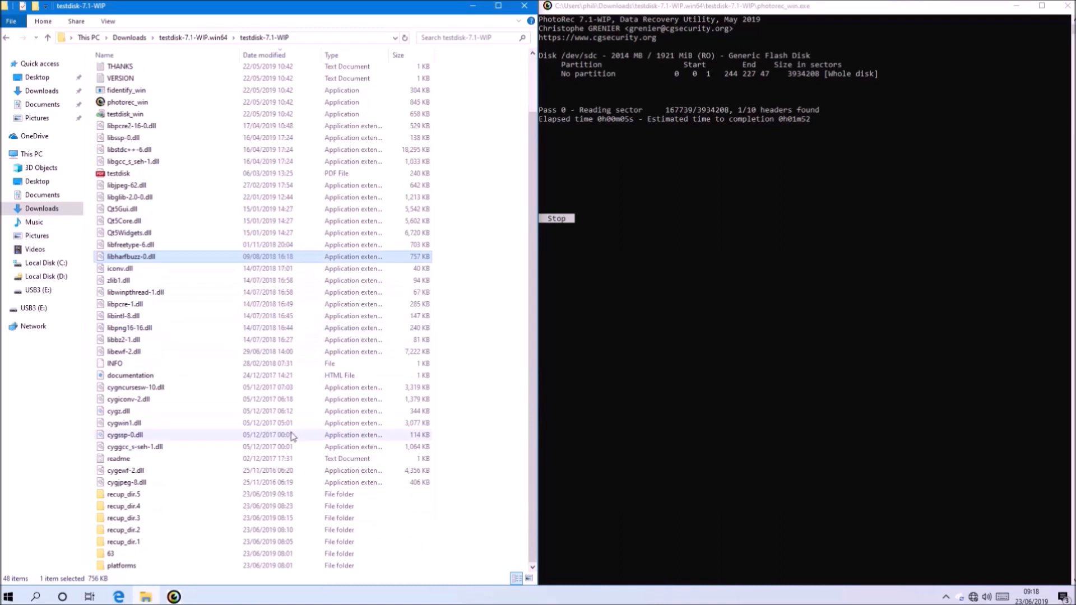
double_click(123, 495)
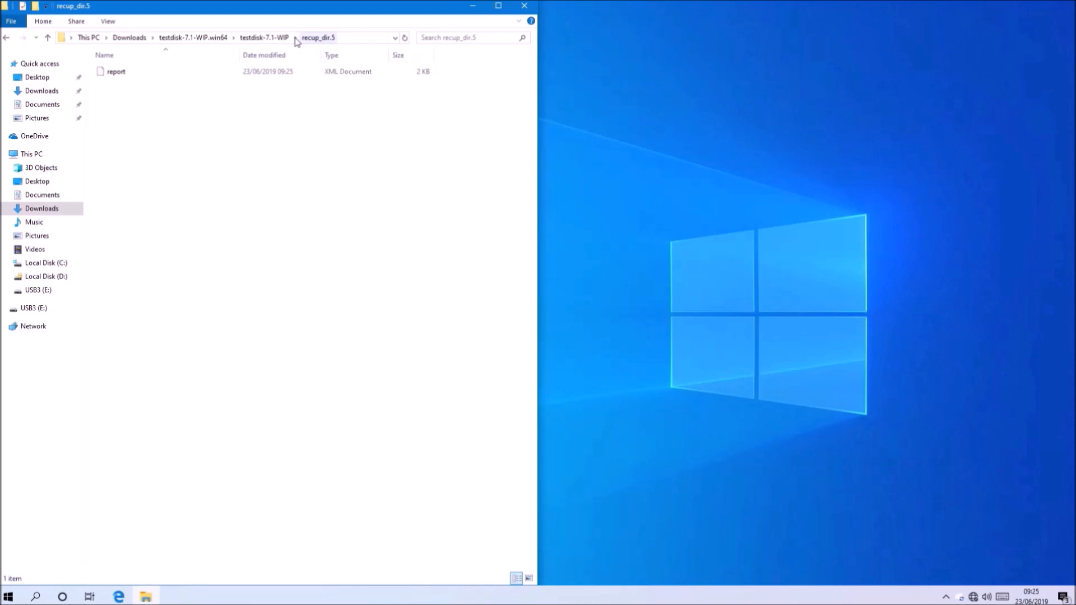
- Close the image editor and bring up options for the Image and Document files on USB3 (E:)
click(265, 37)
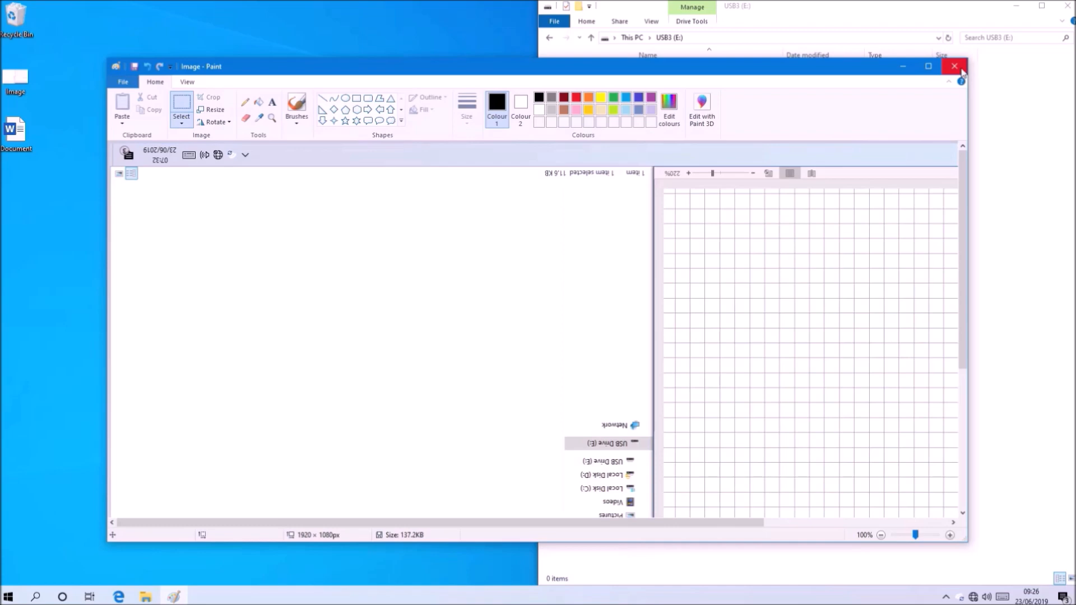
click(953, 66)
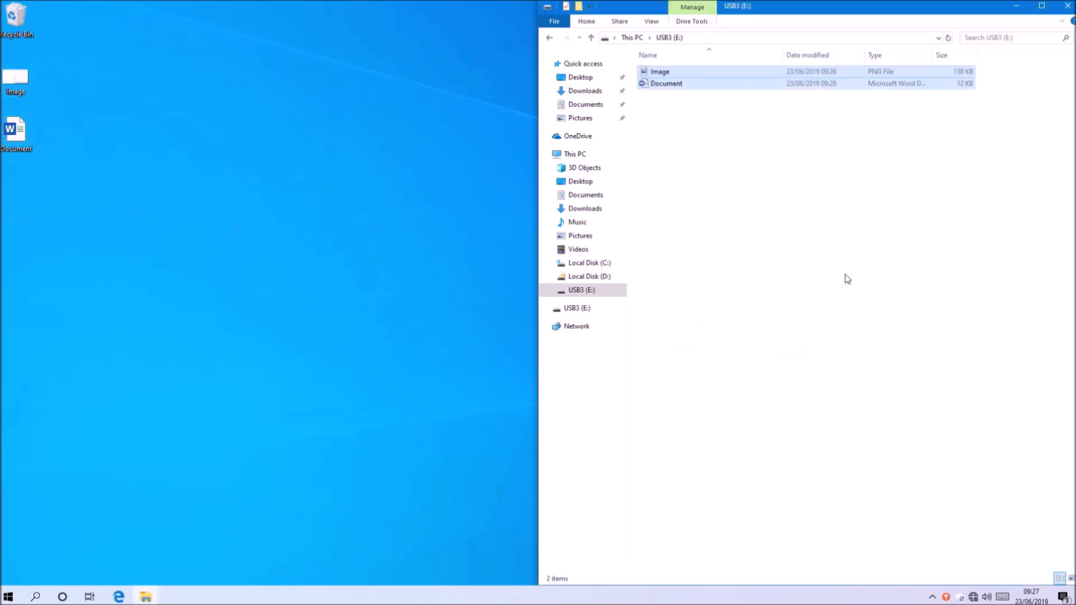
right_click(659, 72)
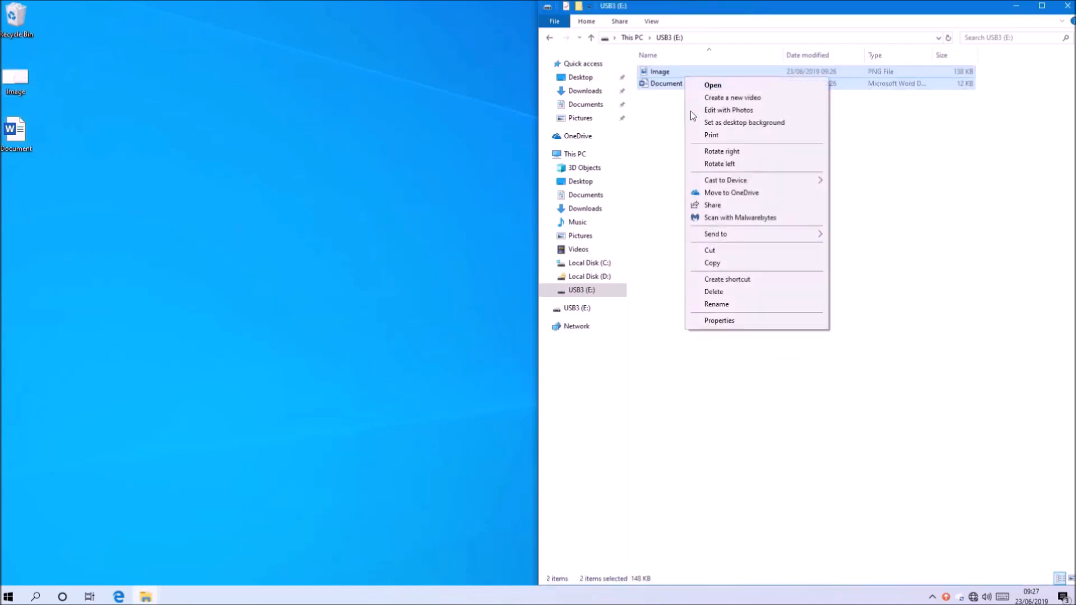
mouse_move(674, 236)
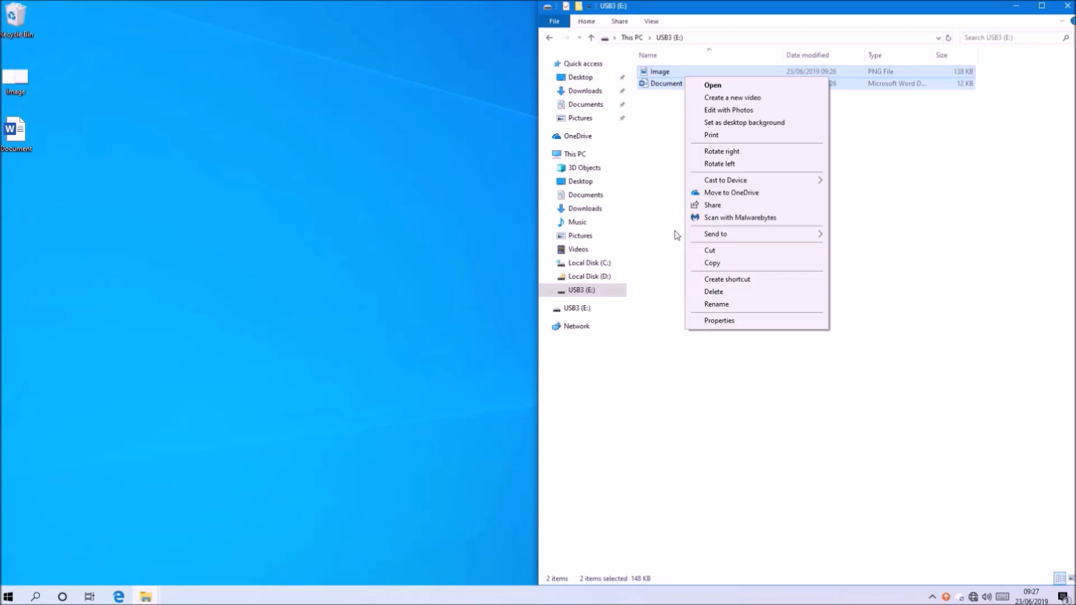
- Permanently delete both files so the USB3 drive shows empty
click(713, 85)
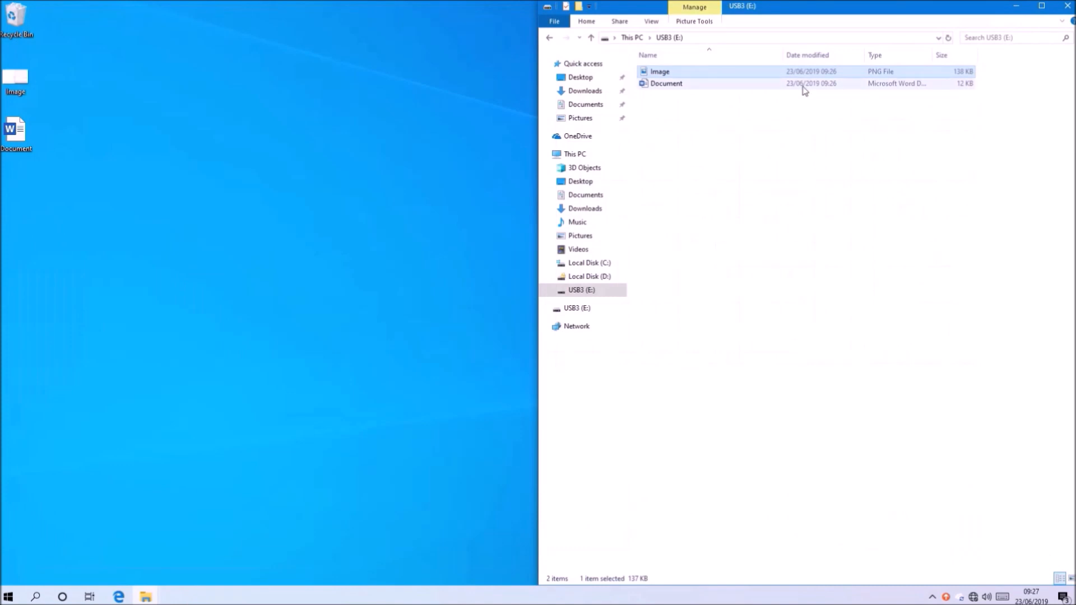
double_click(666, 83)
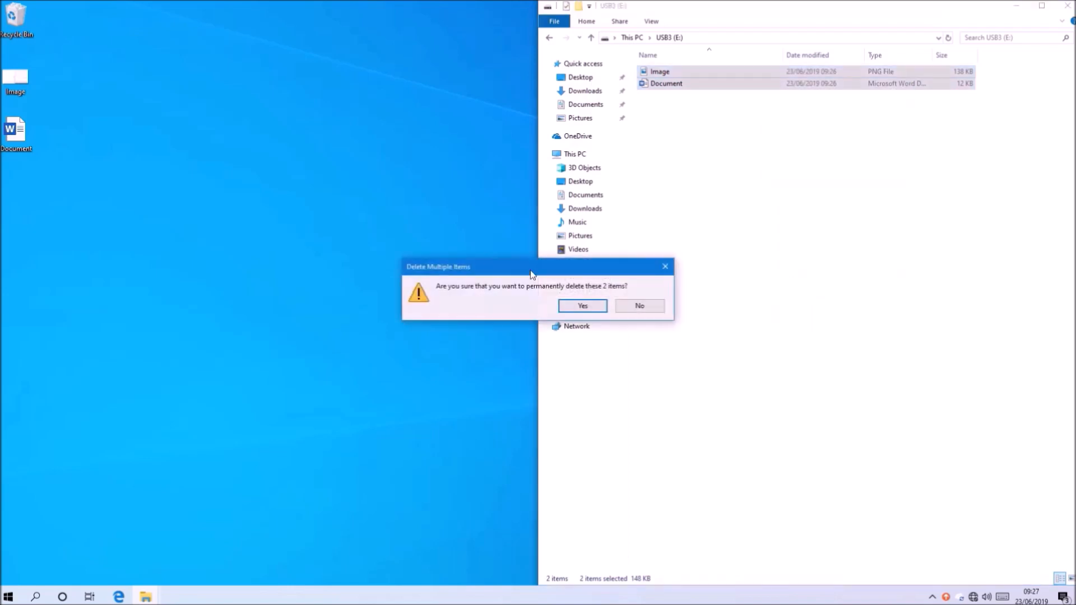
click(582, 305)
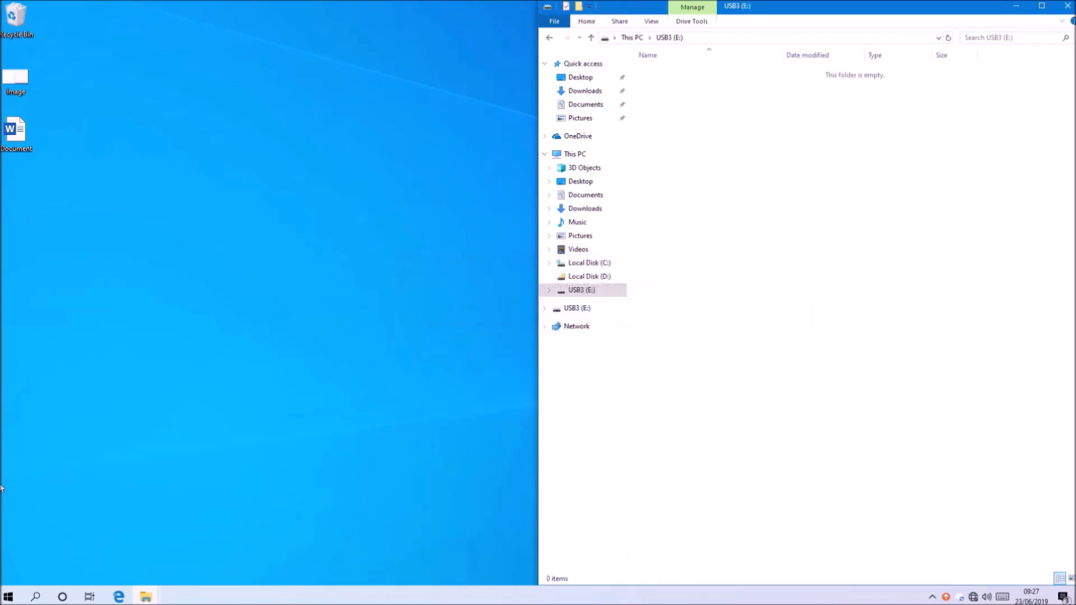
- Run CIPHER /W:E in an administrator PowerShell until the wipe finishes, then close the shell
right_click(8, 596)
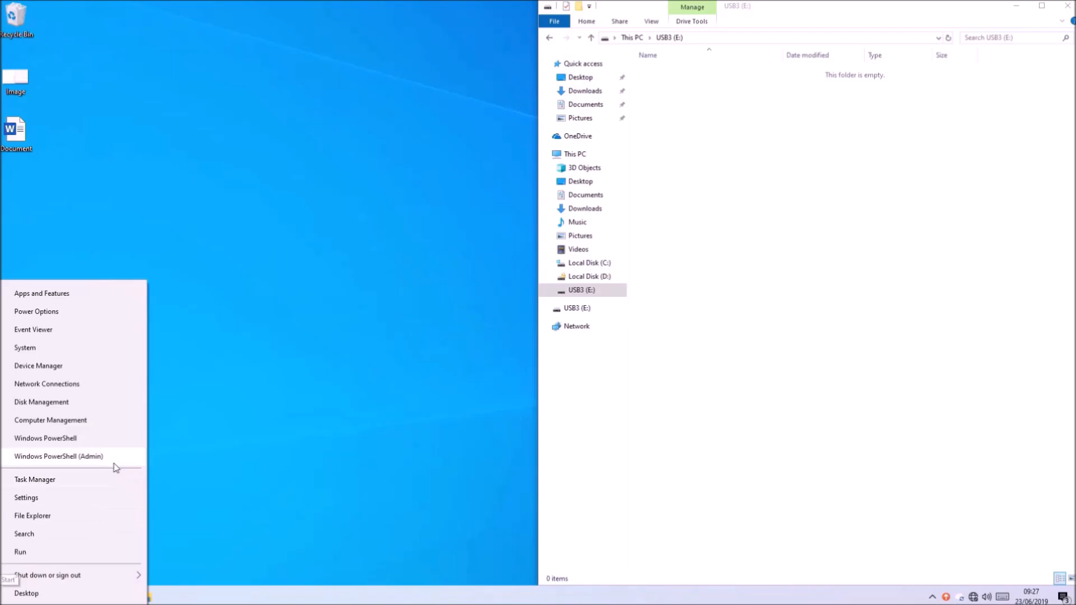
click(456, 376)
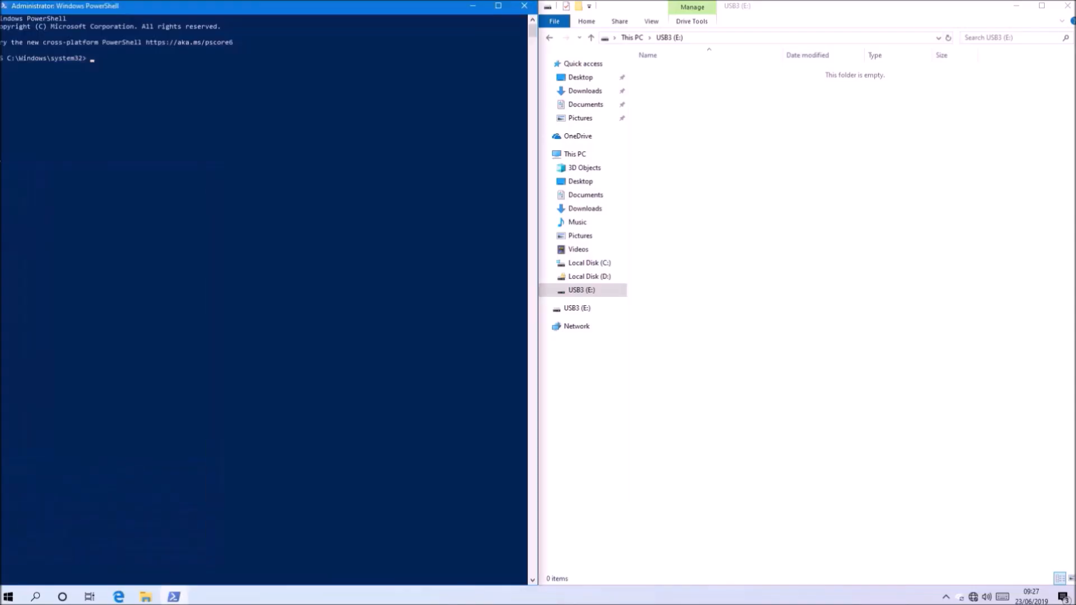
text(CIPHER /W:E)
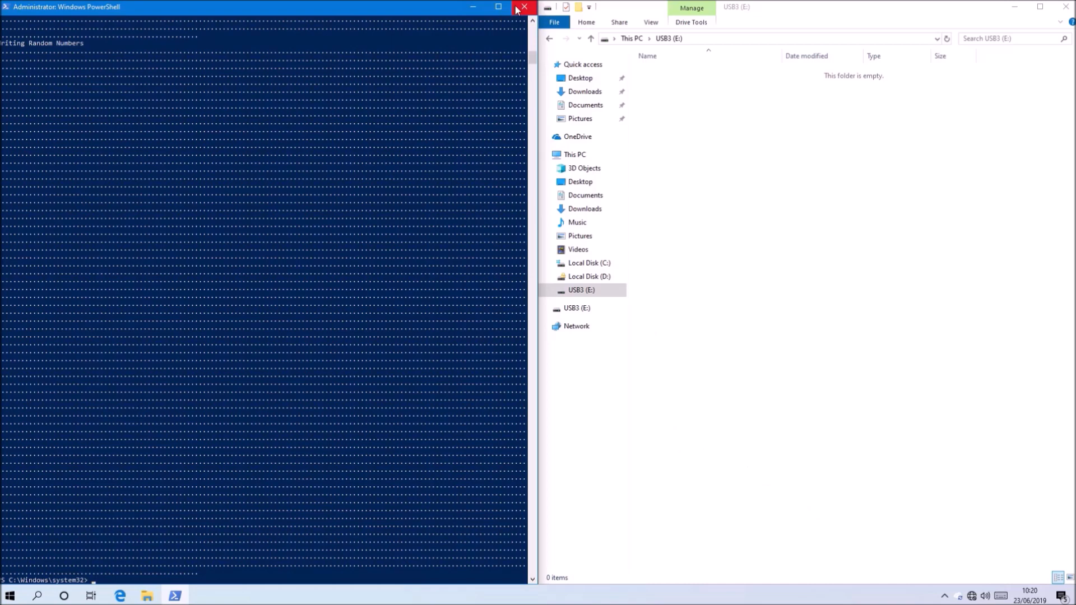
click(525, 7)
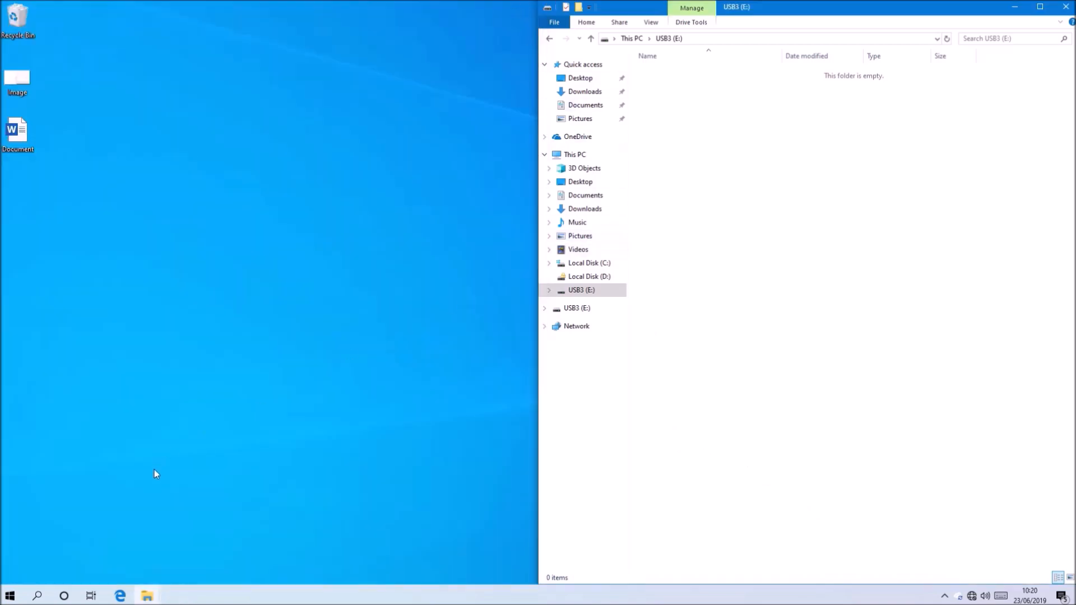
mouse_move(147, 595)
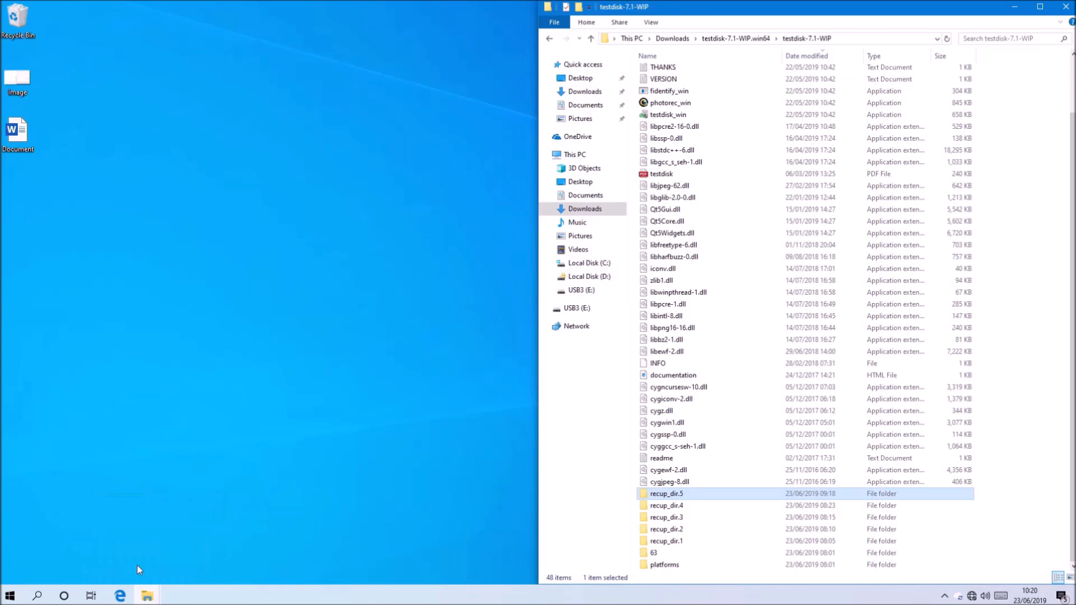
mouse_move(679, 17)
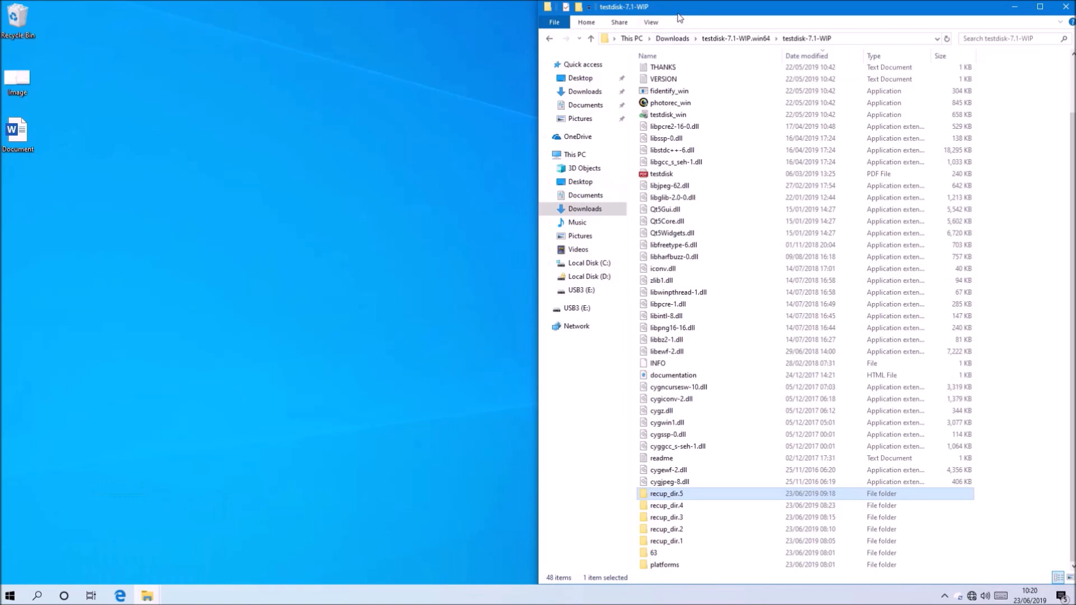
- Launch photorec_win with admin rights and start the sixth search with the Other filesystem type
click(671, 102)
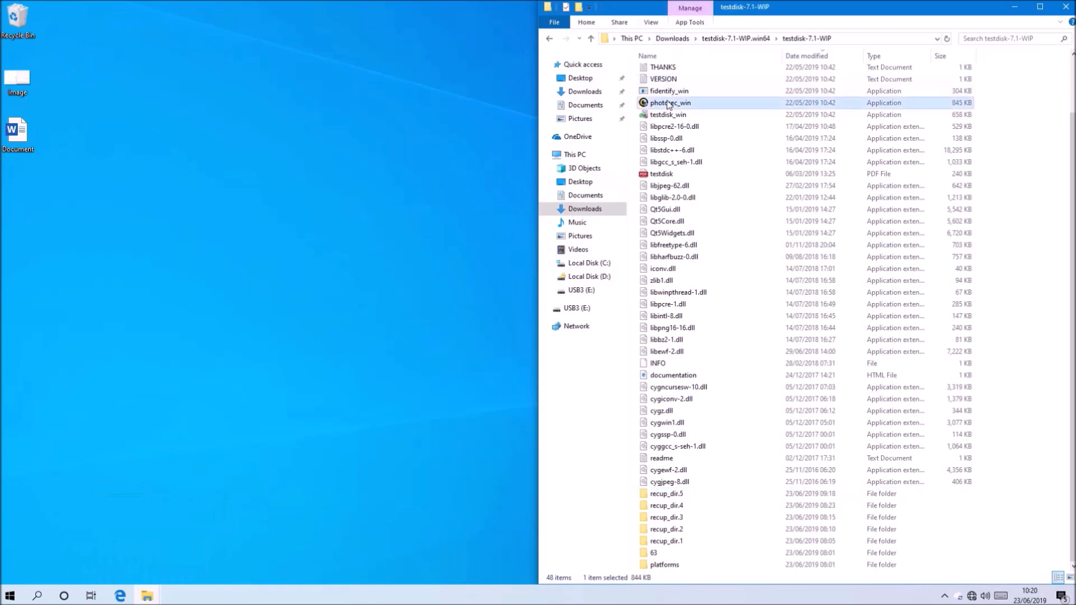
double_click(671, 102)
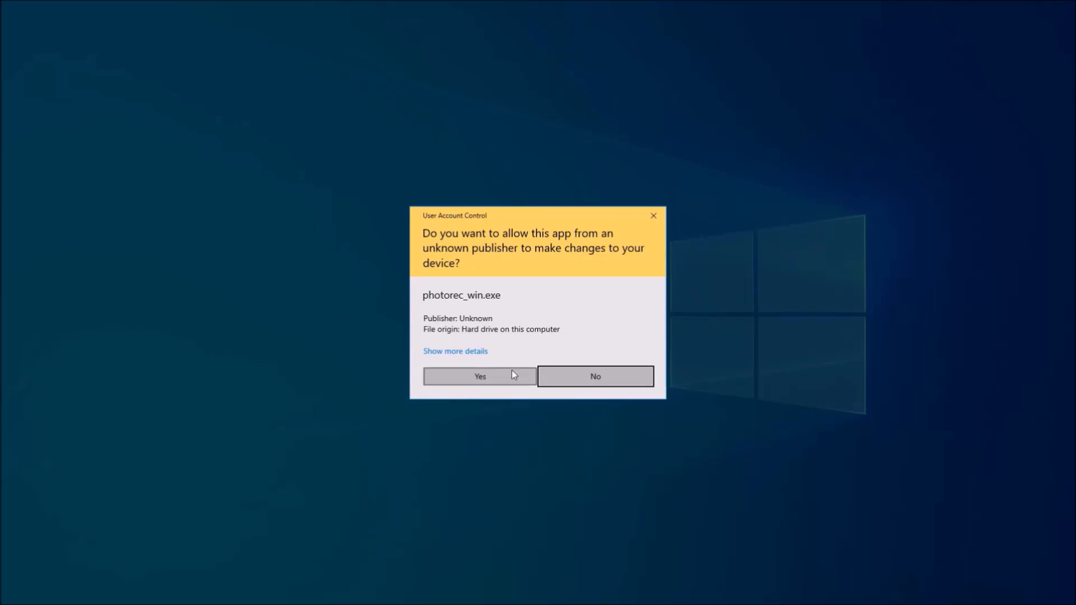
click(479, 376)
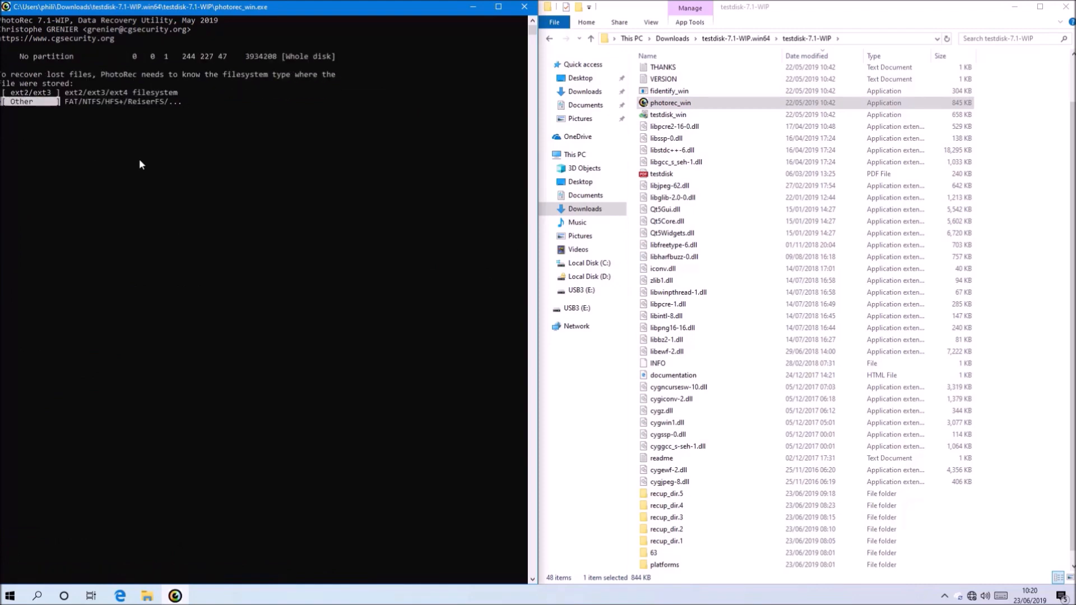
key(enter)
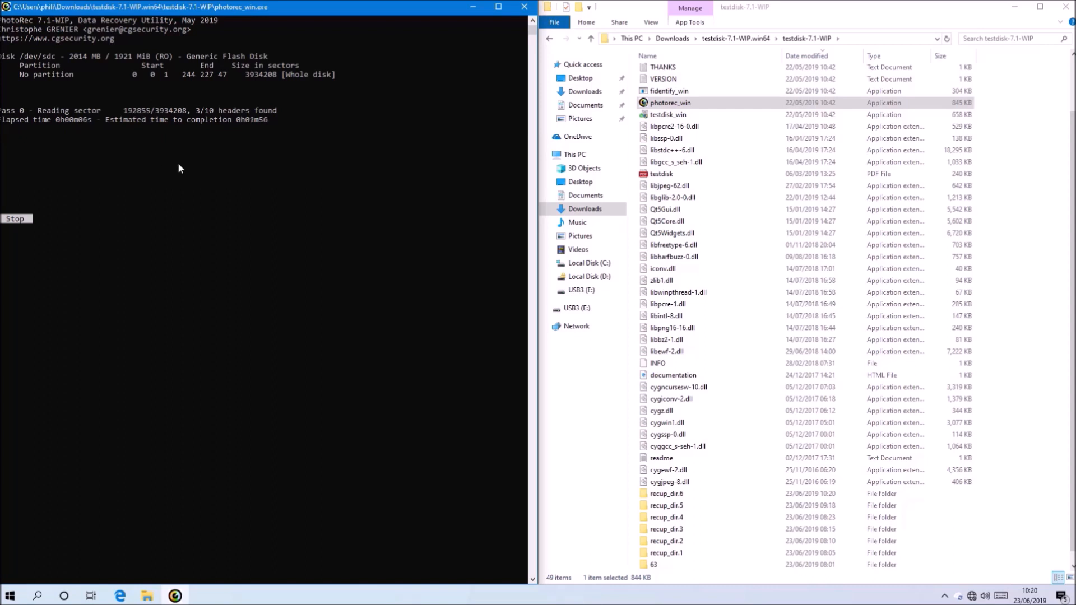
- Go into the new recup_dir.6 folder holding the recovered PNG and Word file
click(665, 493)
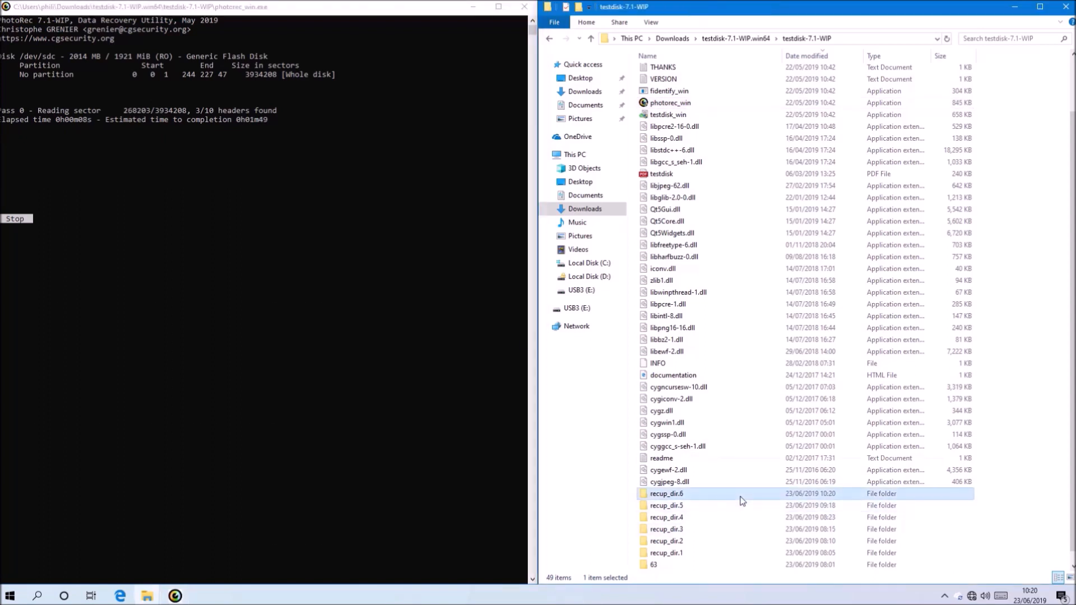
double_click(666, 494)
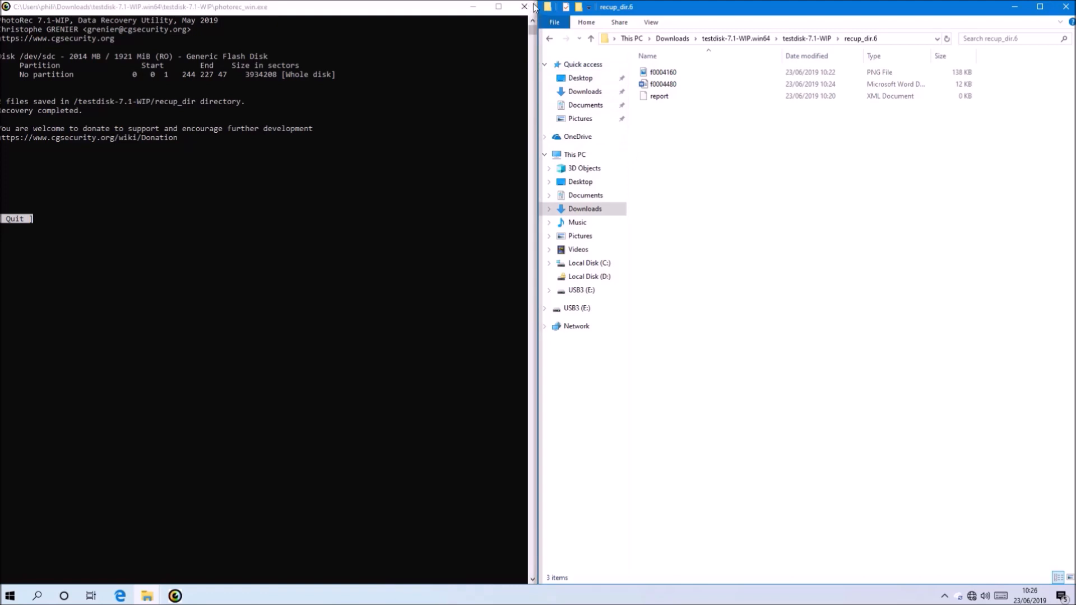
- Close PhotoRec and view the recovered PNG f0004160 from recup_dir.6
click(525, 7)
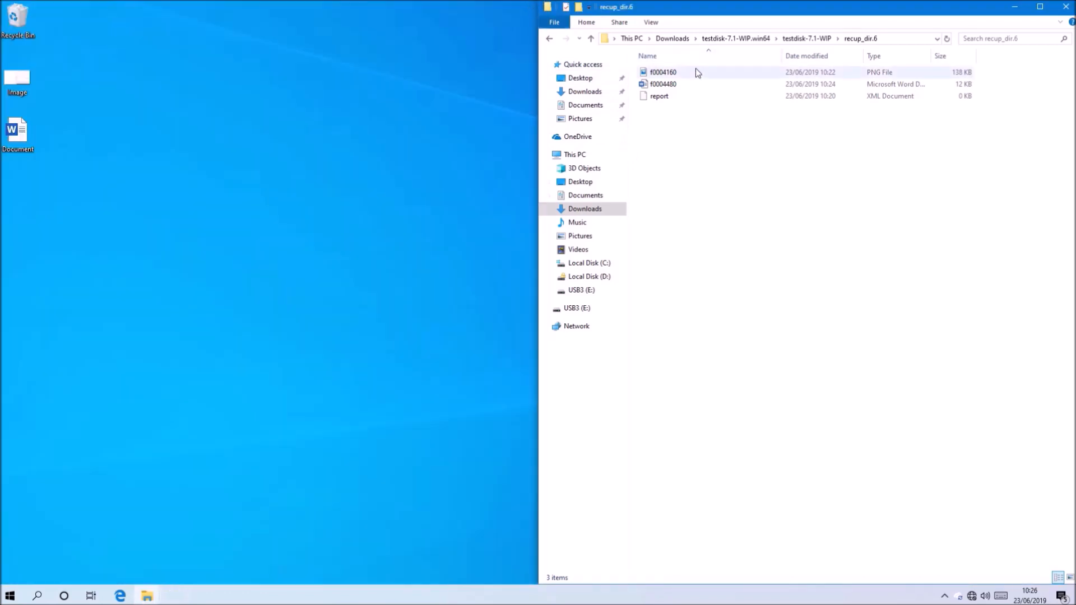
double_click(662, 71)
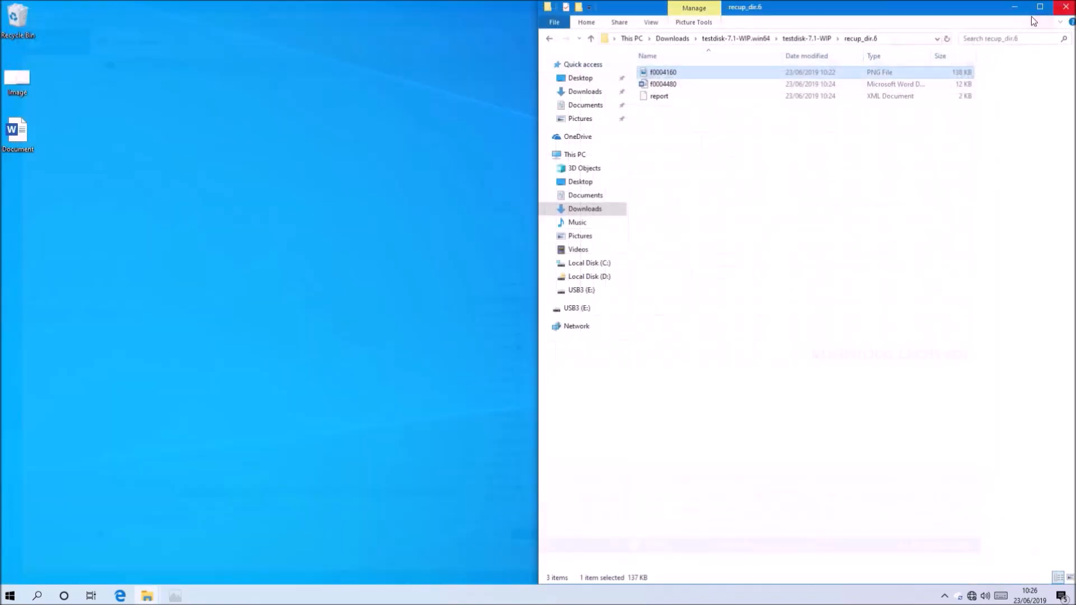
click(662, 84)
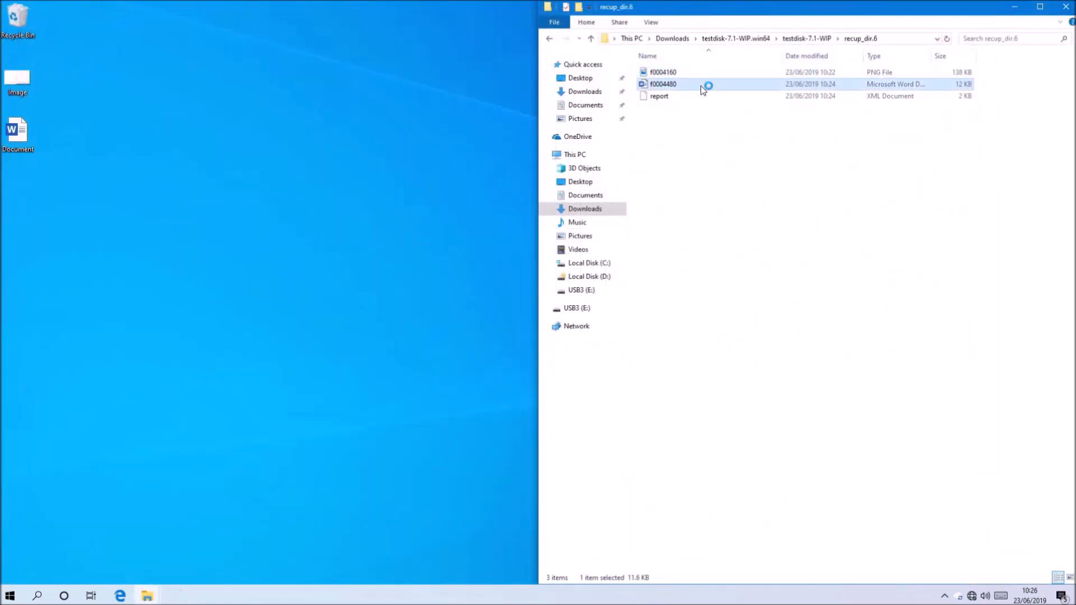
- Load the recovered Word file f0004480, which reads TOP SECRET DOCUMENT 2
double_click(663, 85)
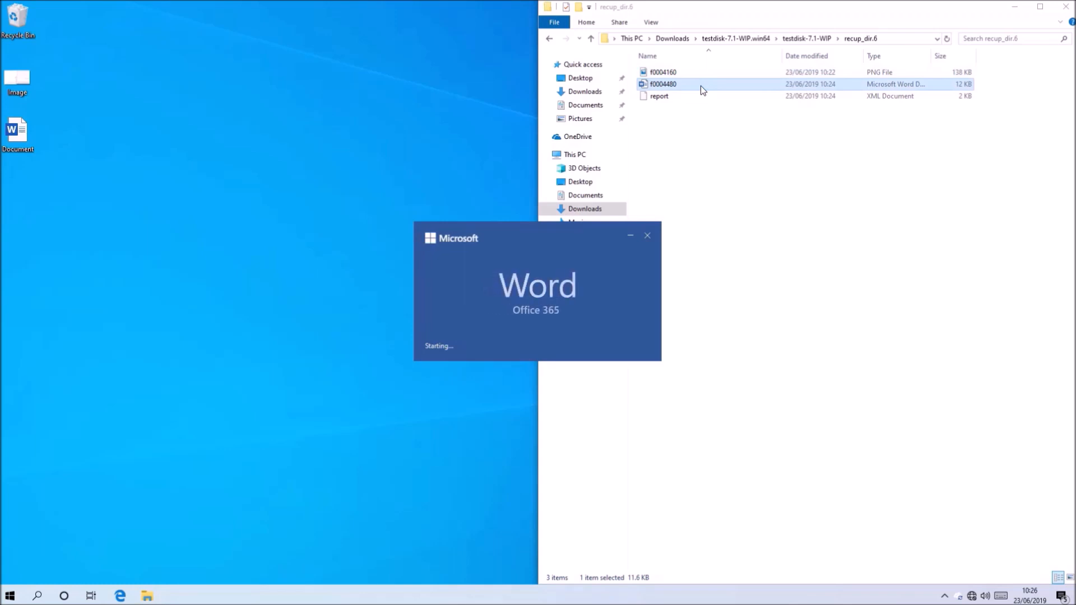
double_click(663, 84)
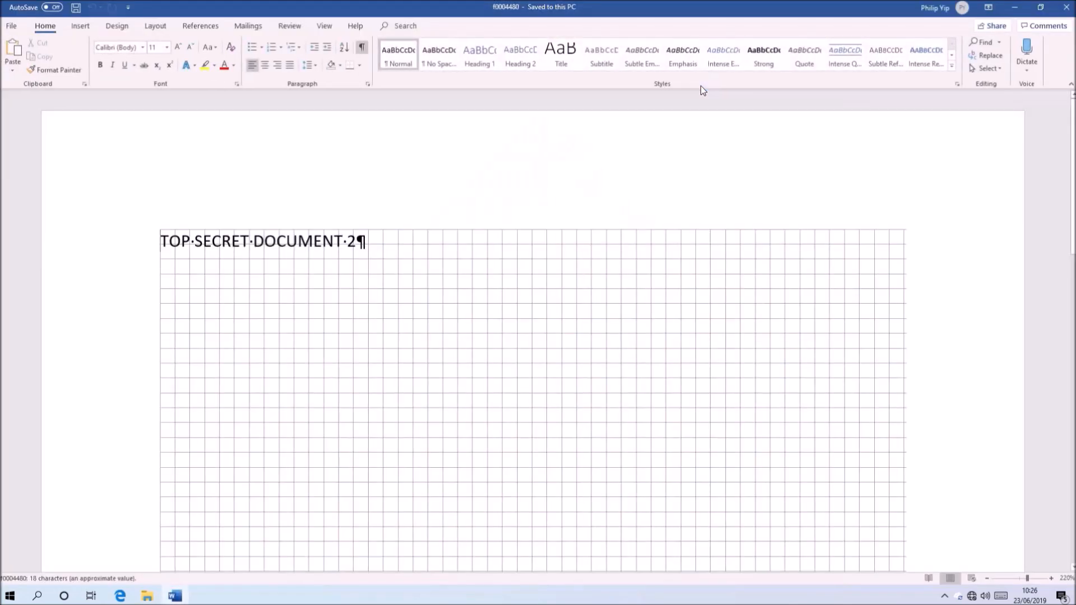